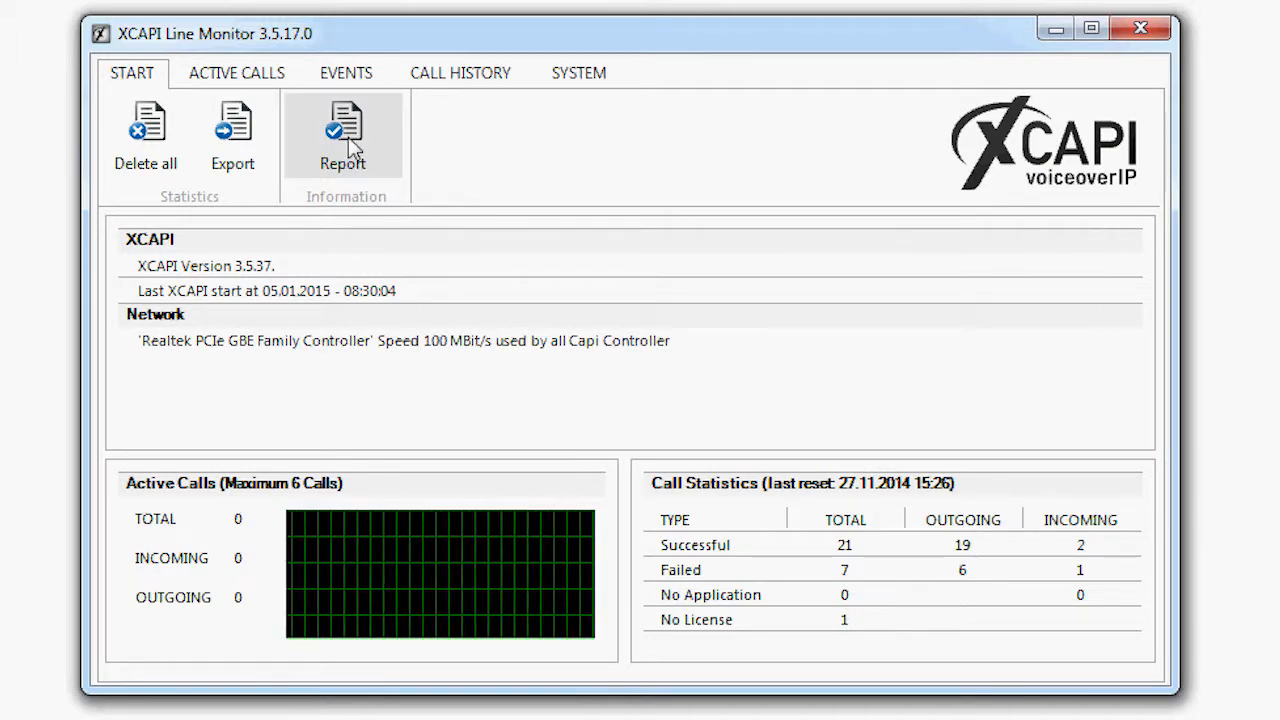
# Open the XCAPI Report listing installed file versions and driver and service status.
pyautogui.click(342, 135)
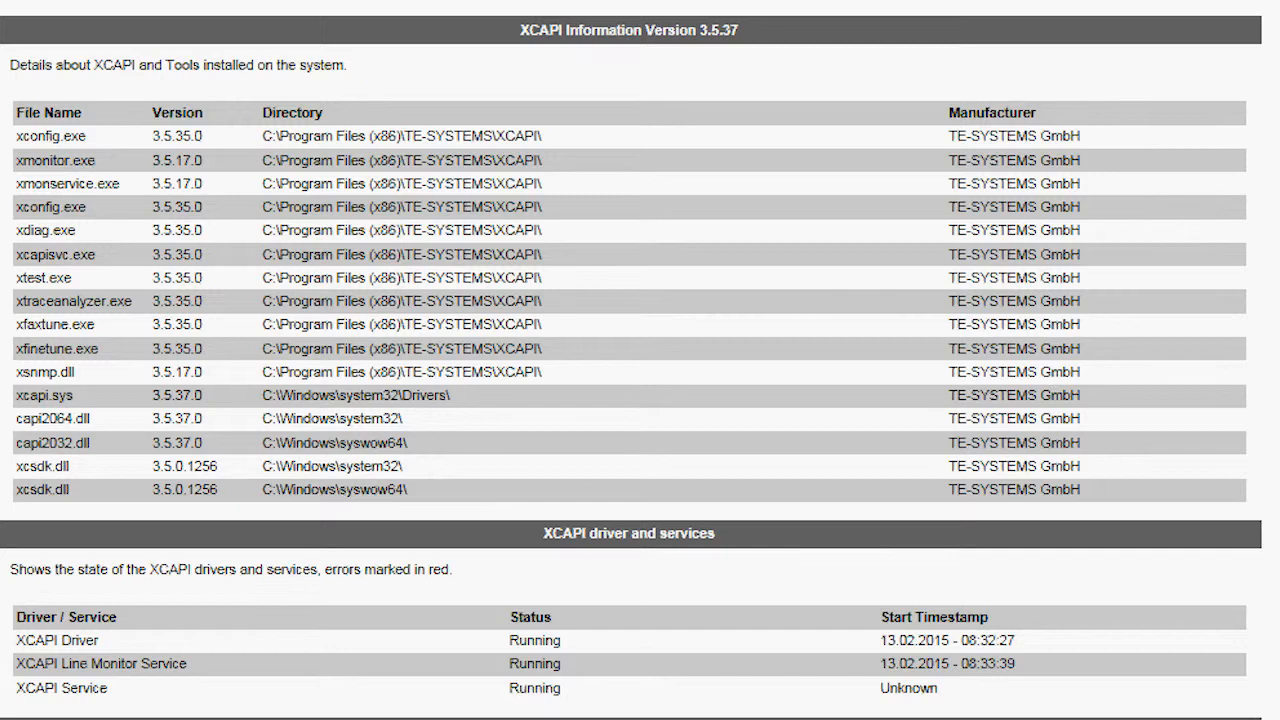
# Scroll the report through Network adapter and Operating System to XCAPI Configuration.
pyautogui.scroll(-3)
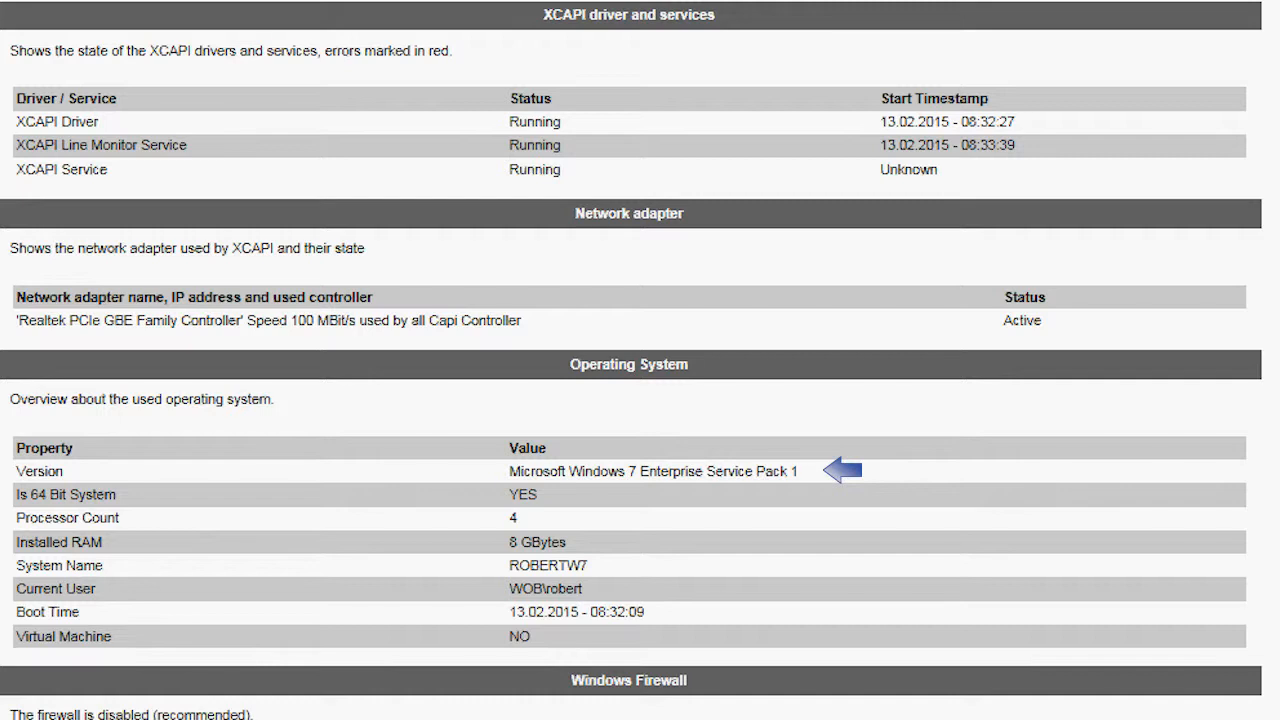
pyautogui.moveTo(413, 297)
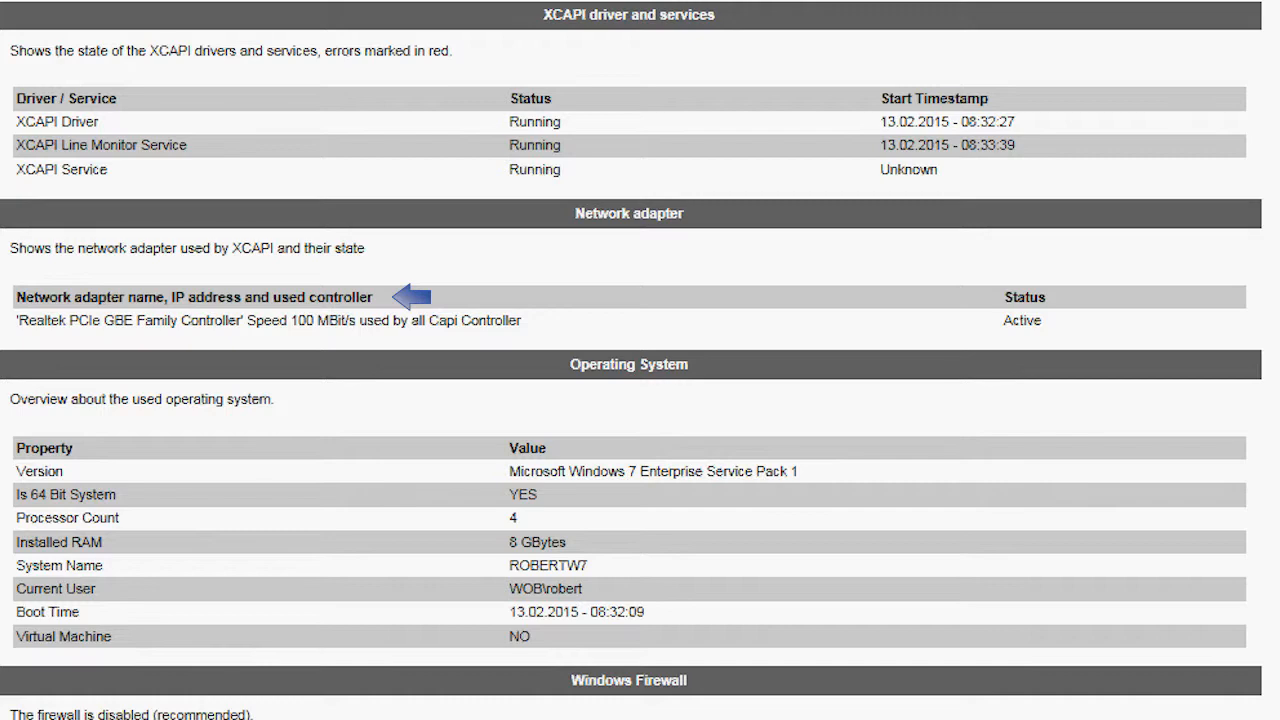
pyautogui.scroll(-3)
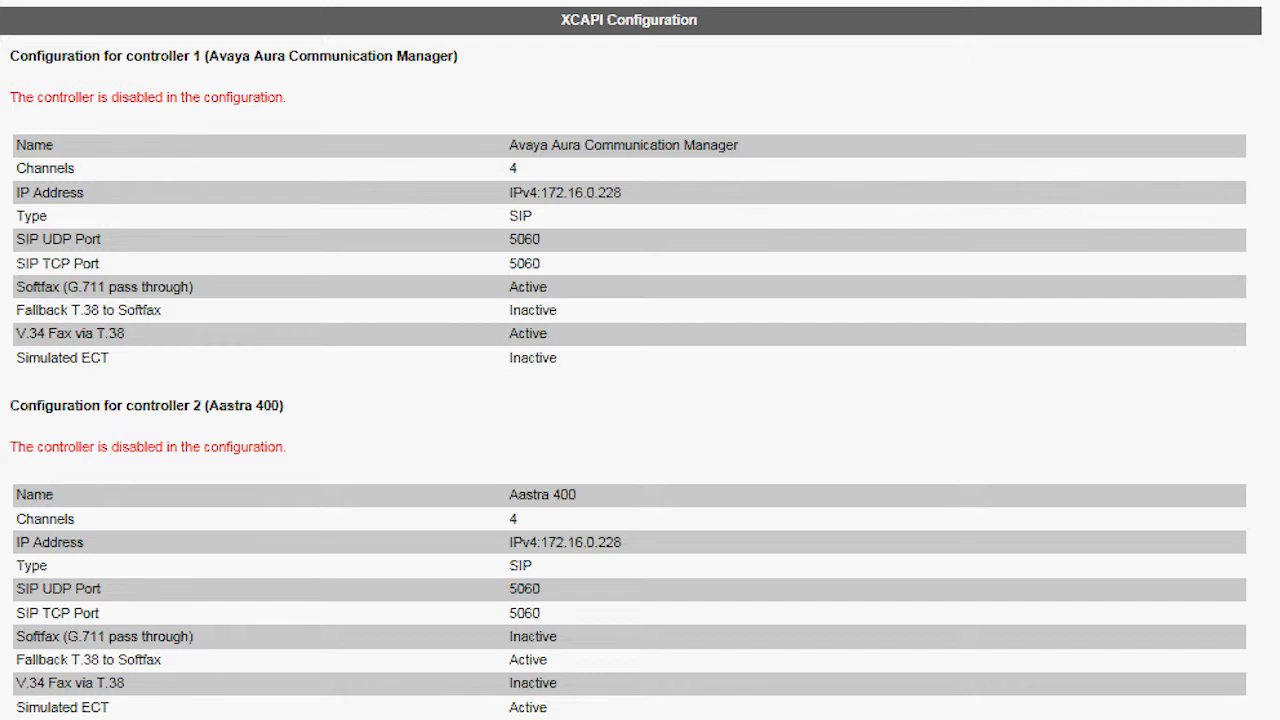
# Scroll through the report's third controller, call statistics, eventlog and license sections.
pyautogui.scroll(-3)
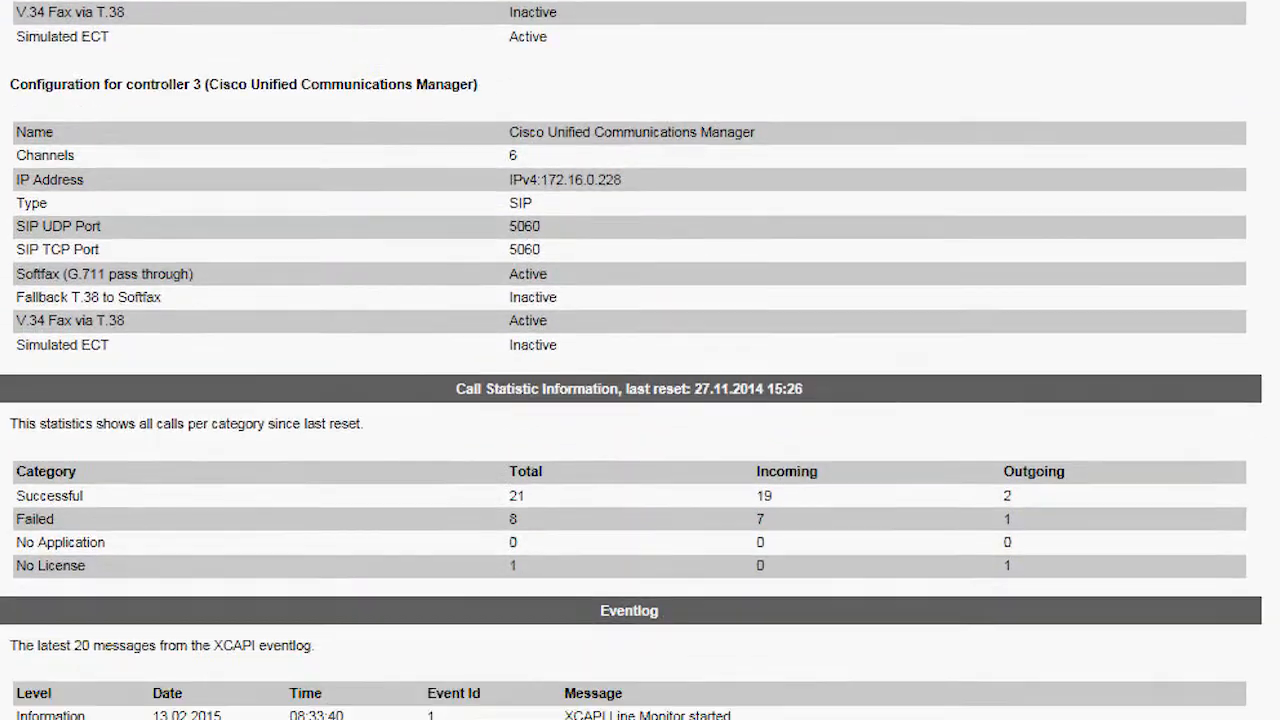
pyautogui.scroll(-3)
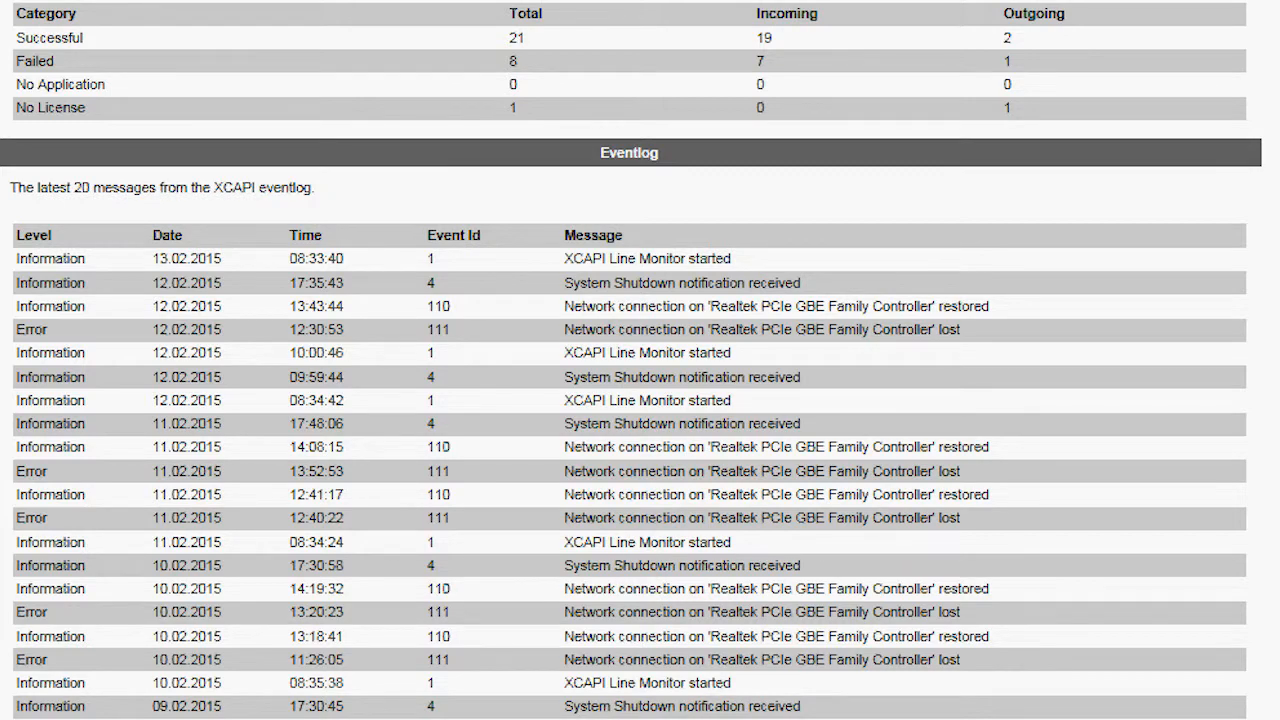
pyautogui.scroll(-3)
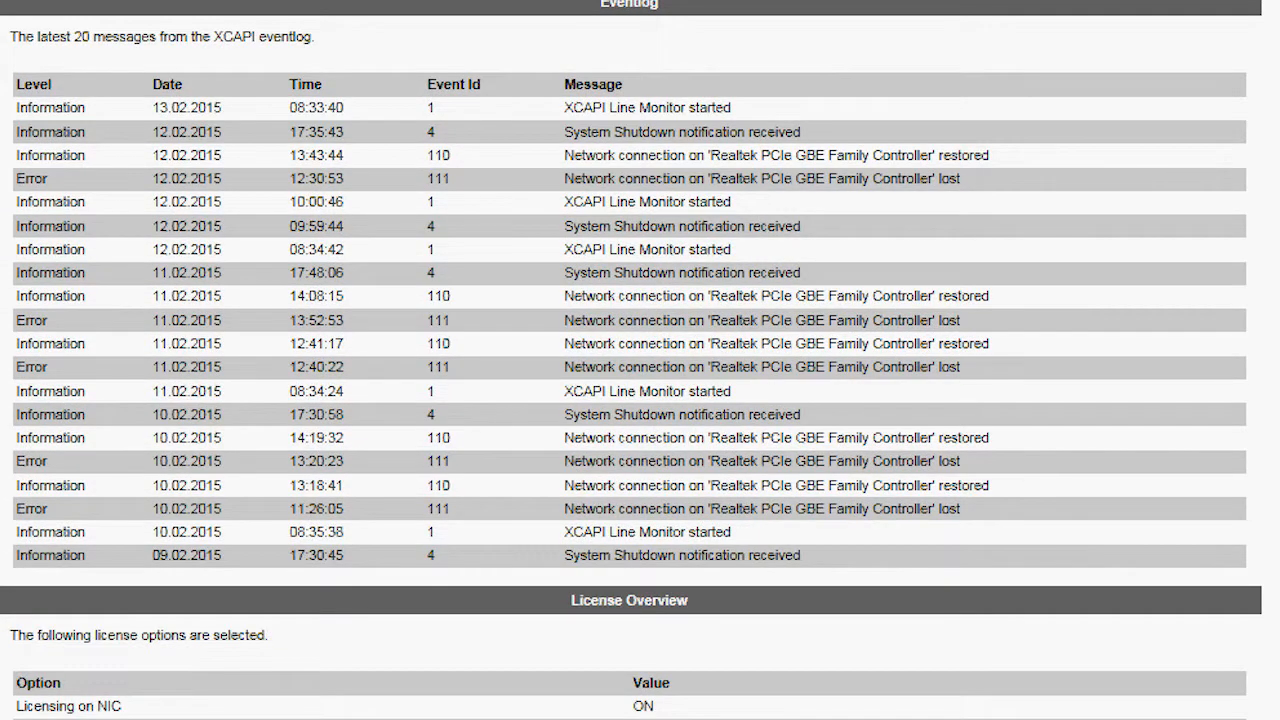
pyautogui.scroll(-3)
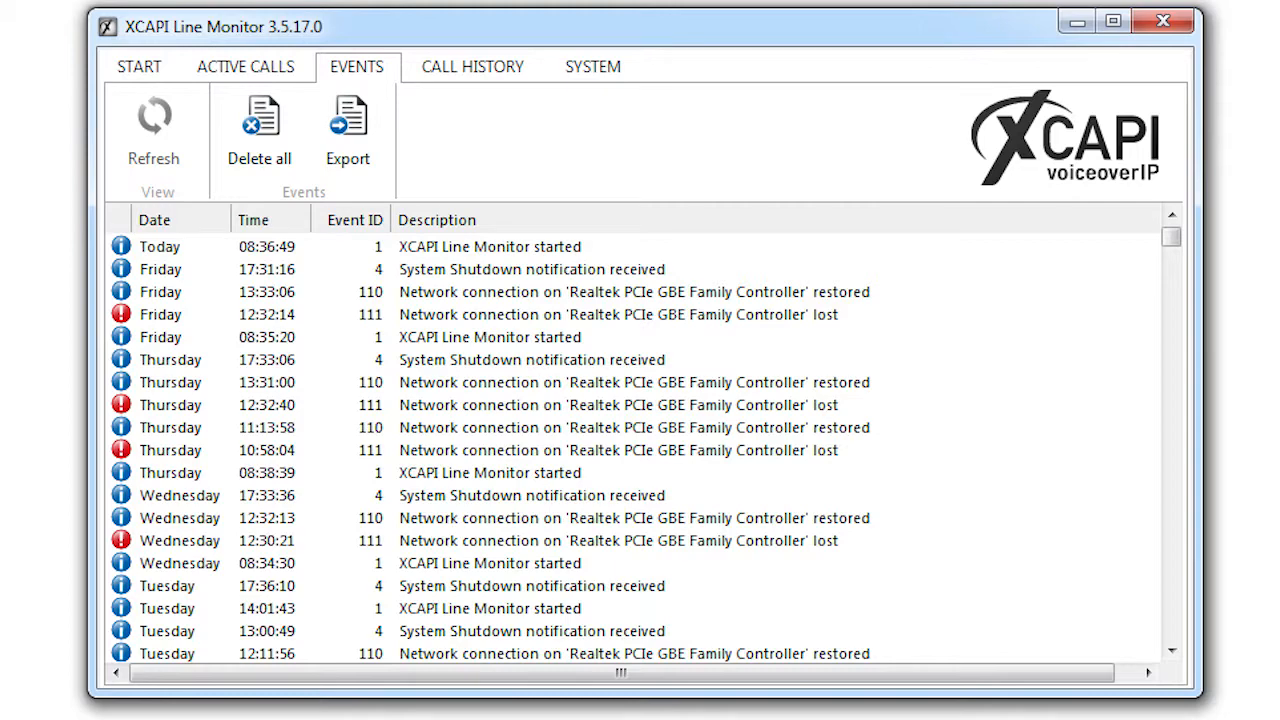
# Open SYSTEM > Configuration and nudge the maximum event log size down and back up.
pyautogui.click(139, 66)
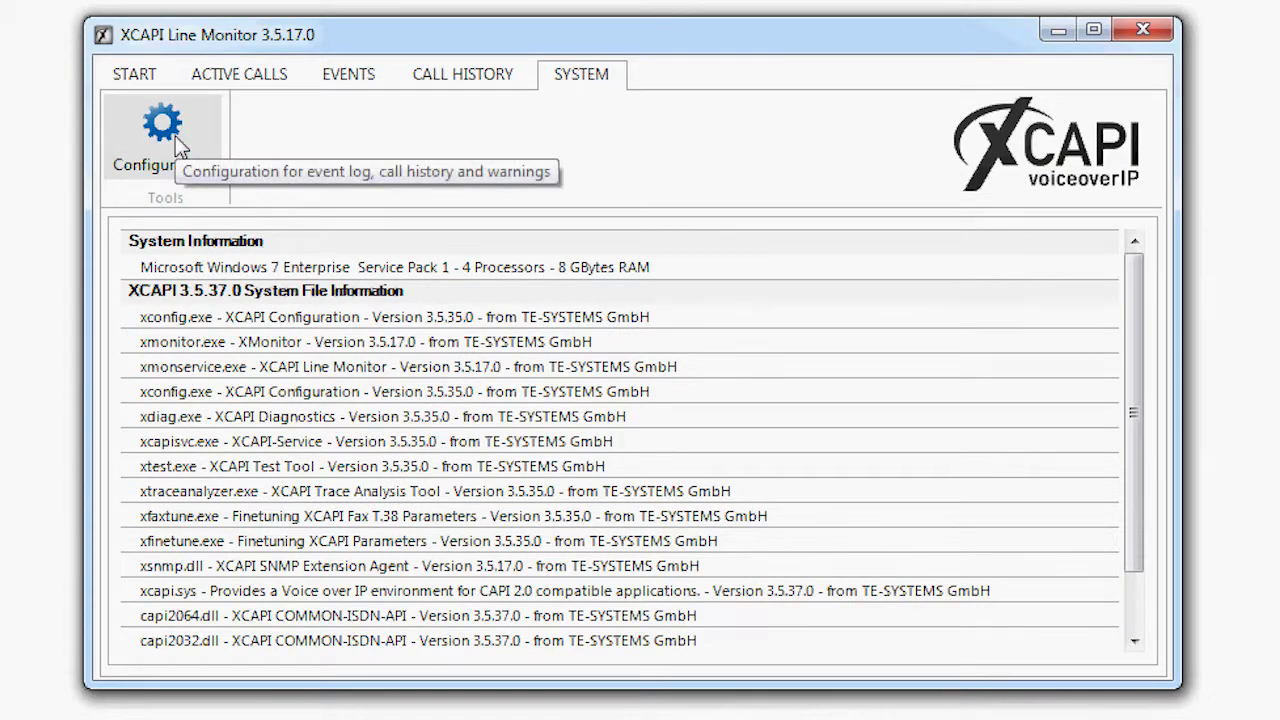
pyautogui.click(163, 130)
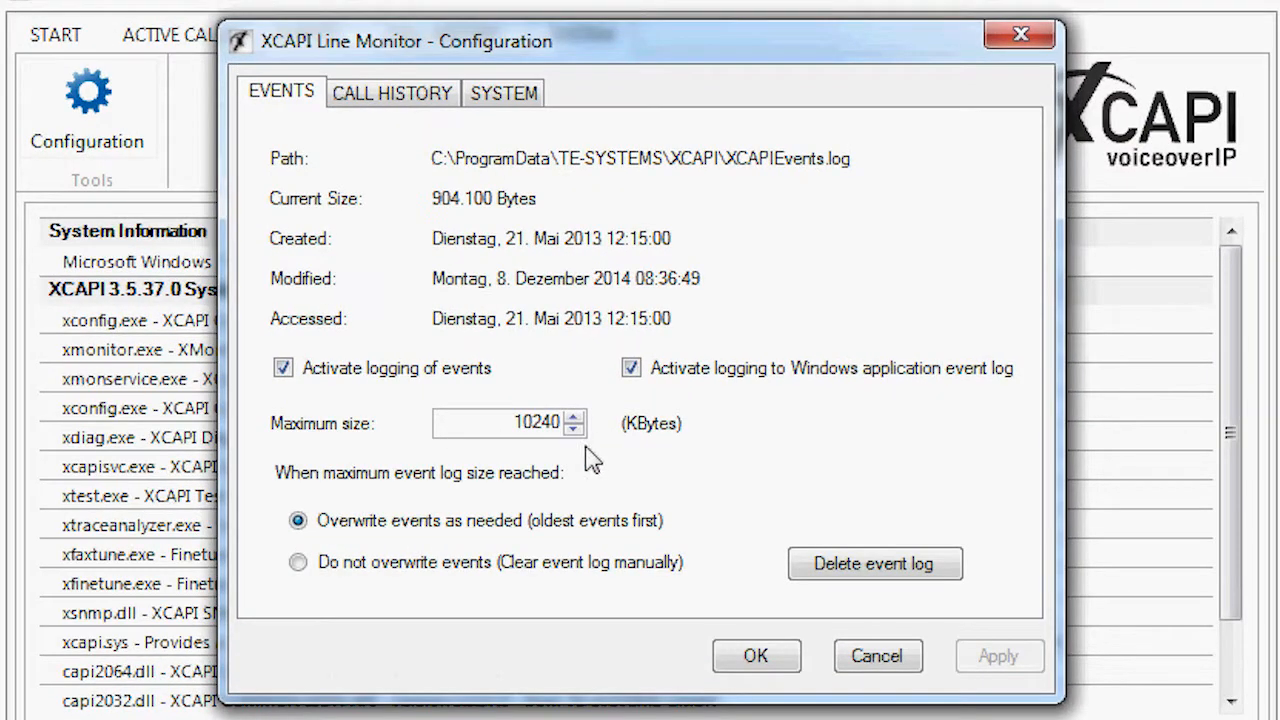
pyautogui.click(578, 430)
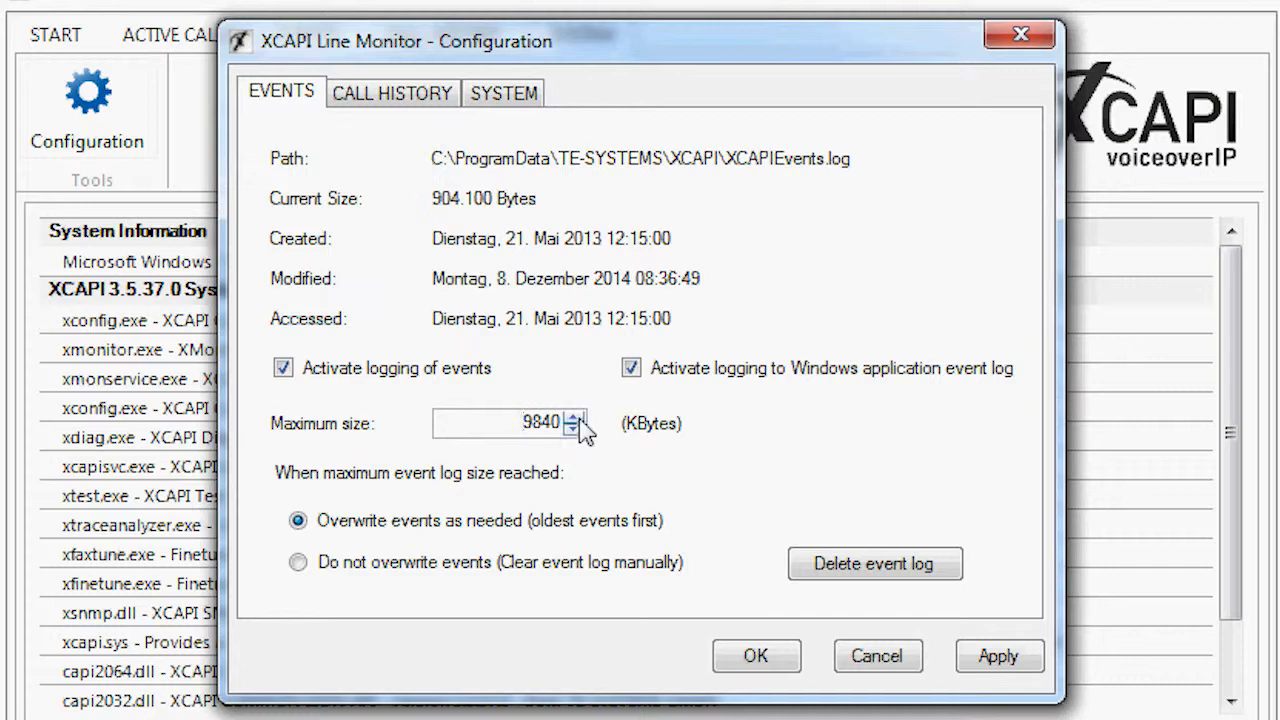
pyautogui.click(578, 417)
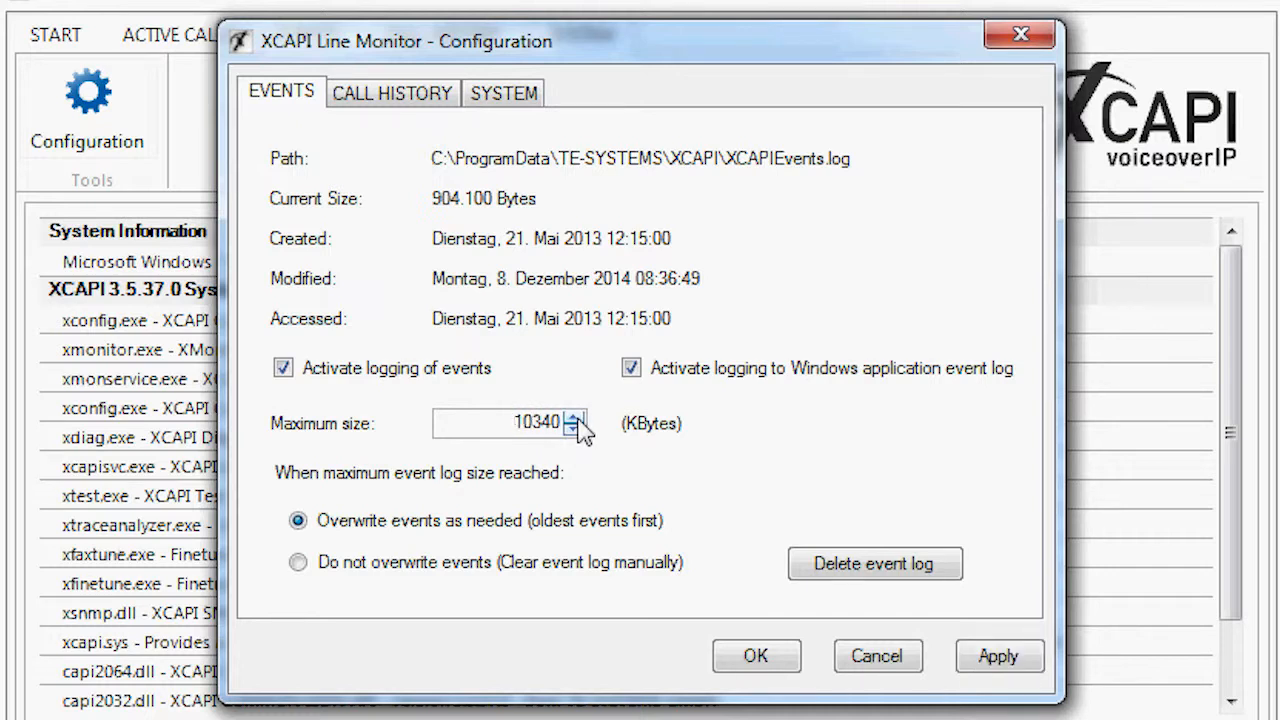
# Keep the statistics update interval at High (1 Second), then view call history logging settings.
pyautogui.click(504, 92)
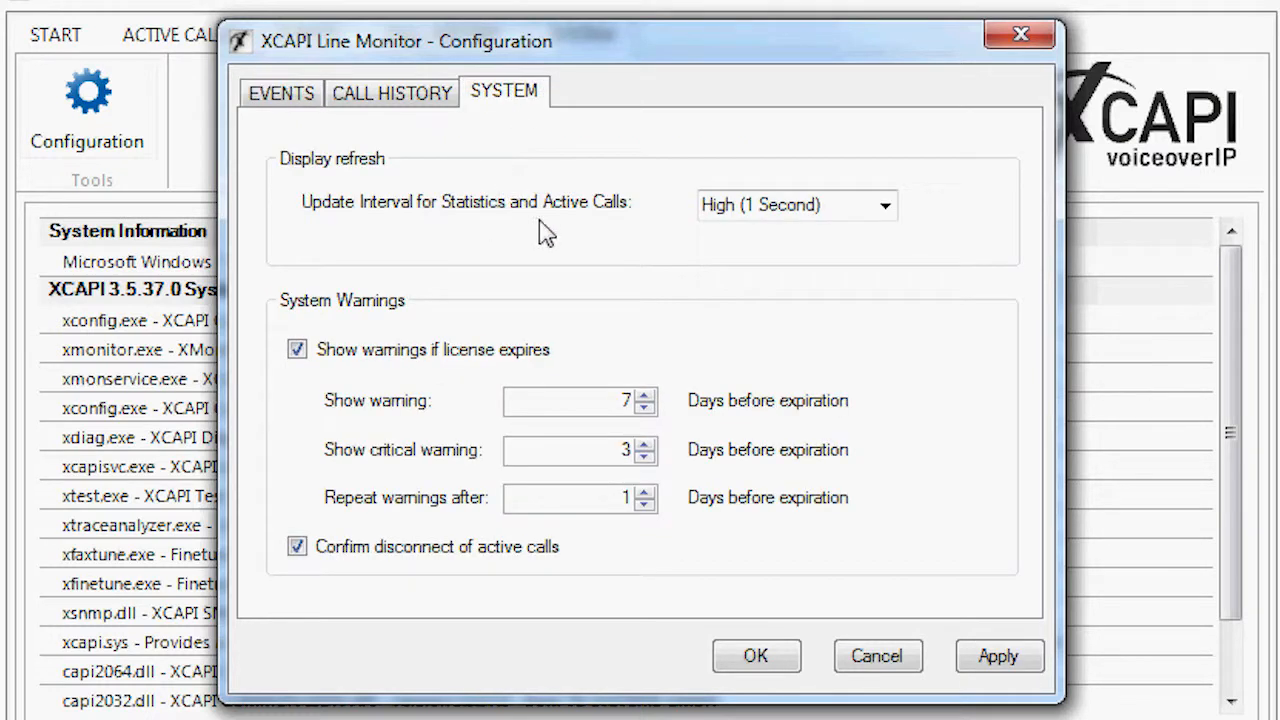
pyautogui.click(884, 205)
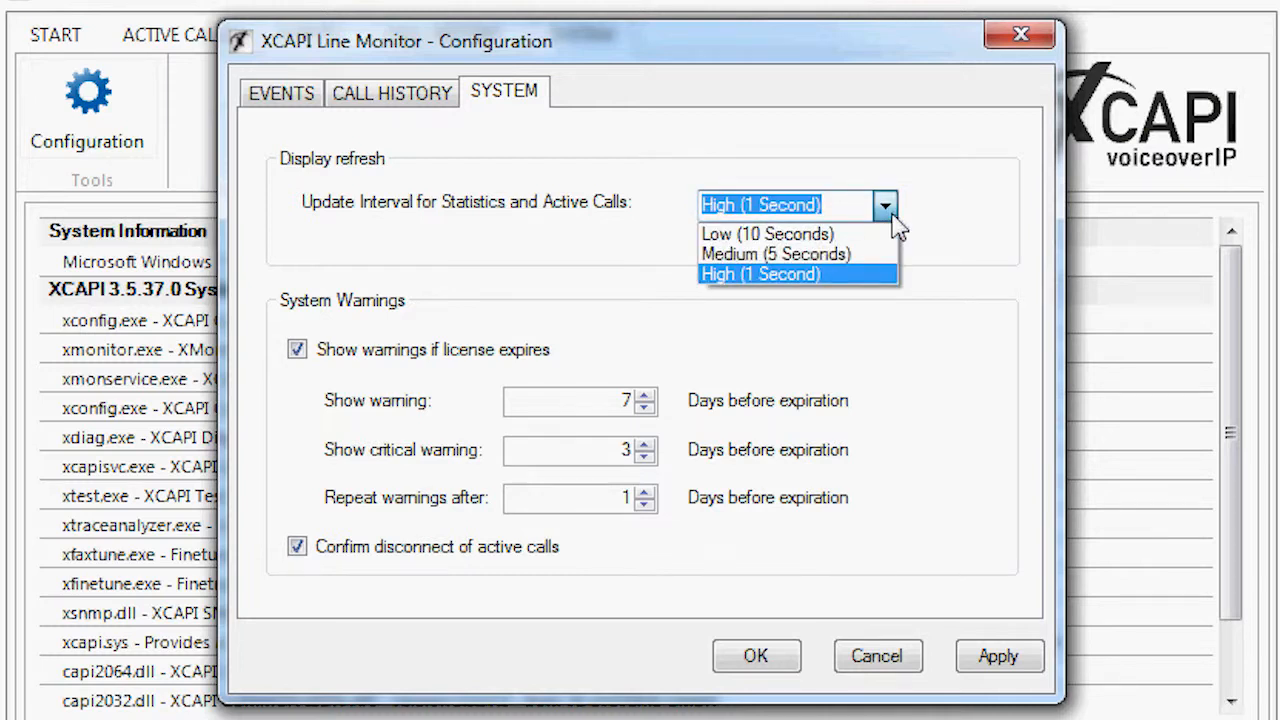
pyautogui.moveTo(865, 290)
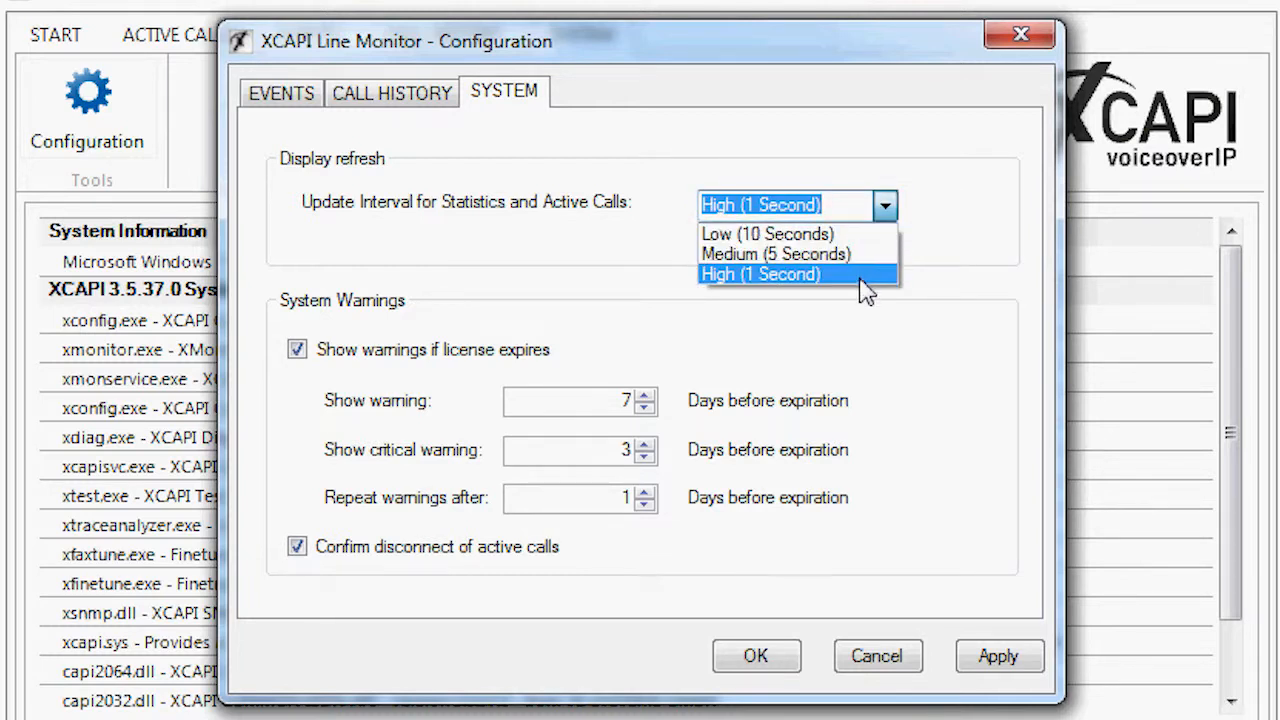
pyautogui.click(760, 273)
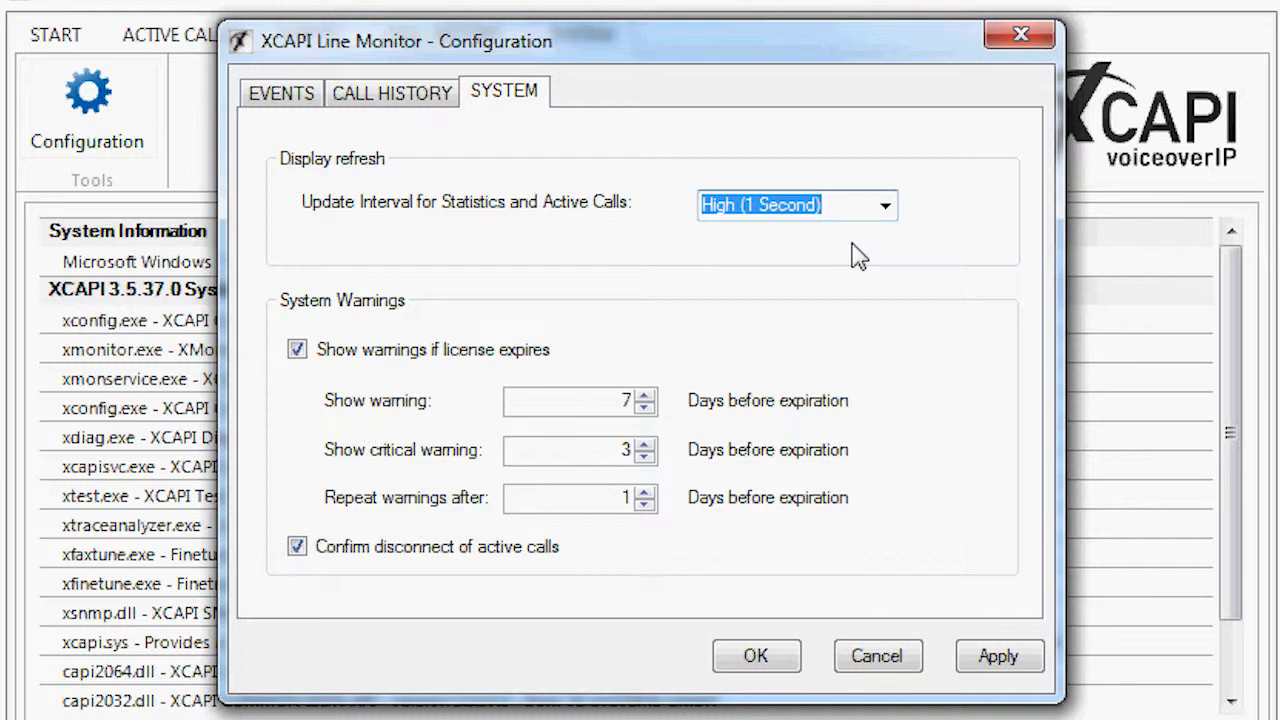
pyautogui.moveTo(718, 262)
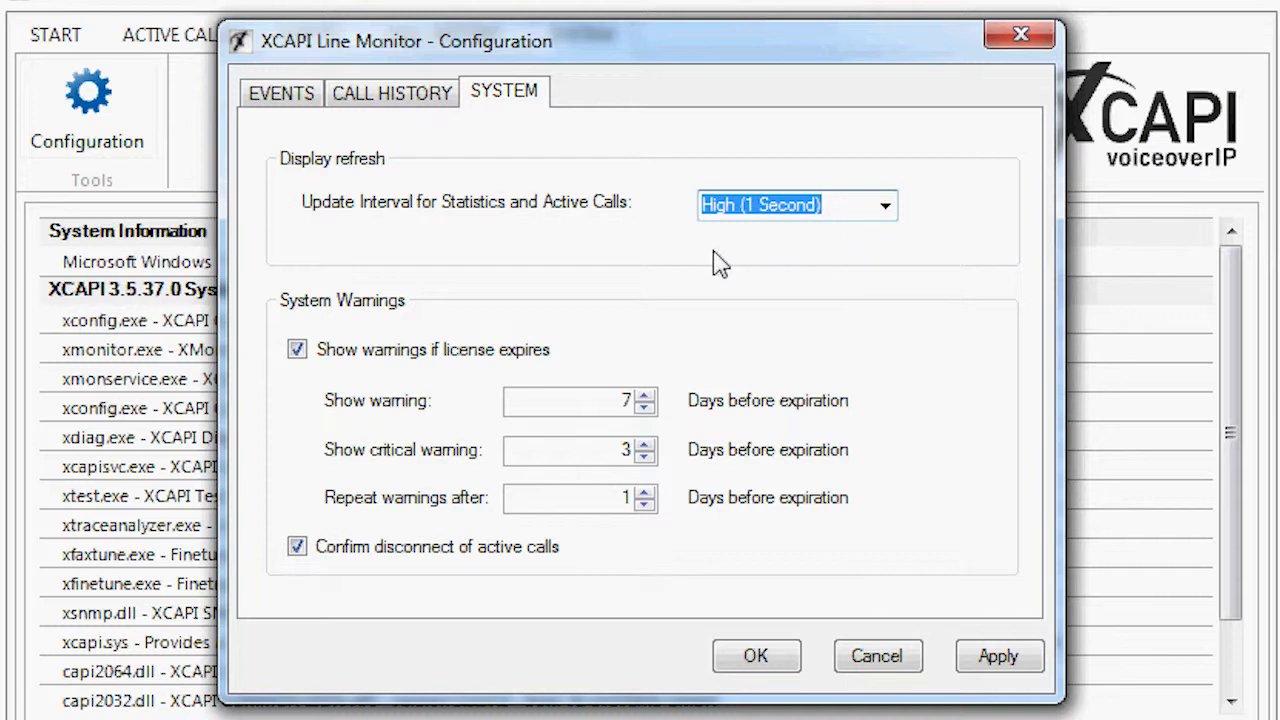
pyautogui.click(392, 92)
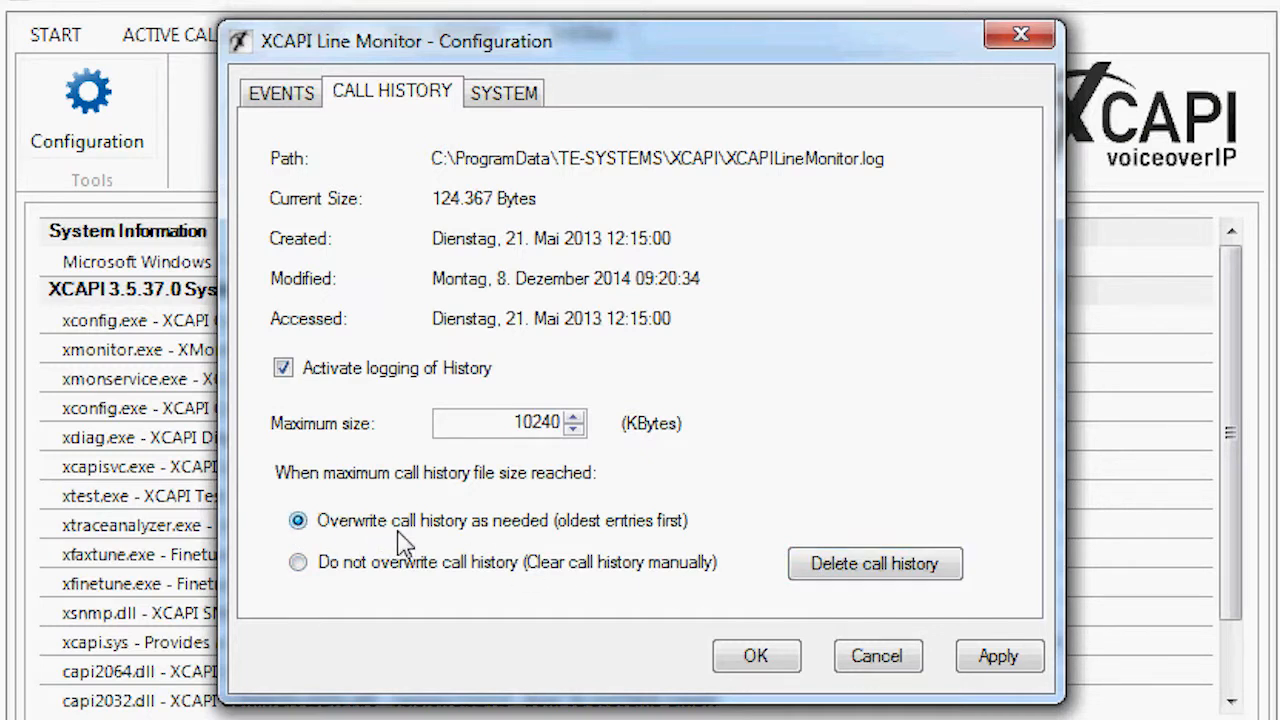
pyautogui.moveTo(610, 540)
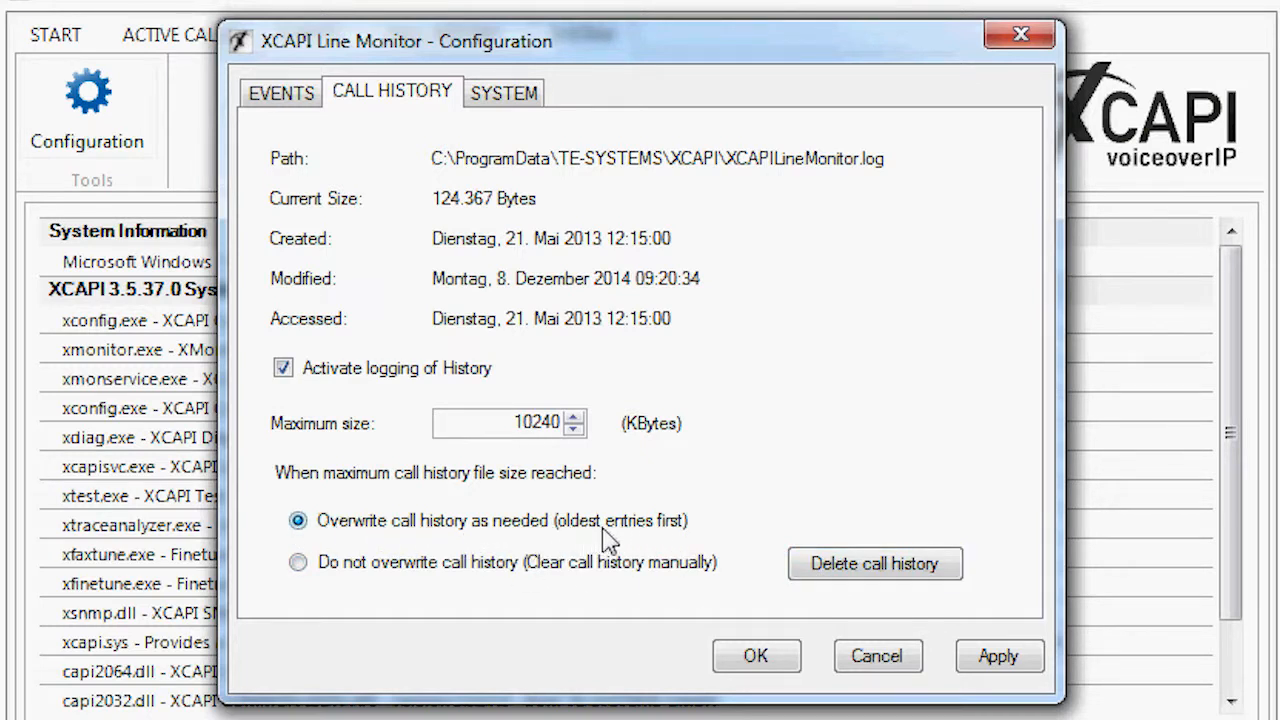
pyautogui.moveTo(680, 545)
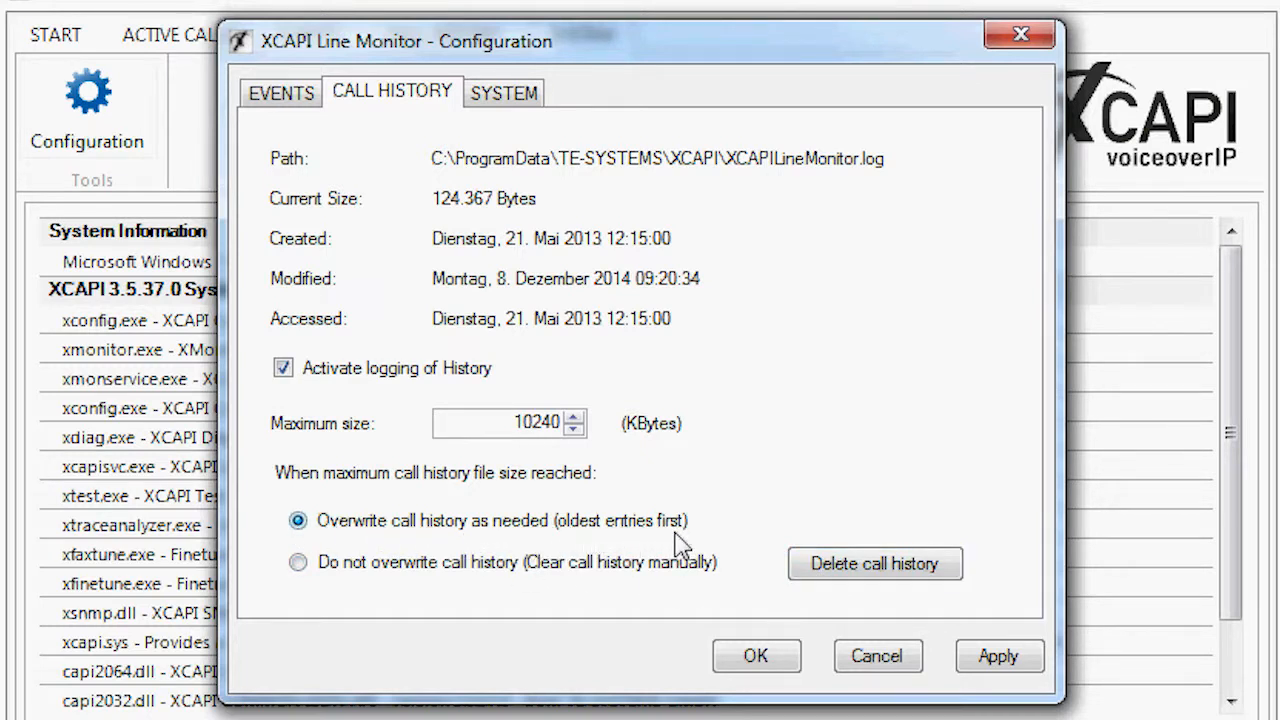
pyautogui.moveTo(443, 192)
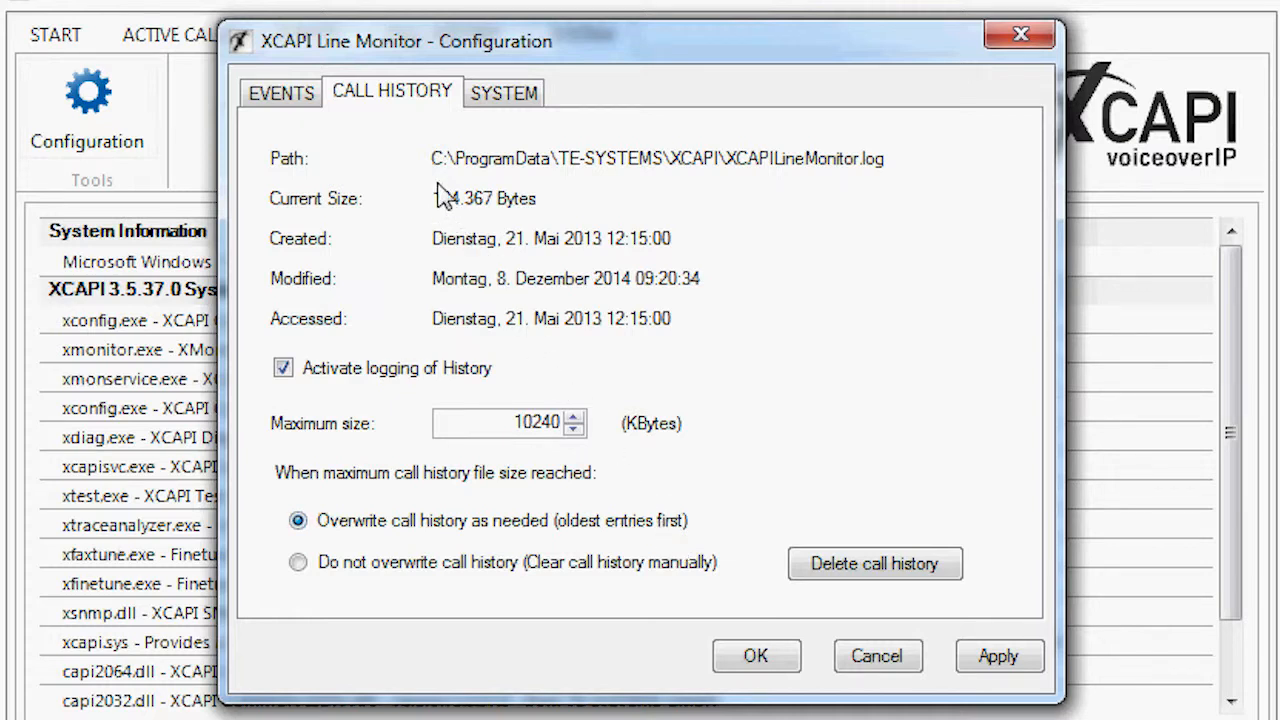
pyautogui.moveTo(870, 185)
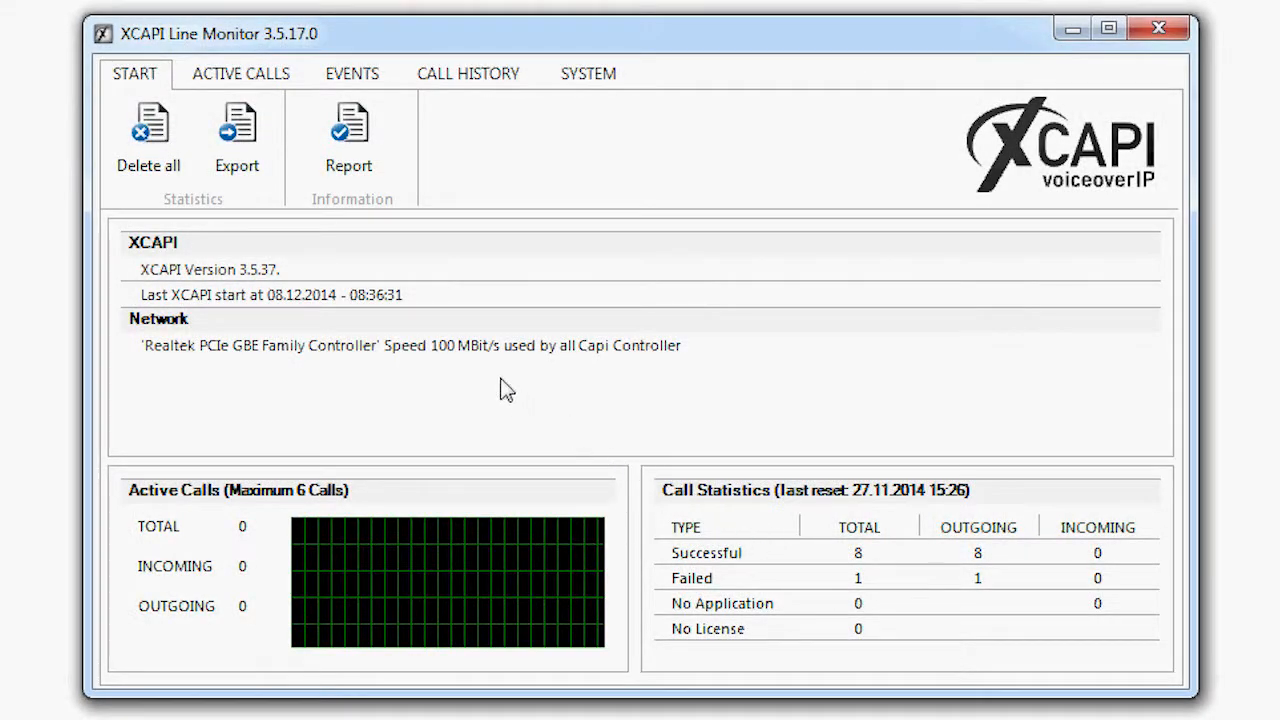
pyautogui.moveTo(237, 135)
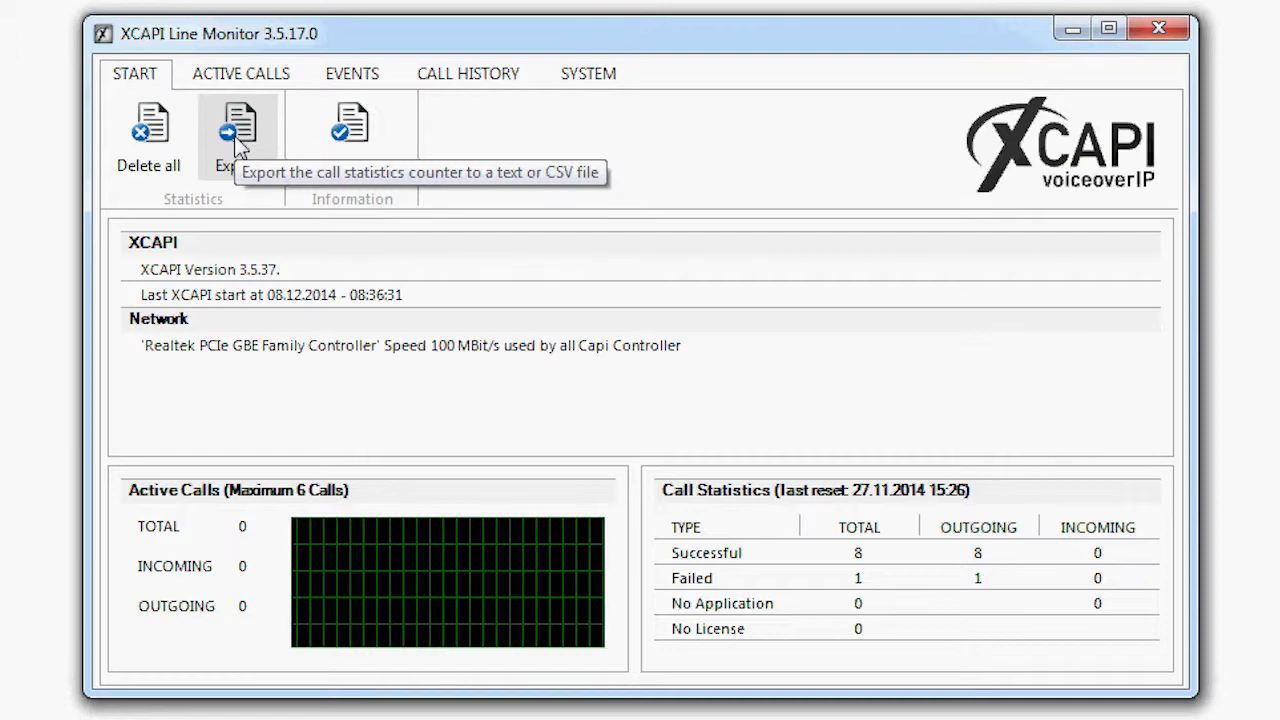
# Export the call statistics counters to a file.
pyautogui.click(237, 125)
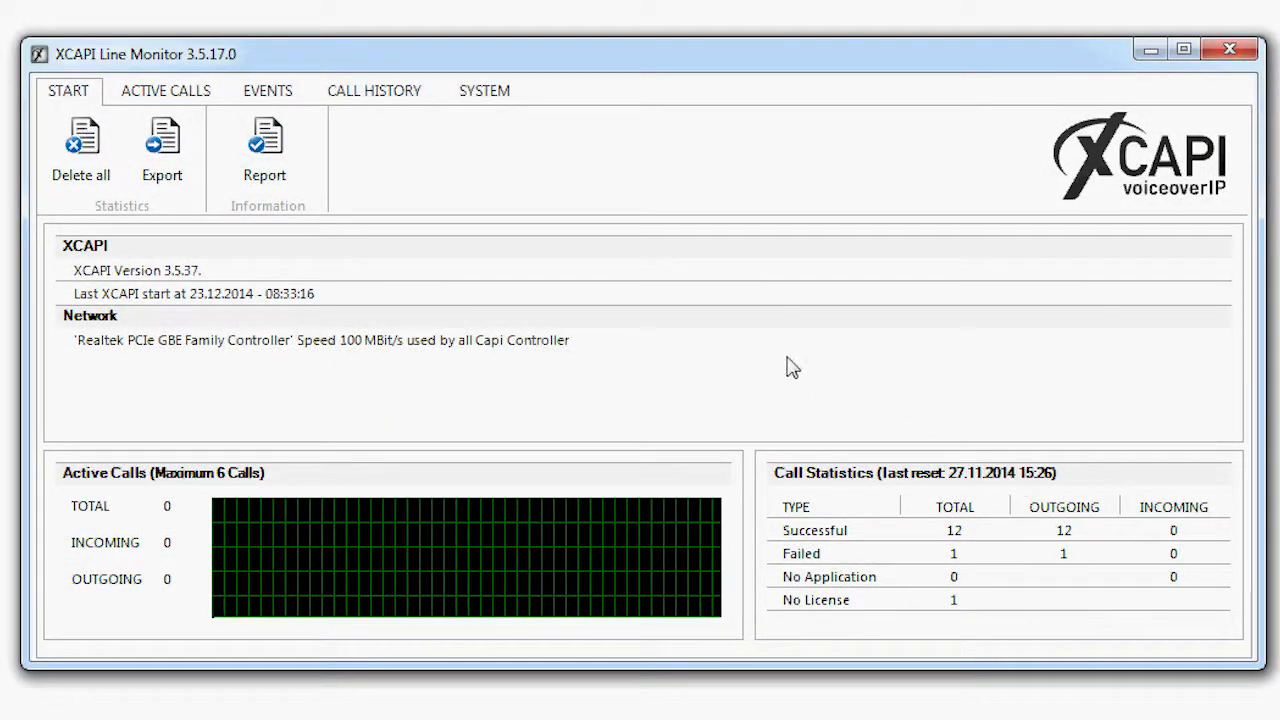
pyautogui.click(374, 90)
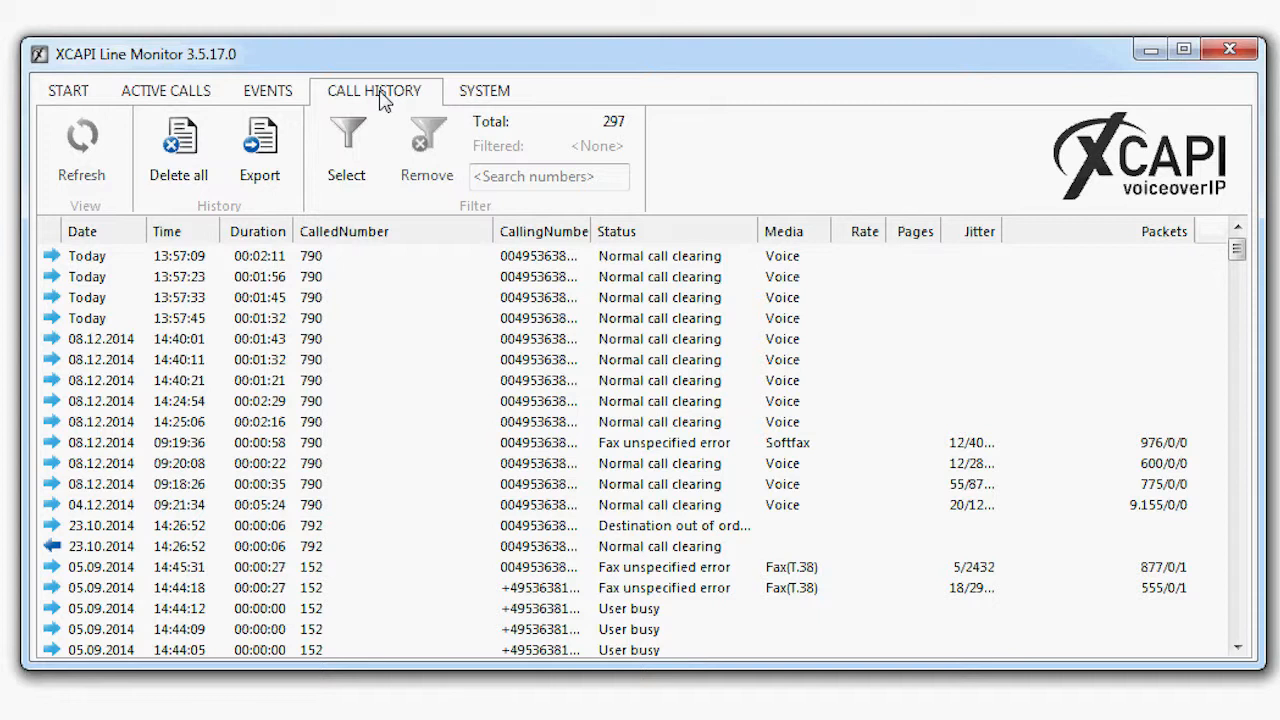
pyautogui.moveTo(320, 245)
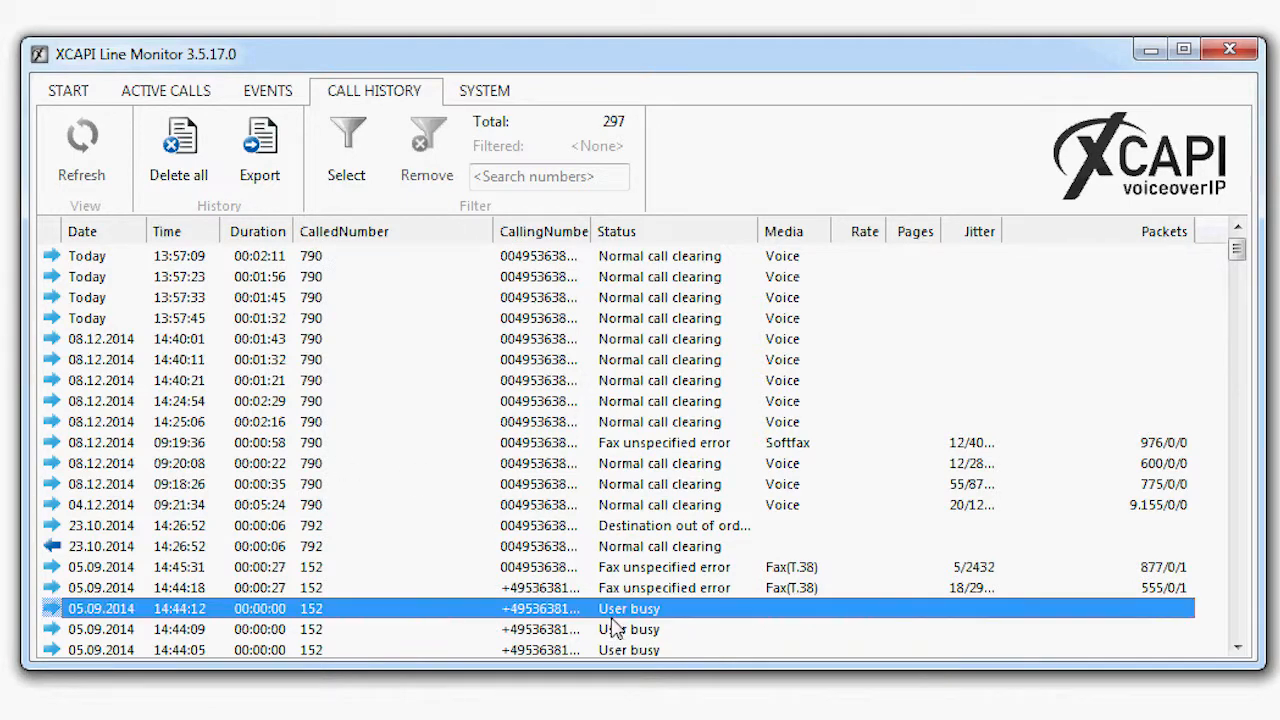
pyautogui.scroll(-3)
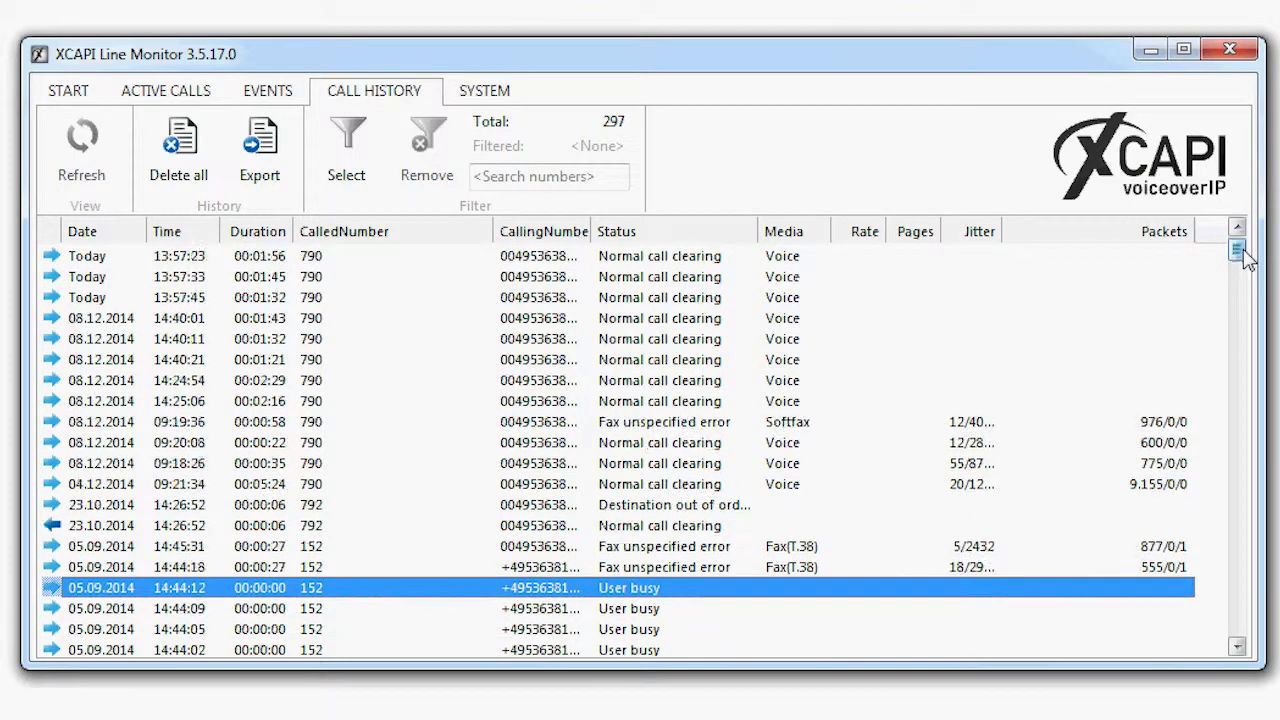
pyautogui.scroll(-3)
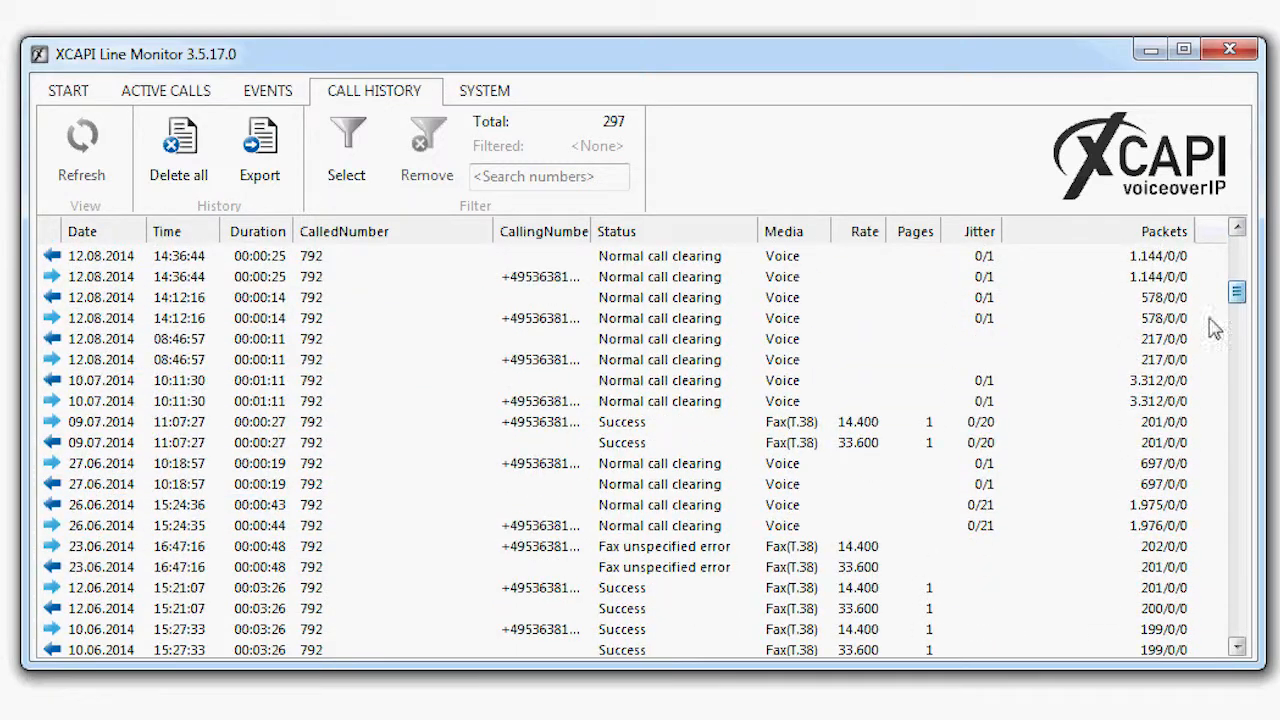
pyautogui.click(860, 442)
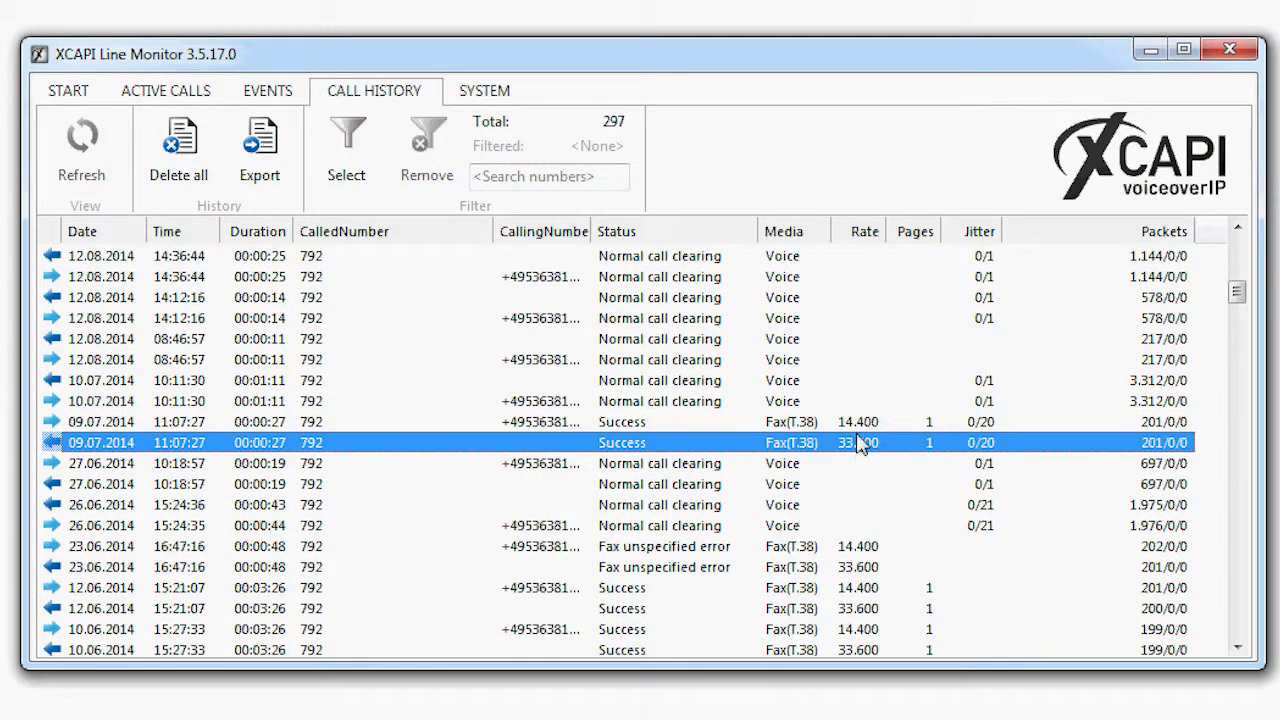
pyautogui.moveTo(862, 465)
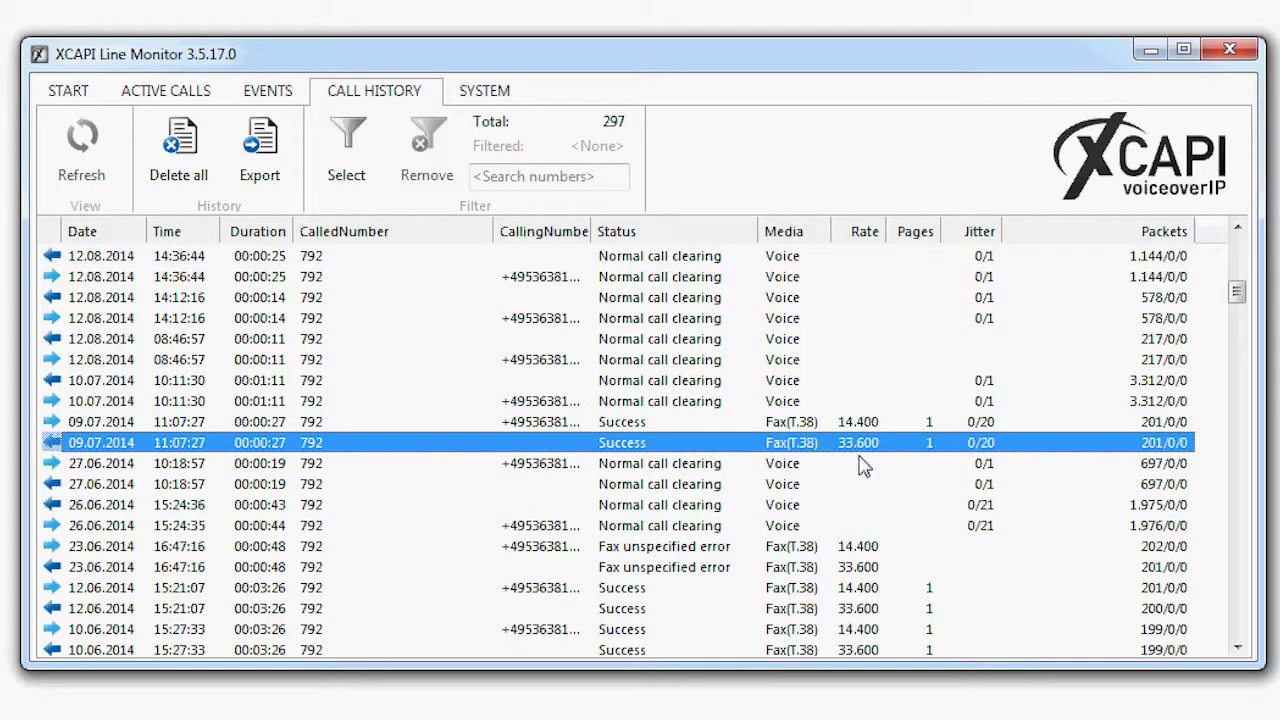
pyautogui.moveTo(259, 155)
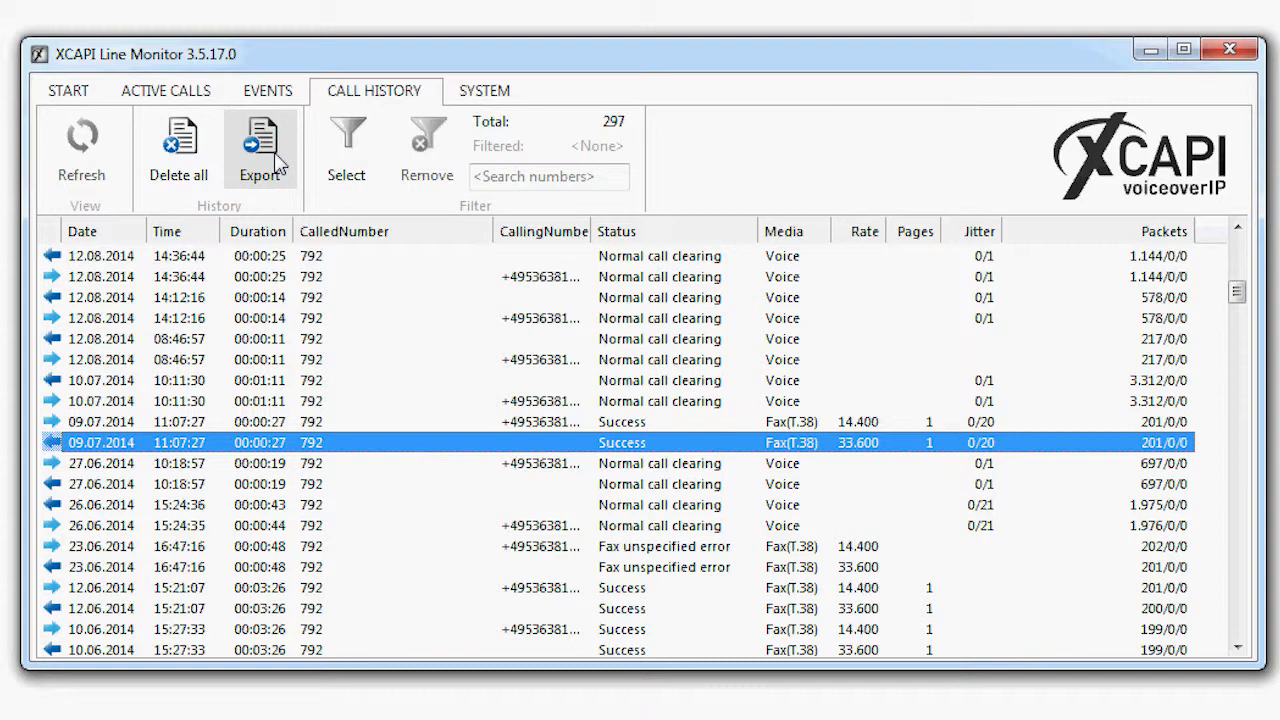
pyautogui.click(260, 150)
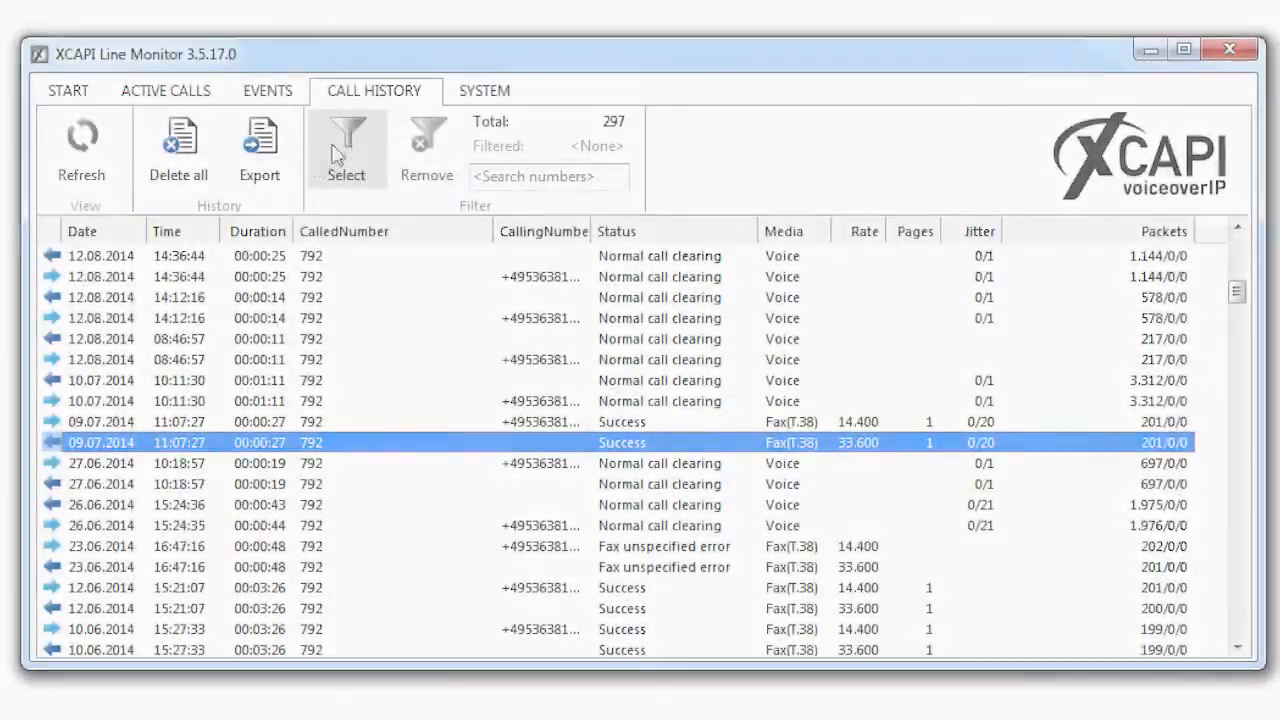
pyautogui.moveTo(347, 145)
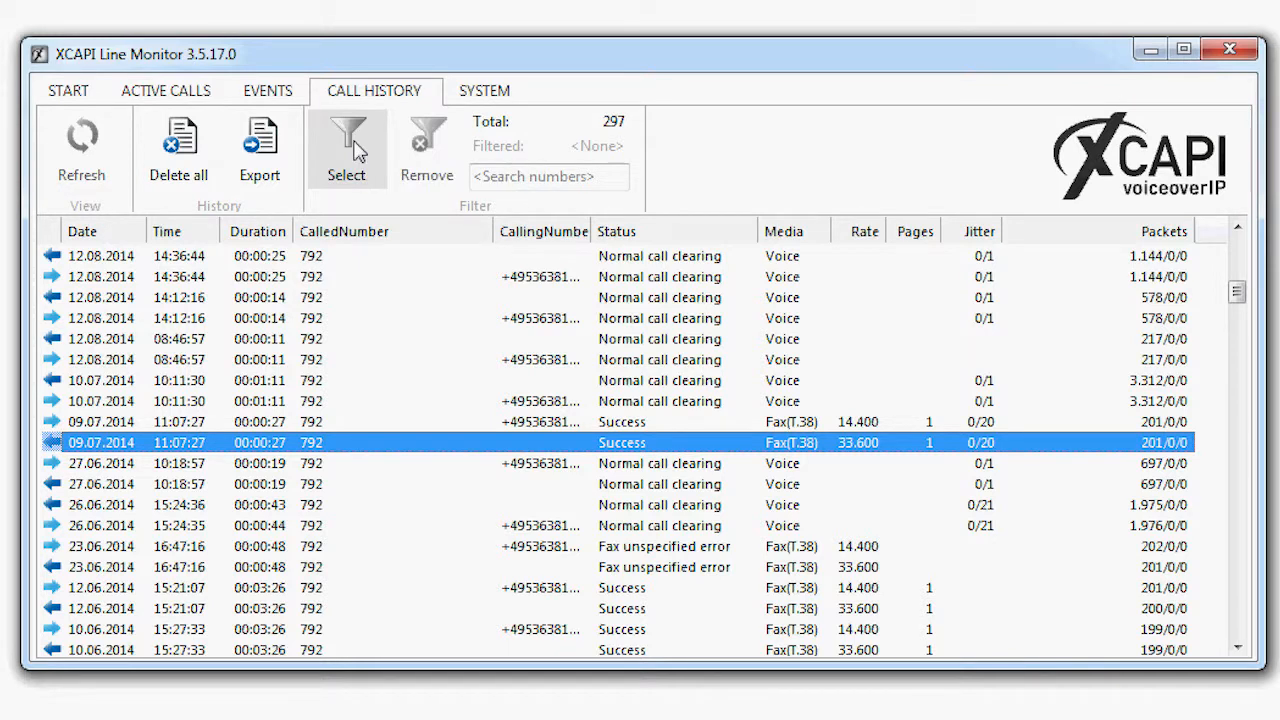
# Create and apply a call history filter for Fax media with packet loss situations above 130.
pyautogui.click(345, 150)
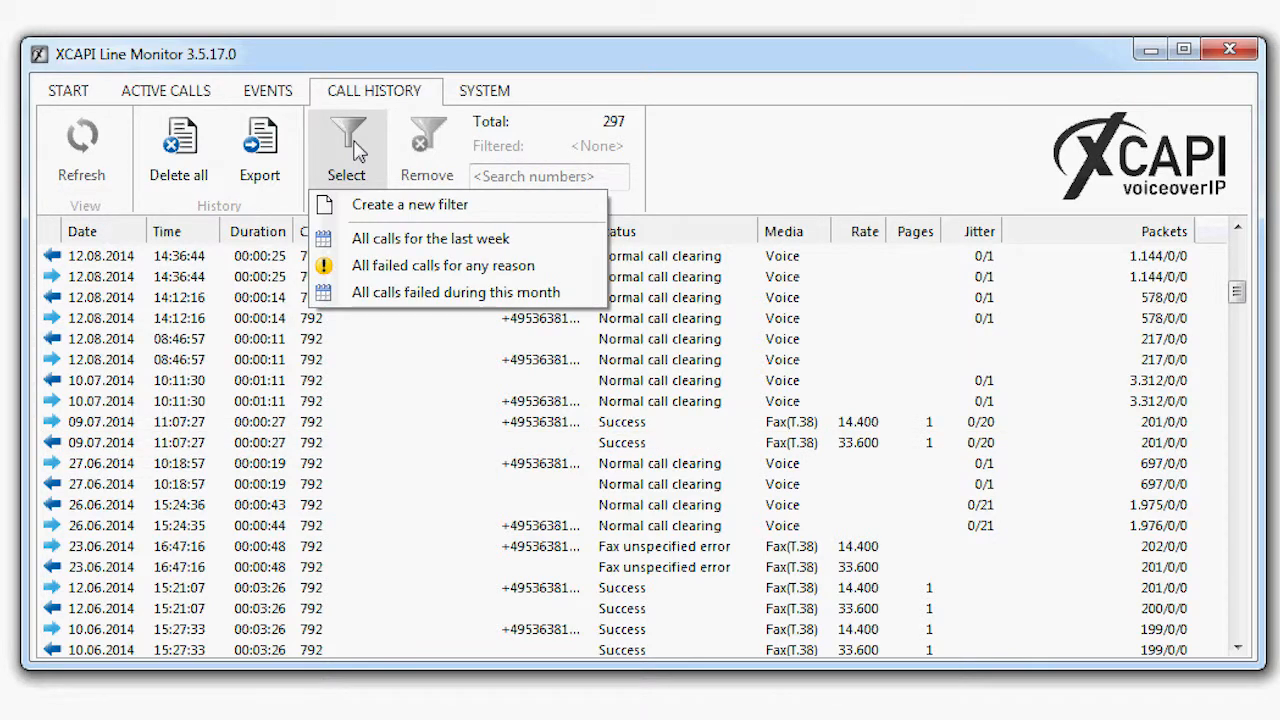
pyautogui.moveTo(390, 204)
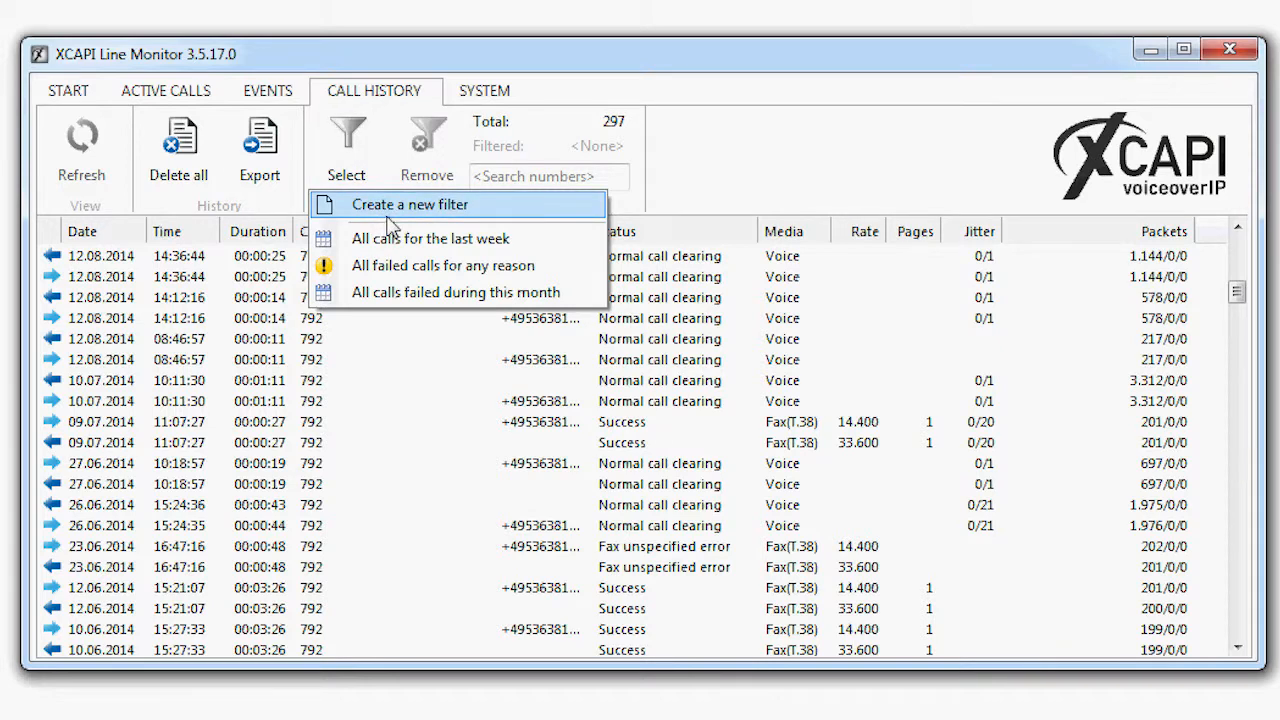
pyautogui.click(409, 204)
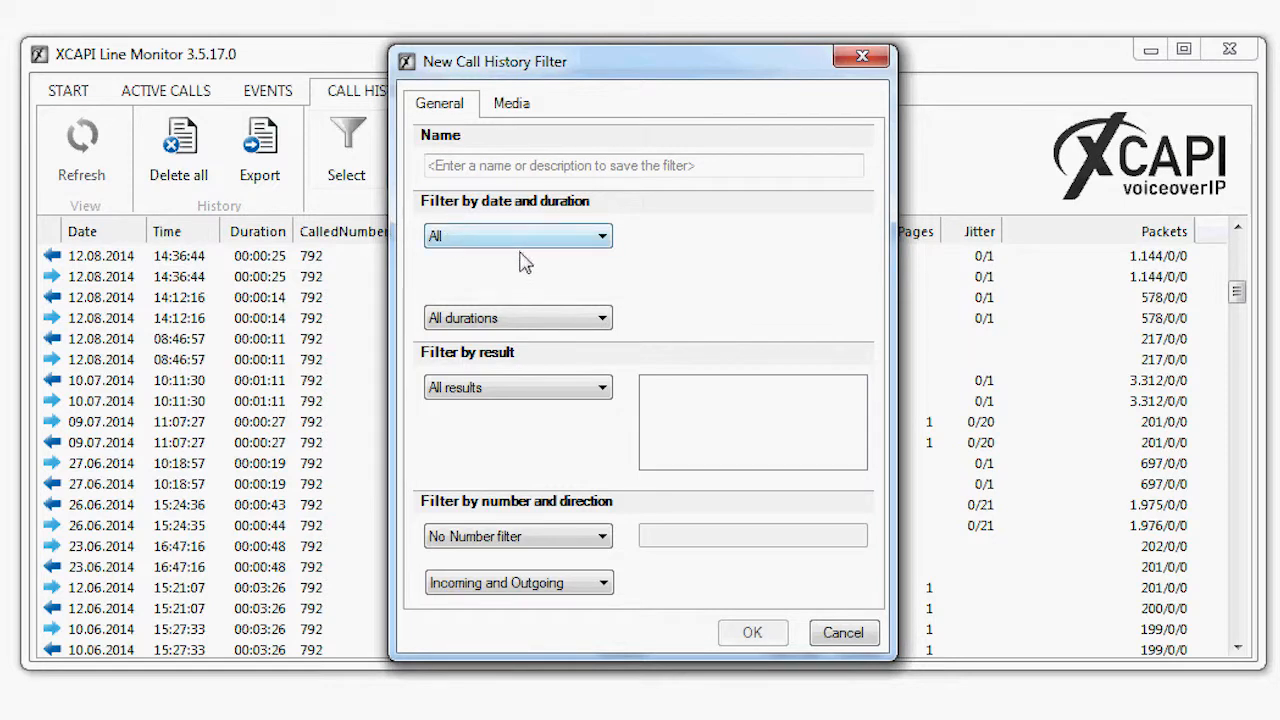
pyautogui.click(511, 103)
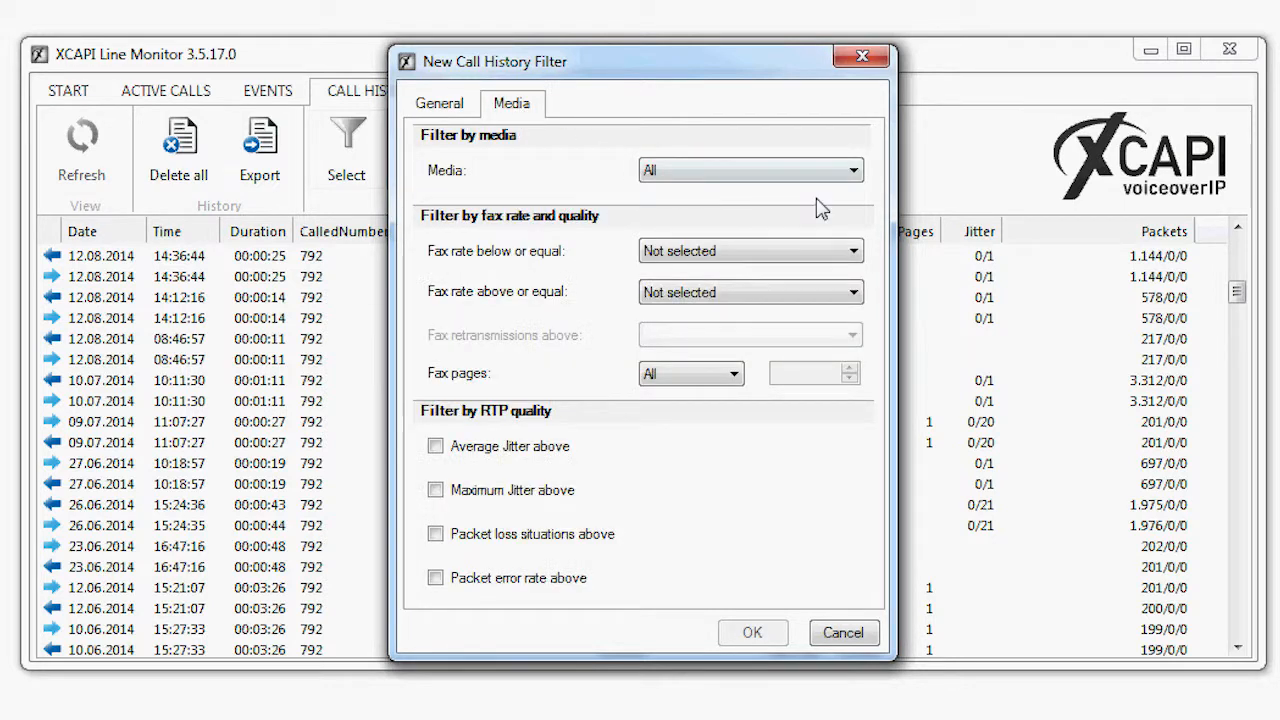
pyautogui.click(851, 170)
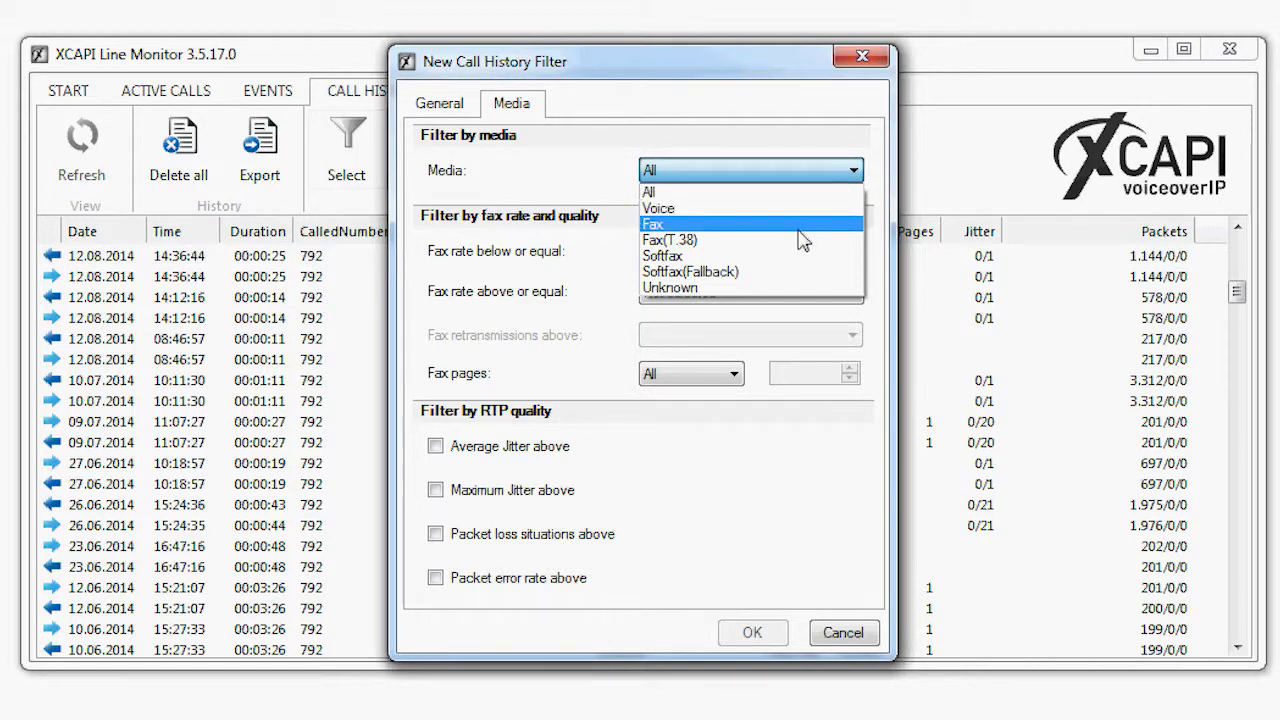
pyautogui.moveTo(793, 272)
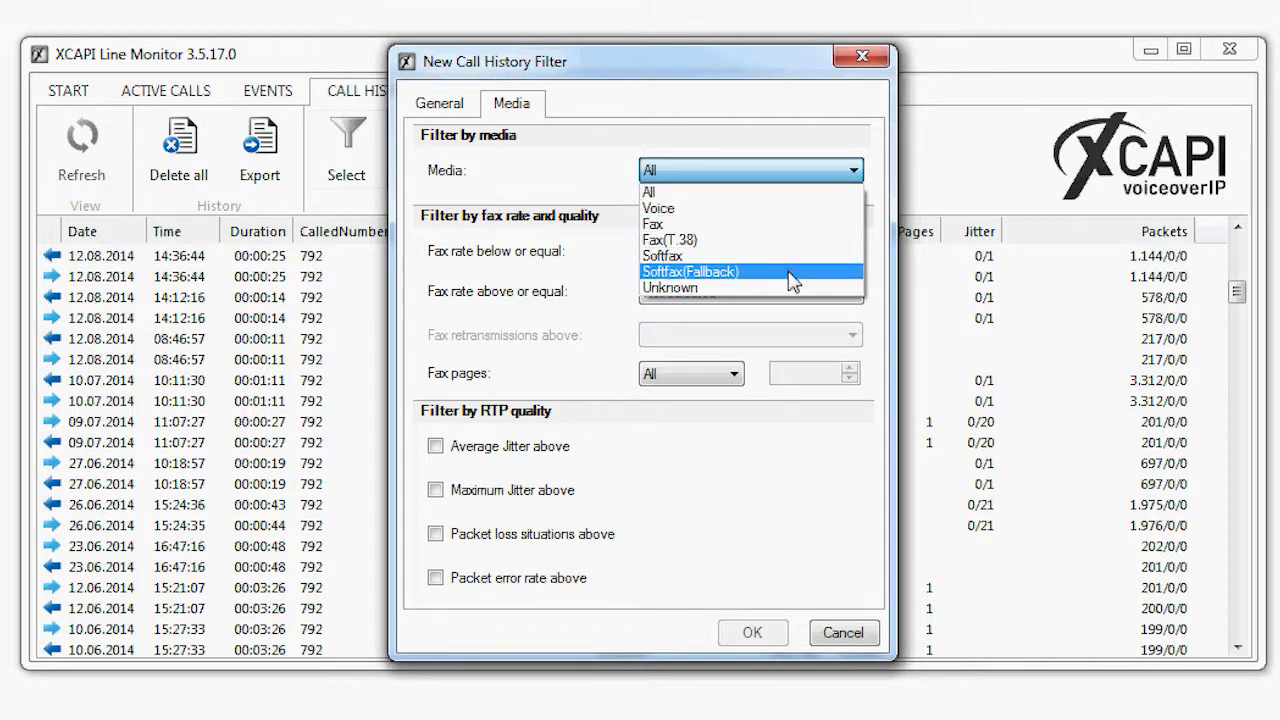
pyautogui.moveTo(785, 224)
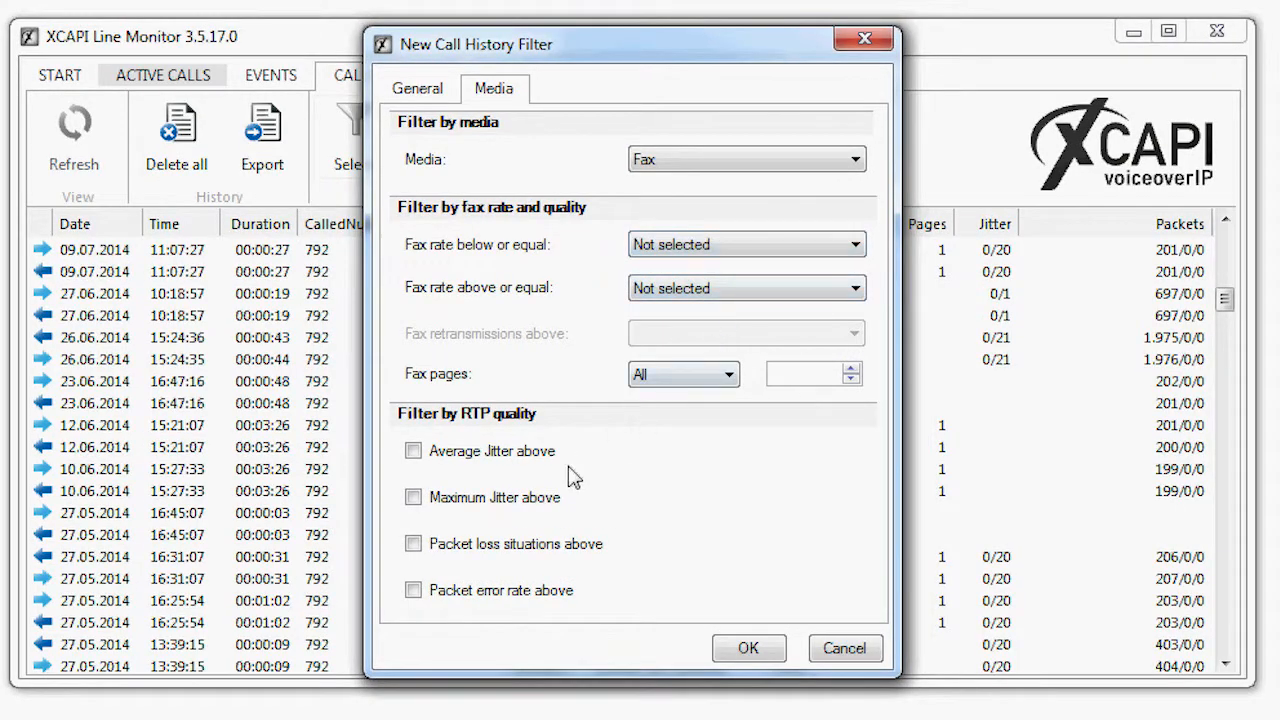
pyautogui.click(414, 543)
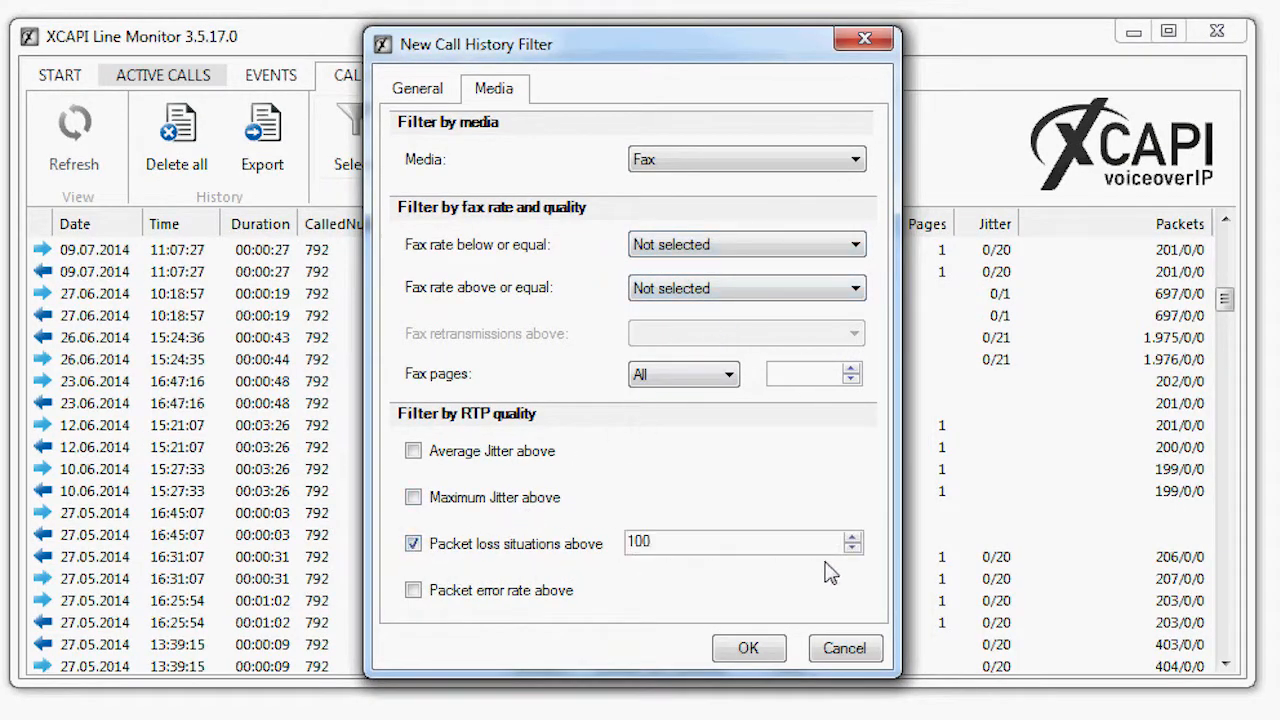
pyautogui.click(852, 548)
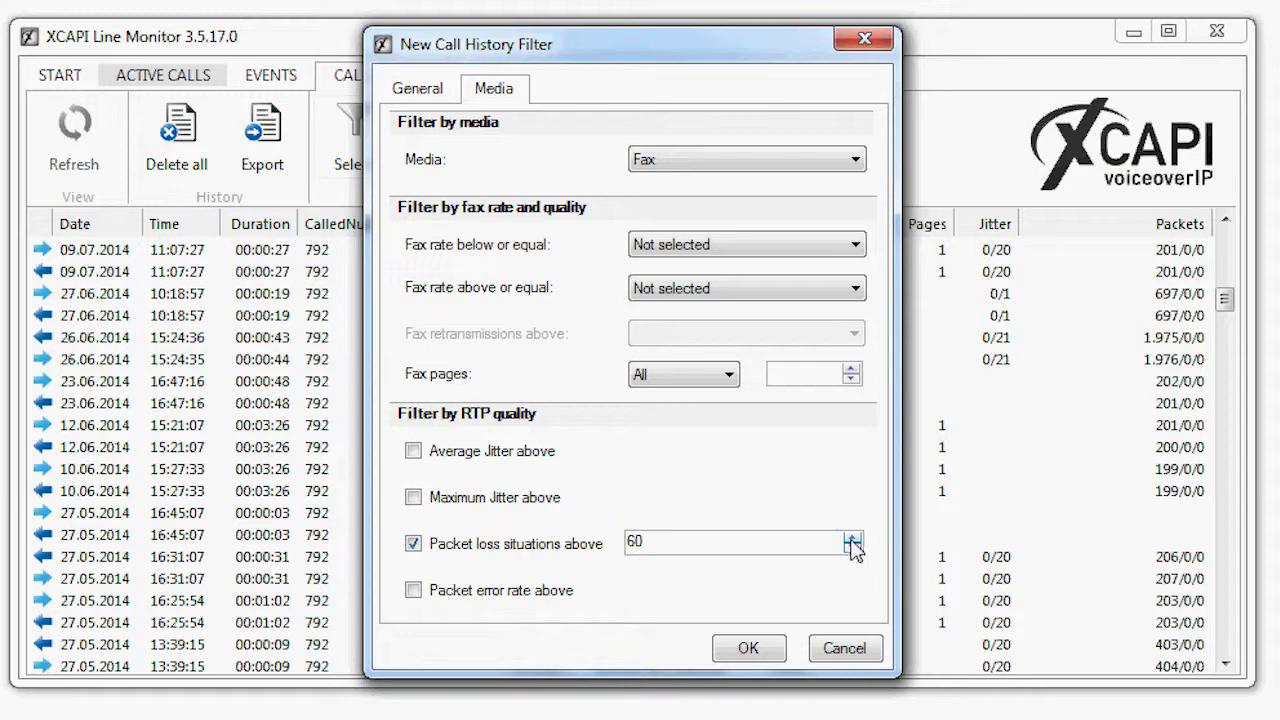
pyautogui.click(852, 537)
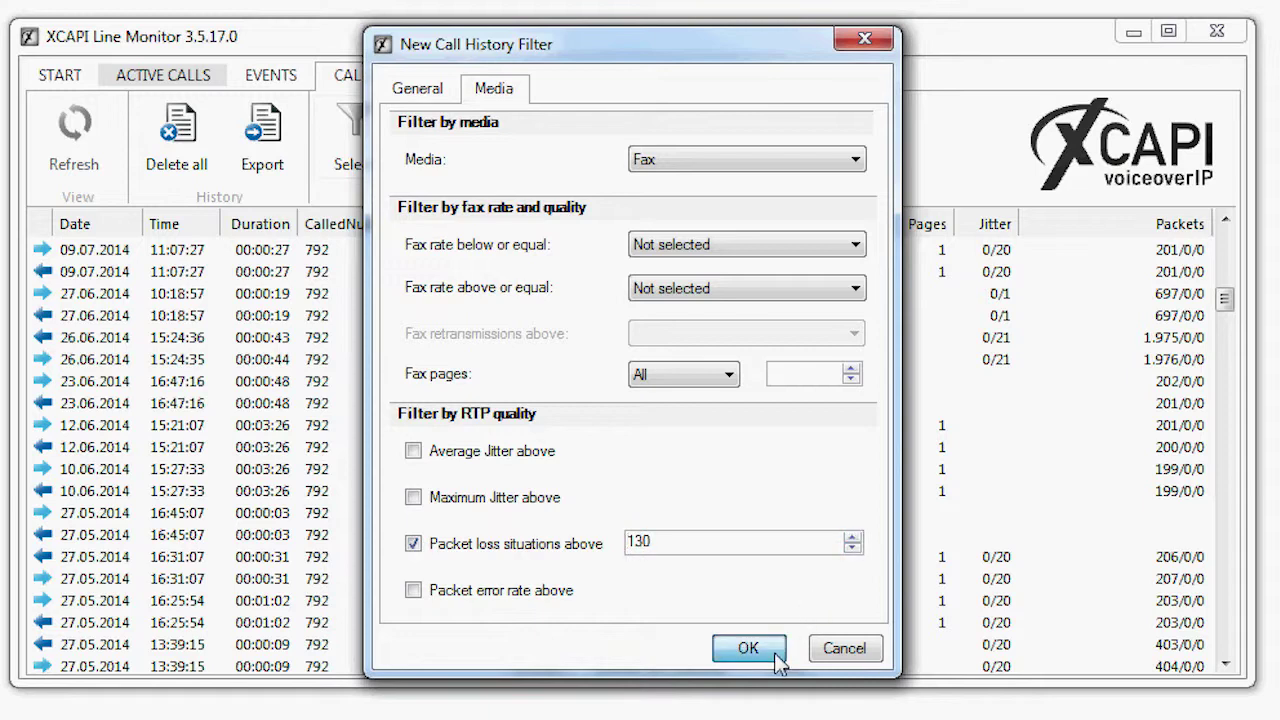
pyautogui.click(748, 648)
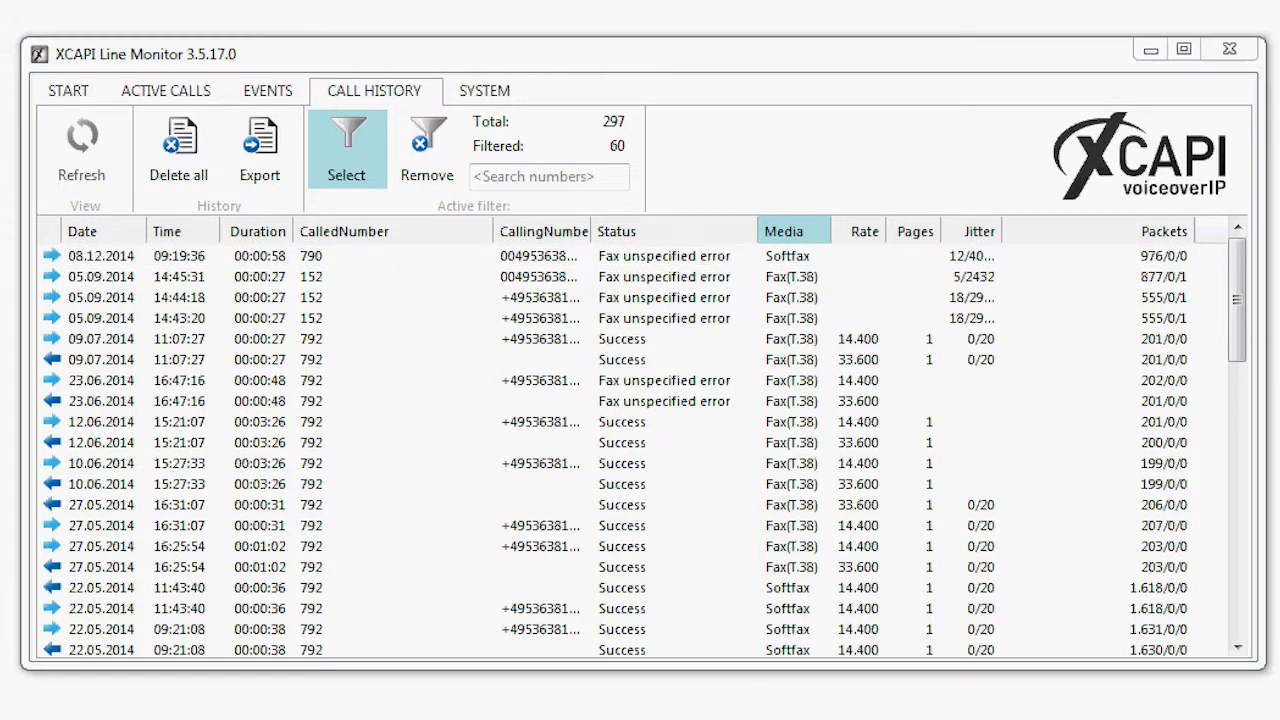
# Browse the Select filter list and open a new call history filter dialog.
pyautogui.click(346, 148)
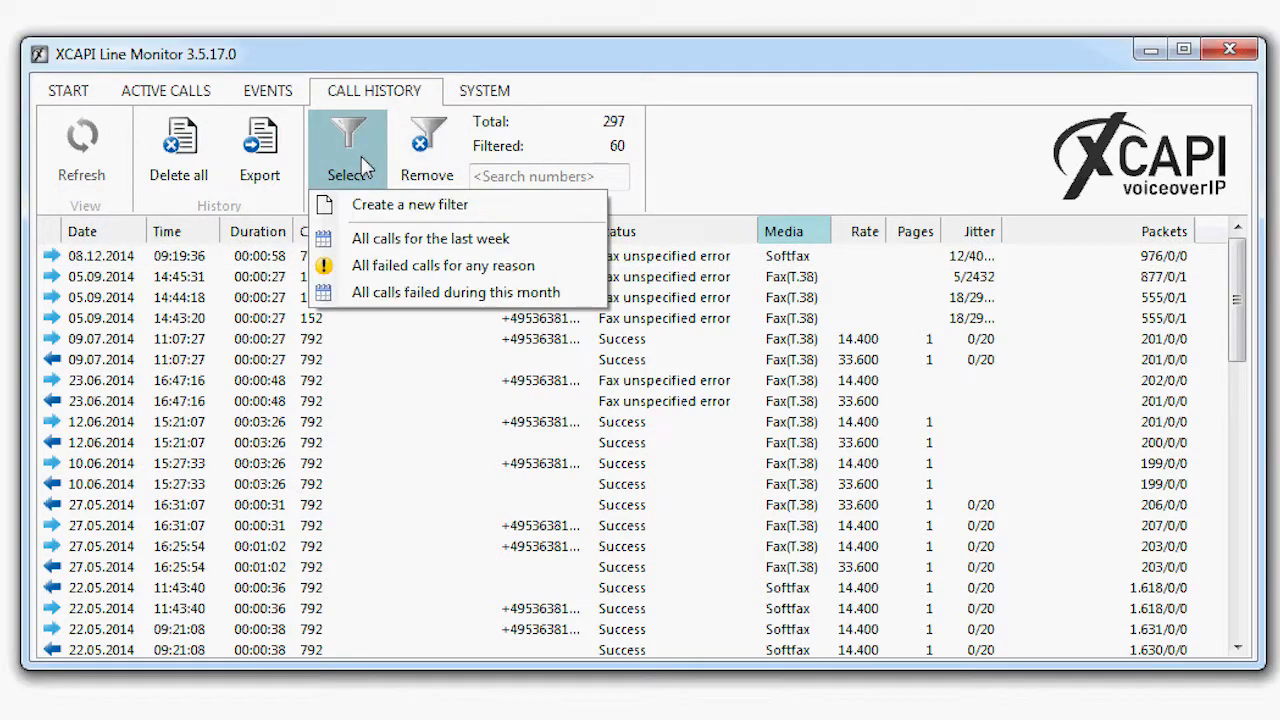
pyautogui.moveTo(445, 238)
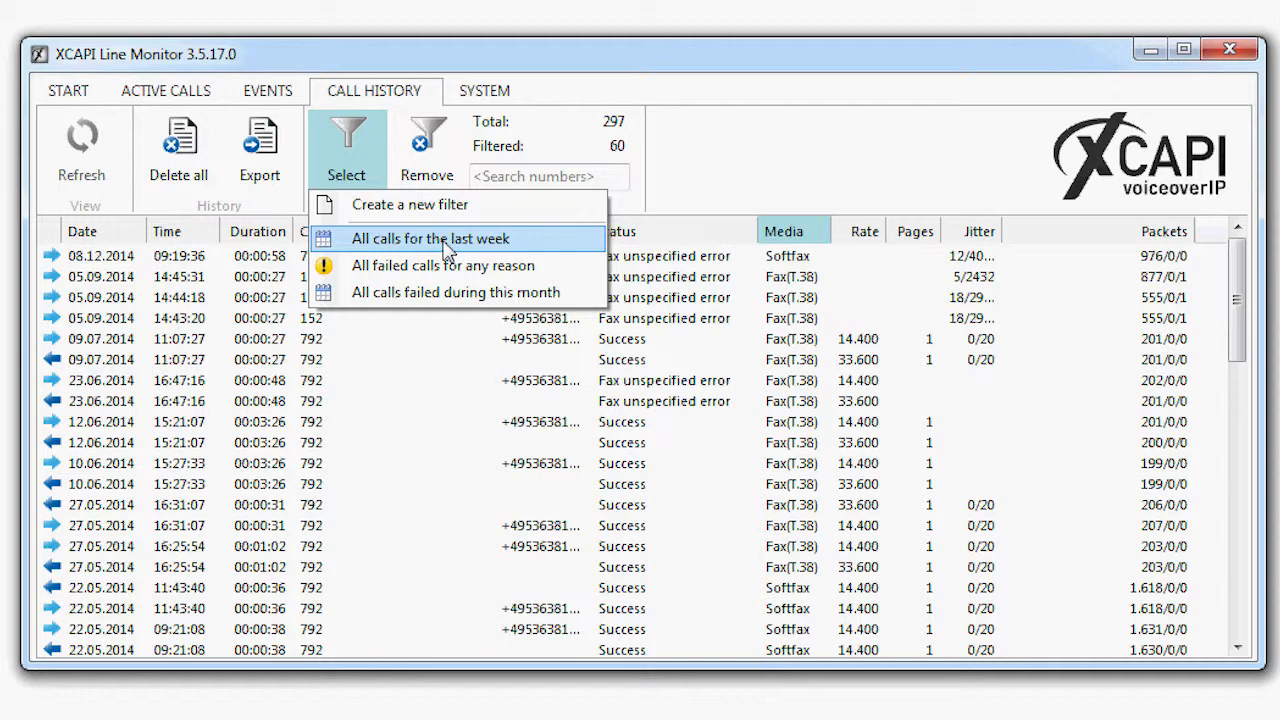
pyautogui.moveTo(445, 265)
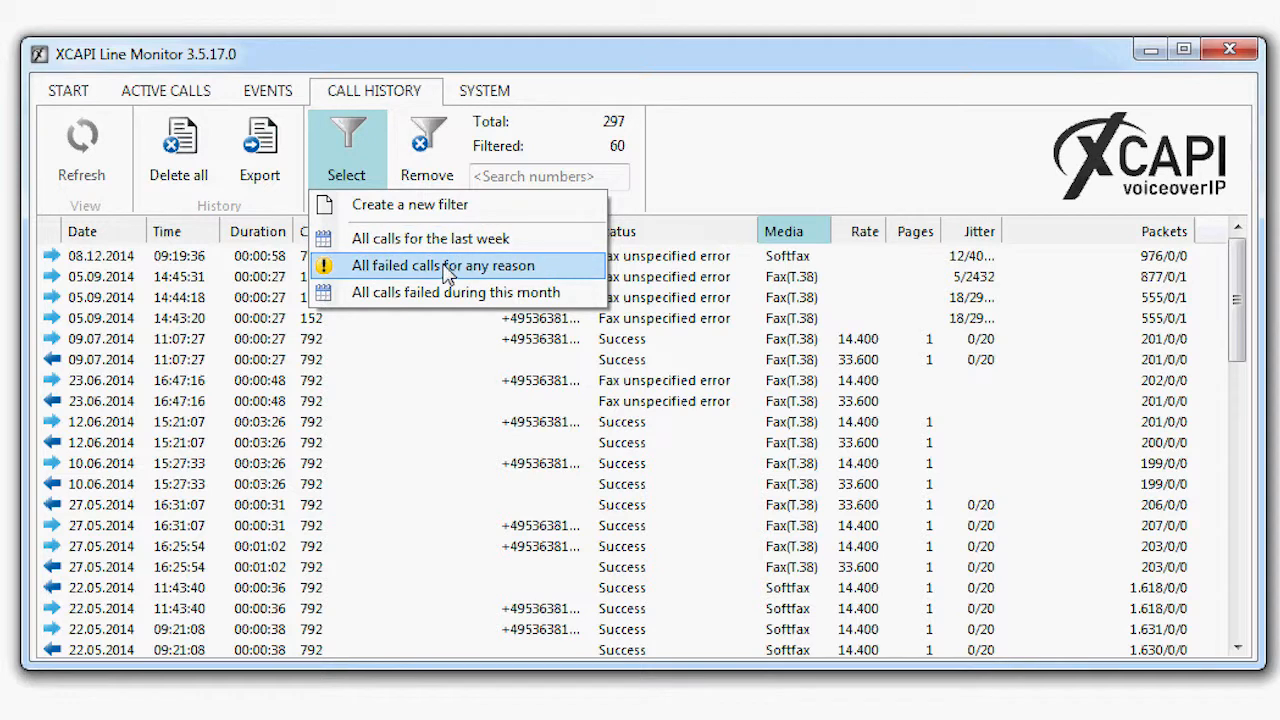
pyautogui.moveTo(458, 292)
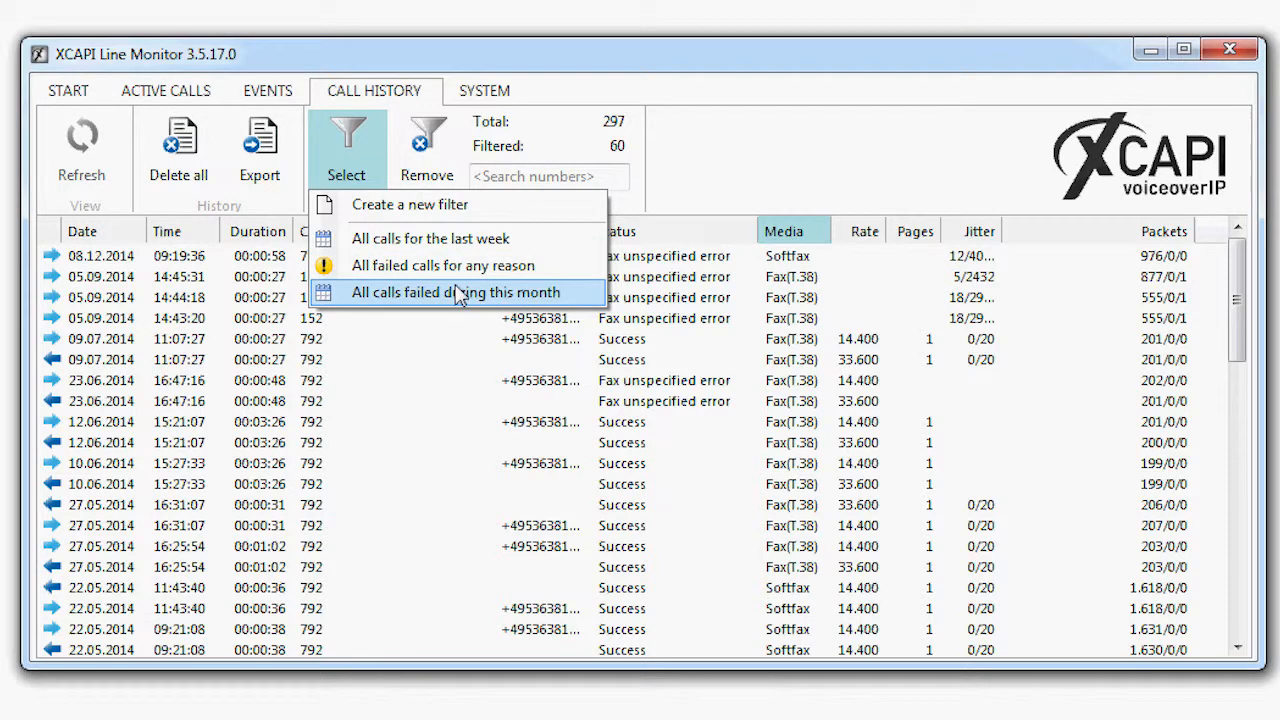
pyautogui.moveTo(460, 300)
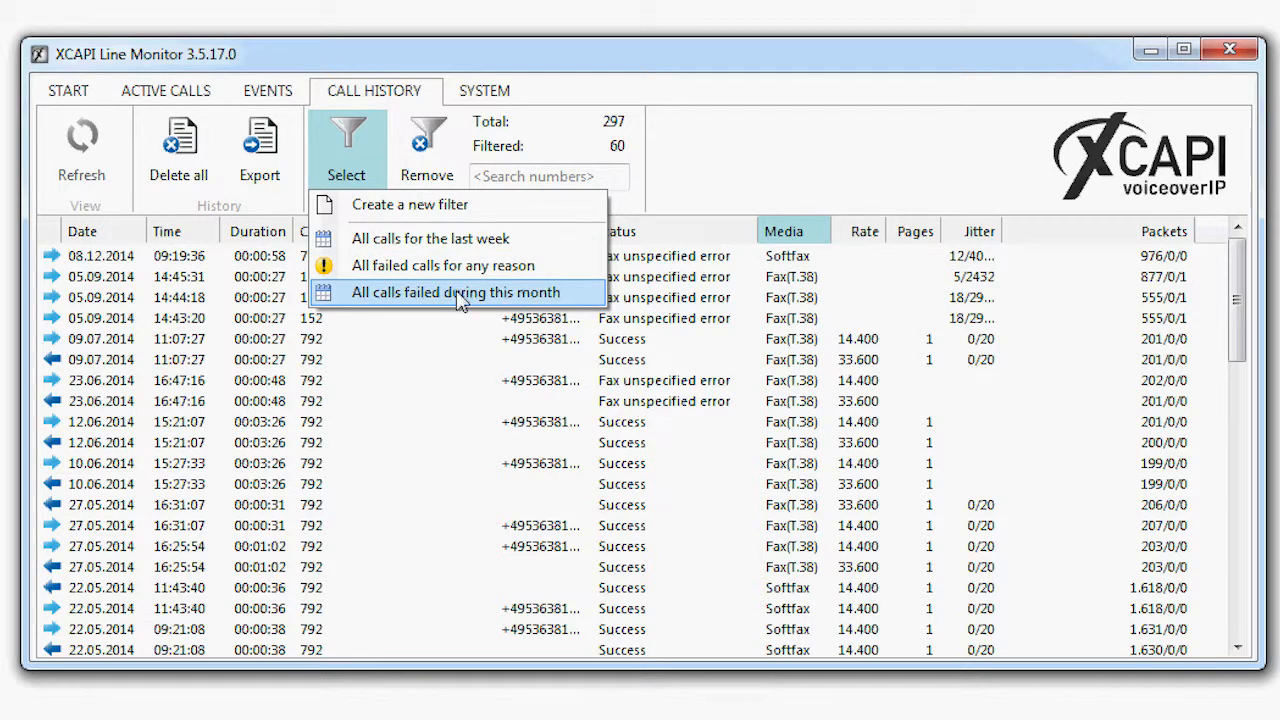
pyautogui.moveTo(445, 255)
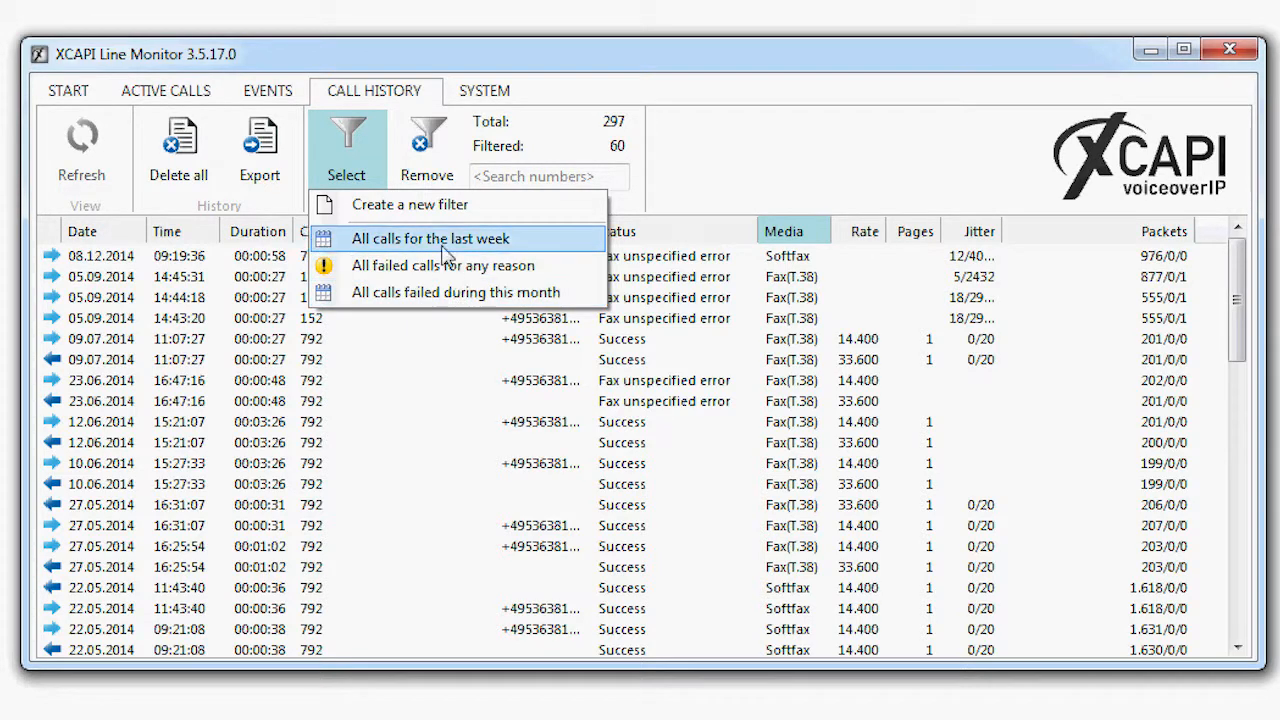
pyautogui.click(410, 204)
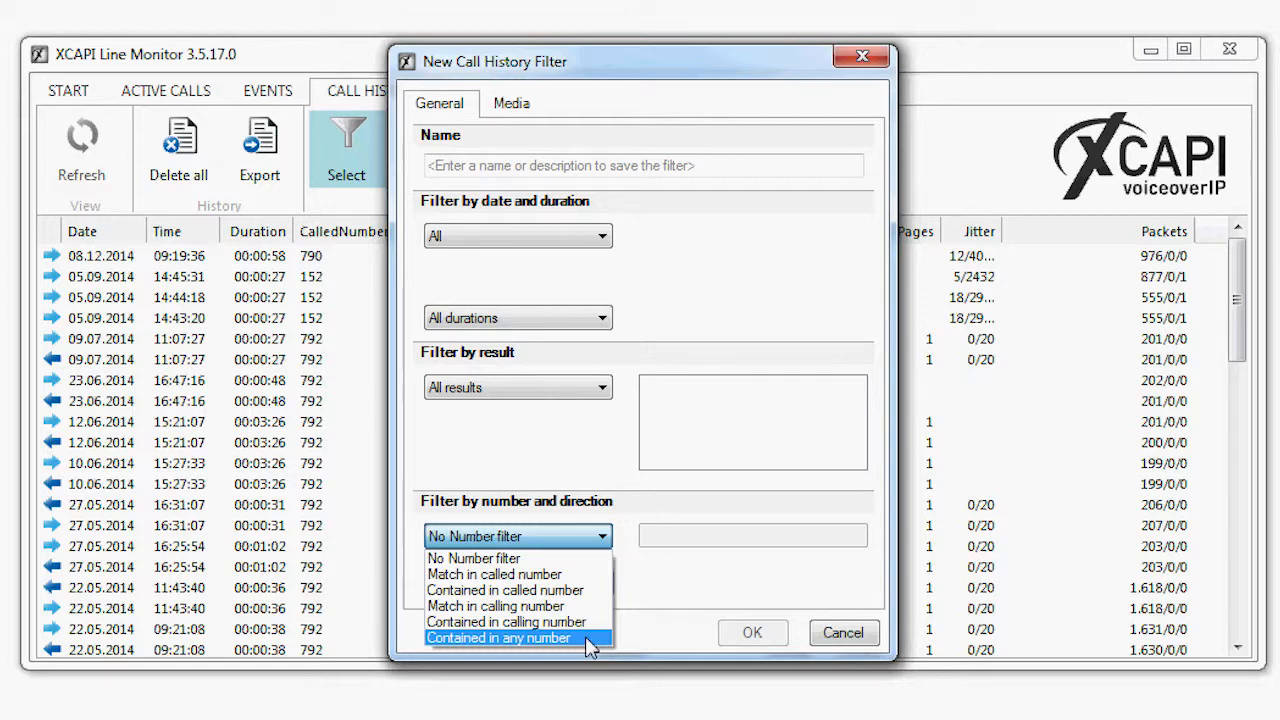
# Show the filter's date range choices, from Today through Specify range.
pyautogui.click(600, 235)
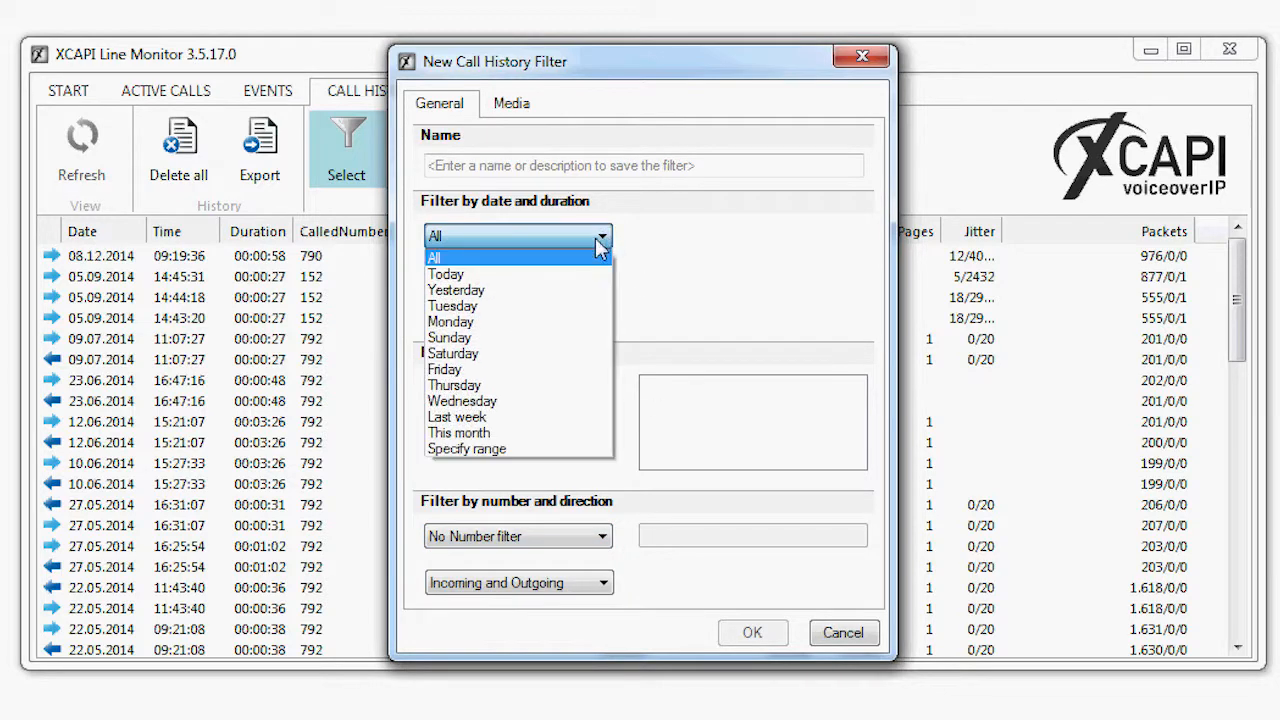
pyautogui.moveTo(518, 416)
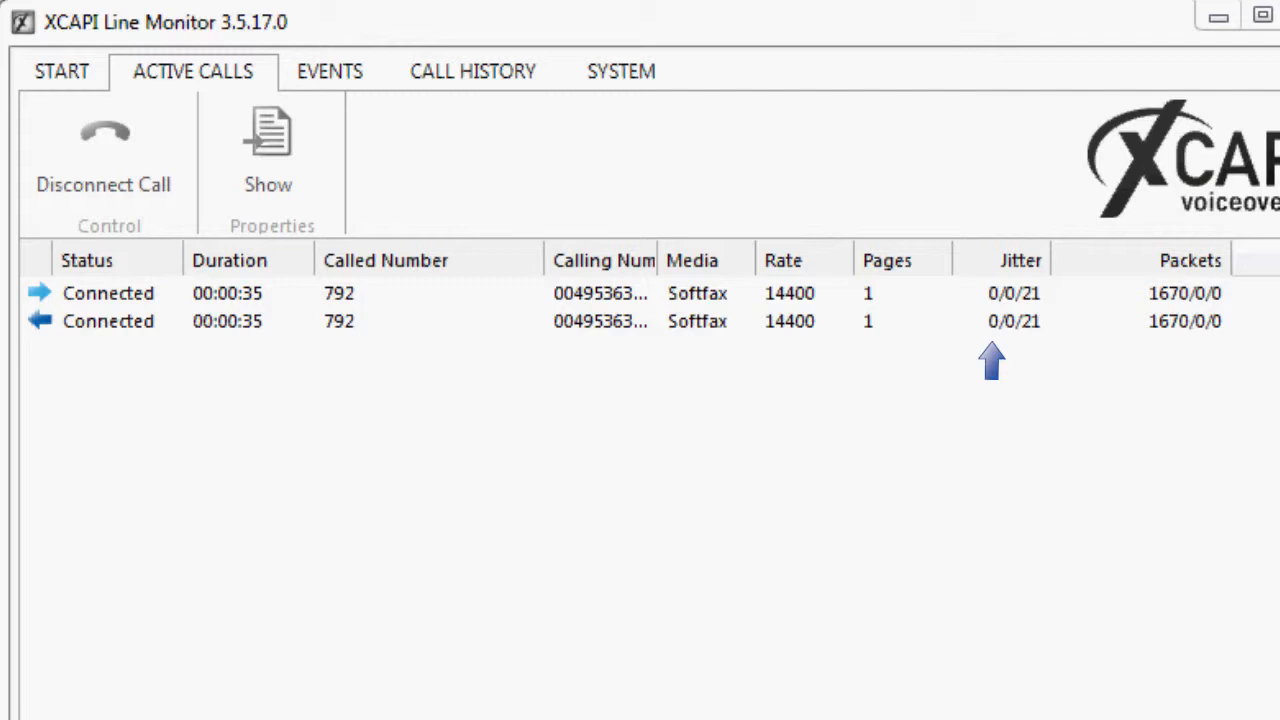
pyautogui.moveTo(1010, 360)
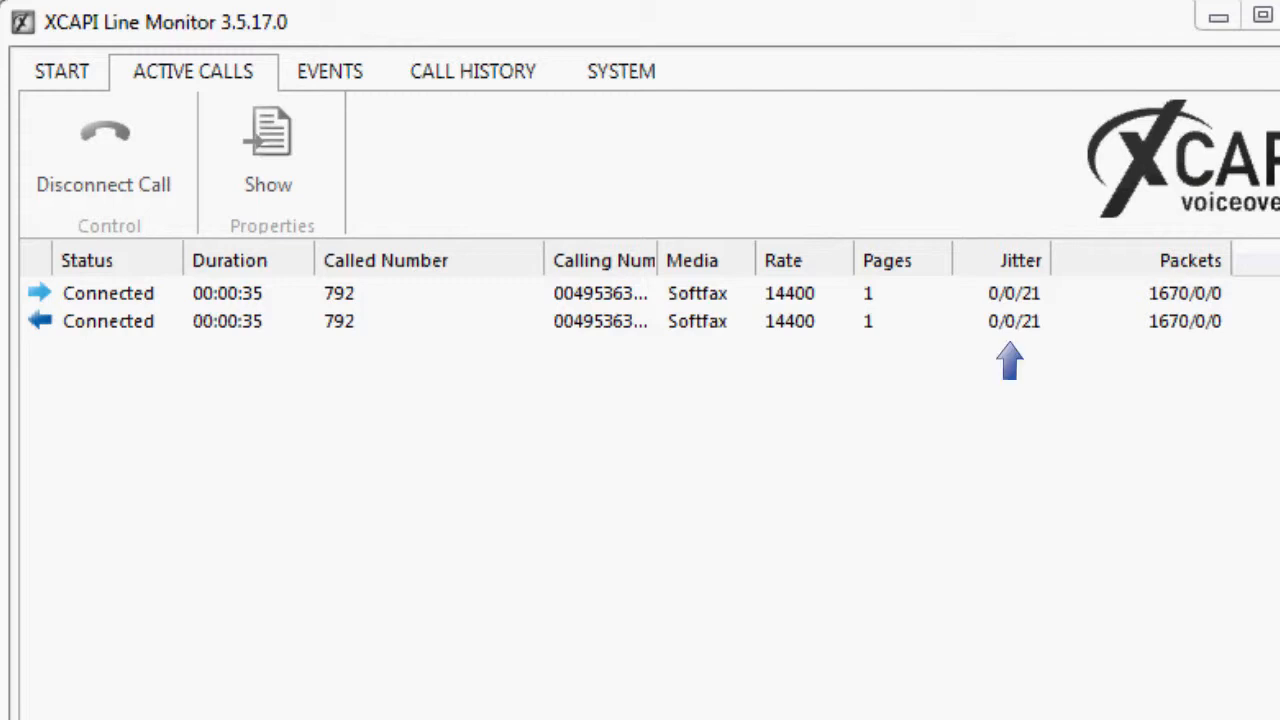
pyautogui.moveTo(1030, 360)
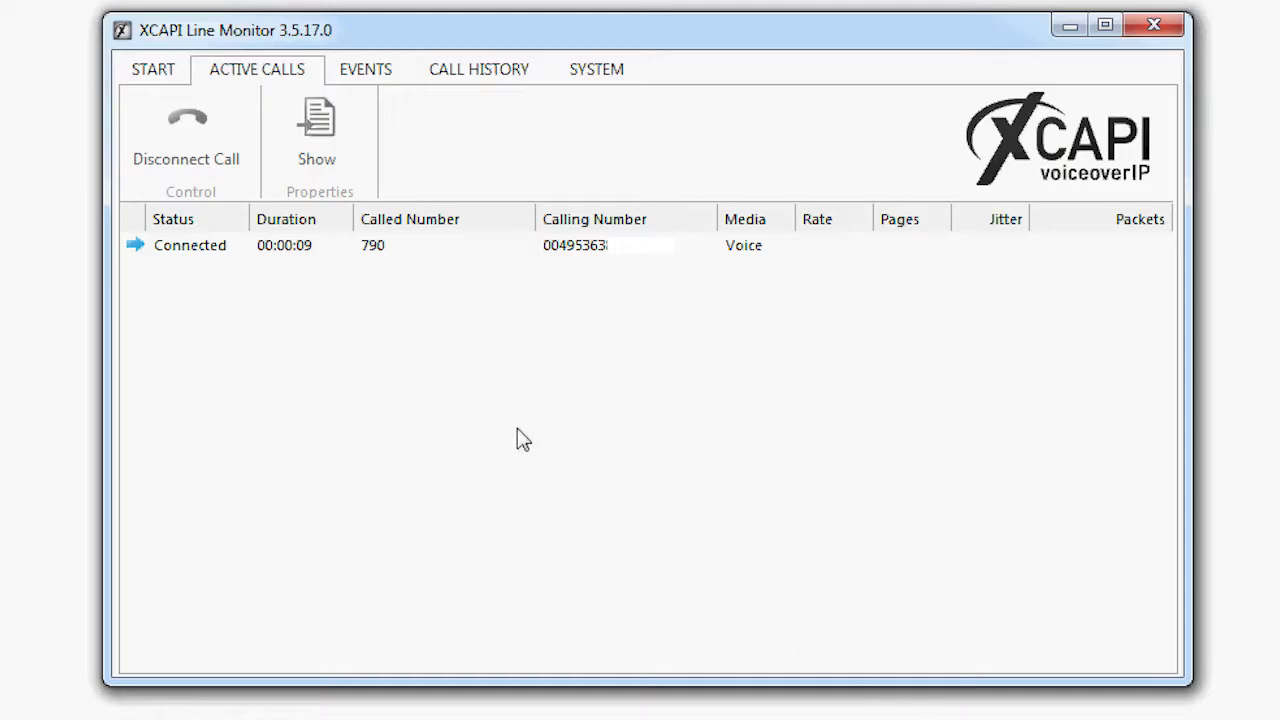
# View the state and RTP statistics of the voice call to 790, then close properties.
pyautogui.click(317, 130)
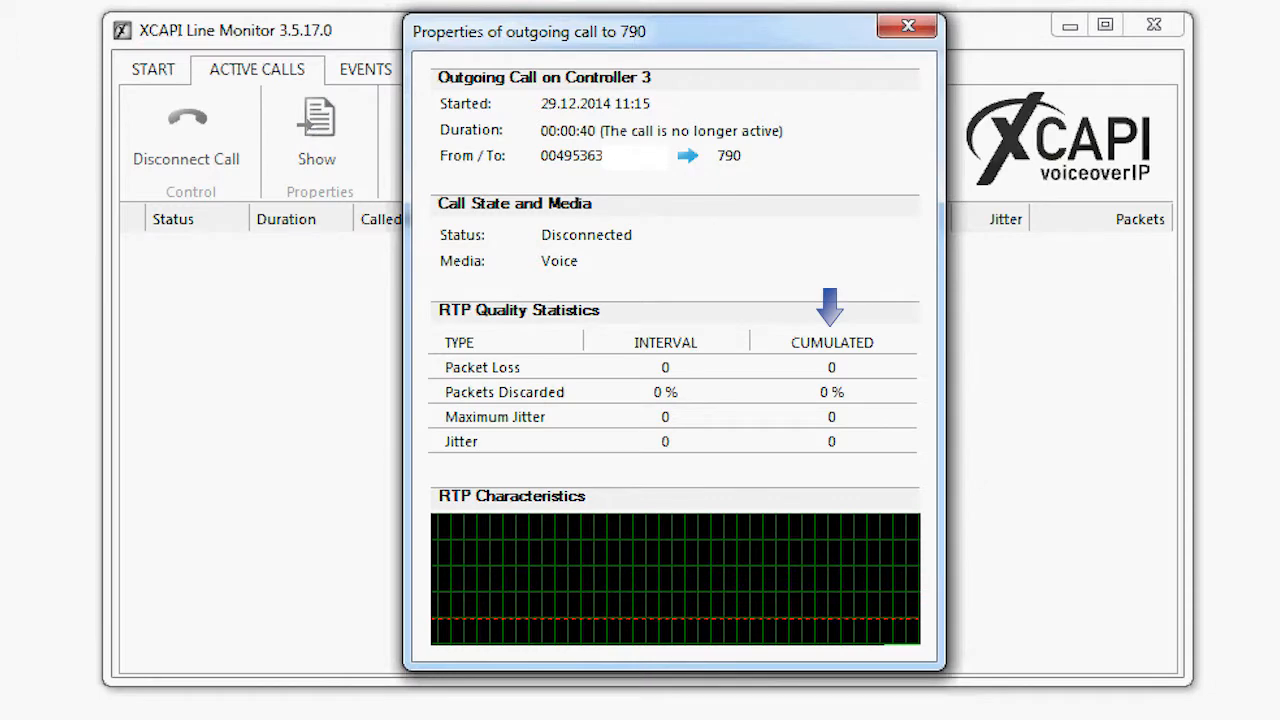
pyautogui.click(361, 73)
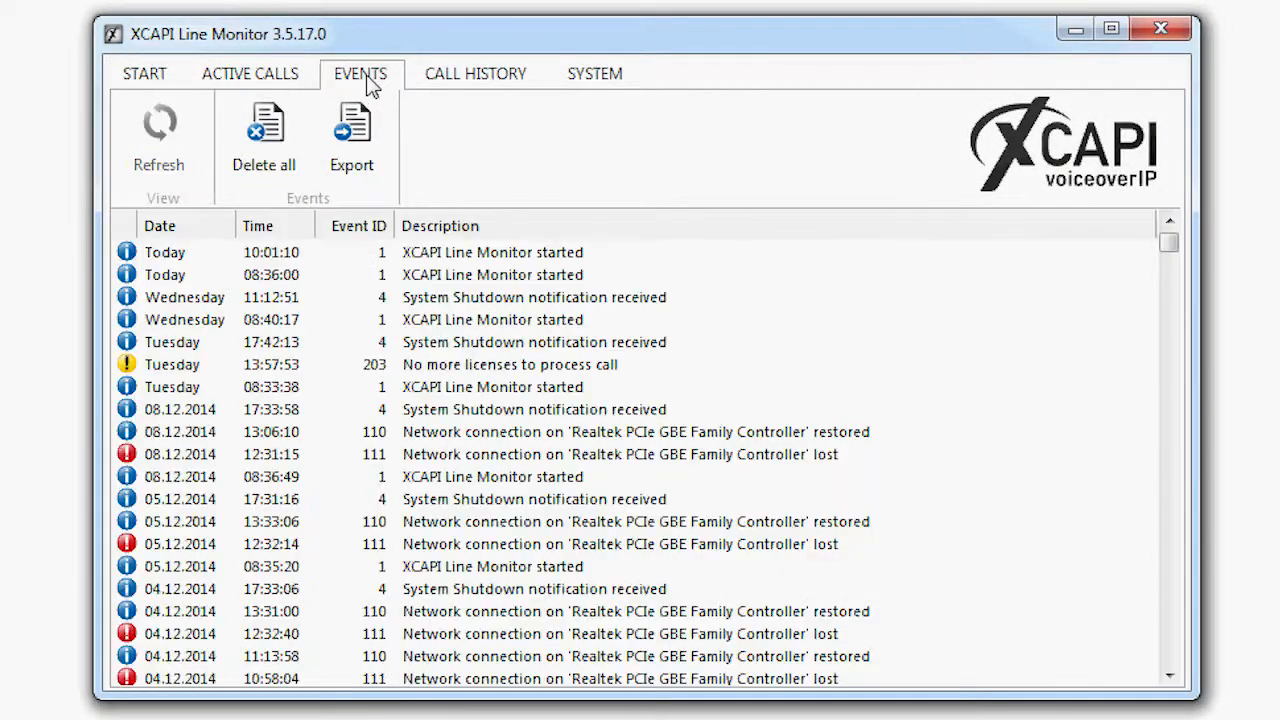
pyautogui.moveTo(605, 162)
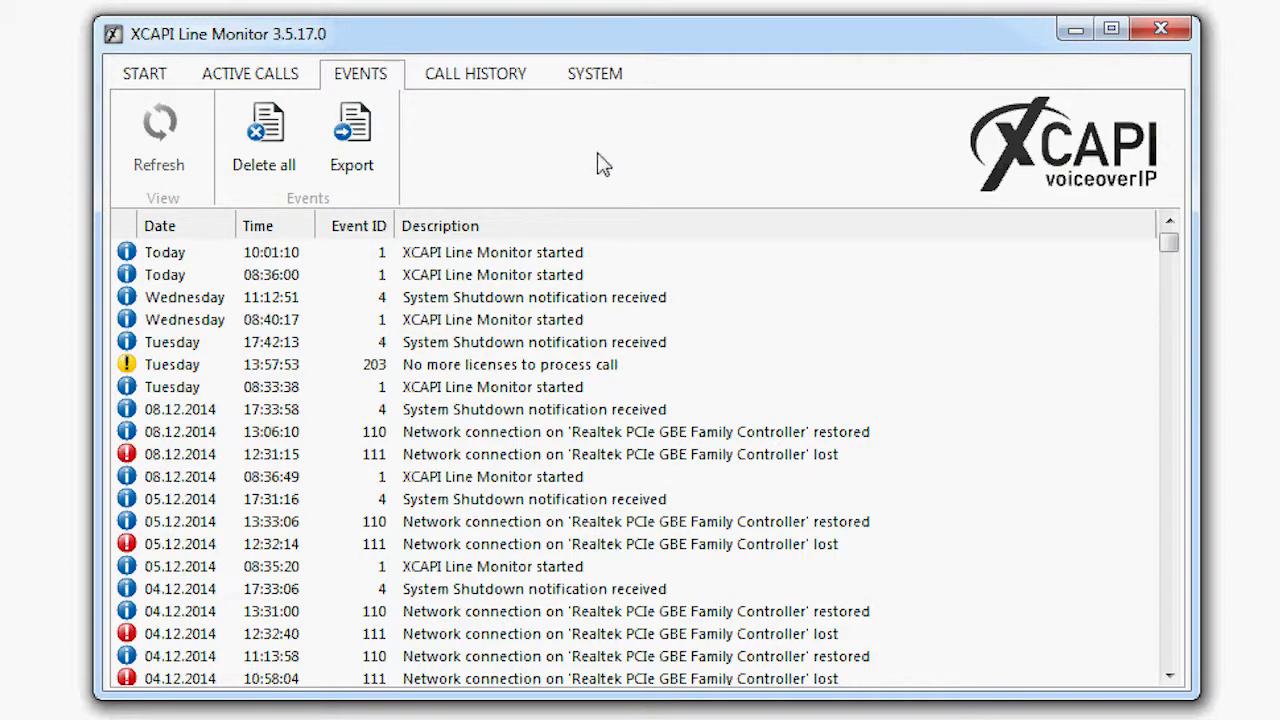
pyautogui.moveTo(145, 555)
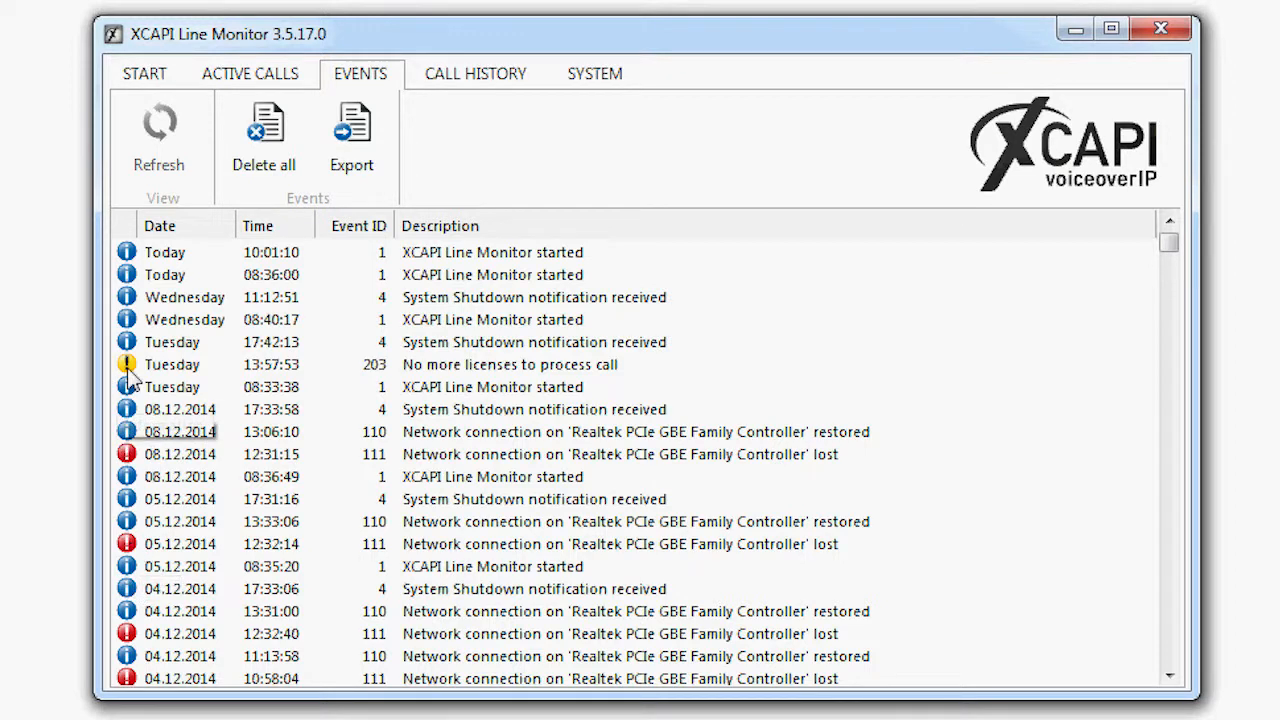
pyautogui.moveTo(455, 378)
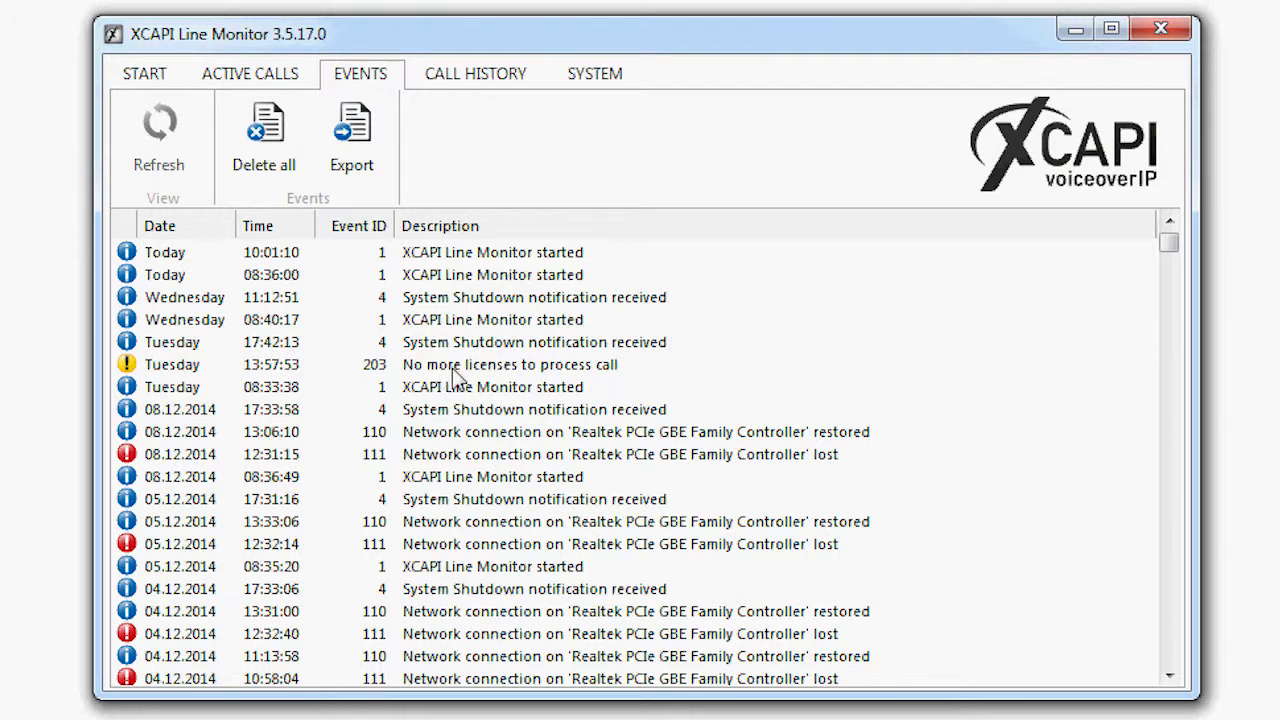
# Select the 'No more licenses to process call' warning and export the event log.
pyautogui.click(510, 364)
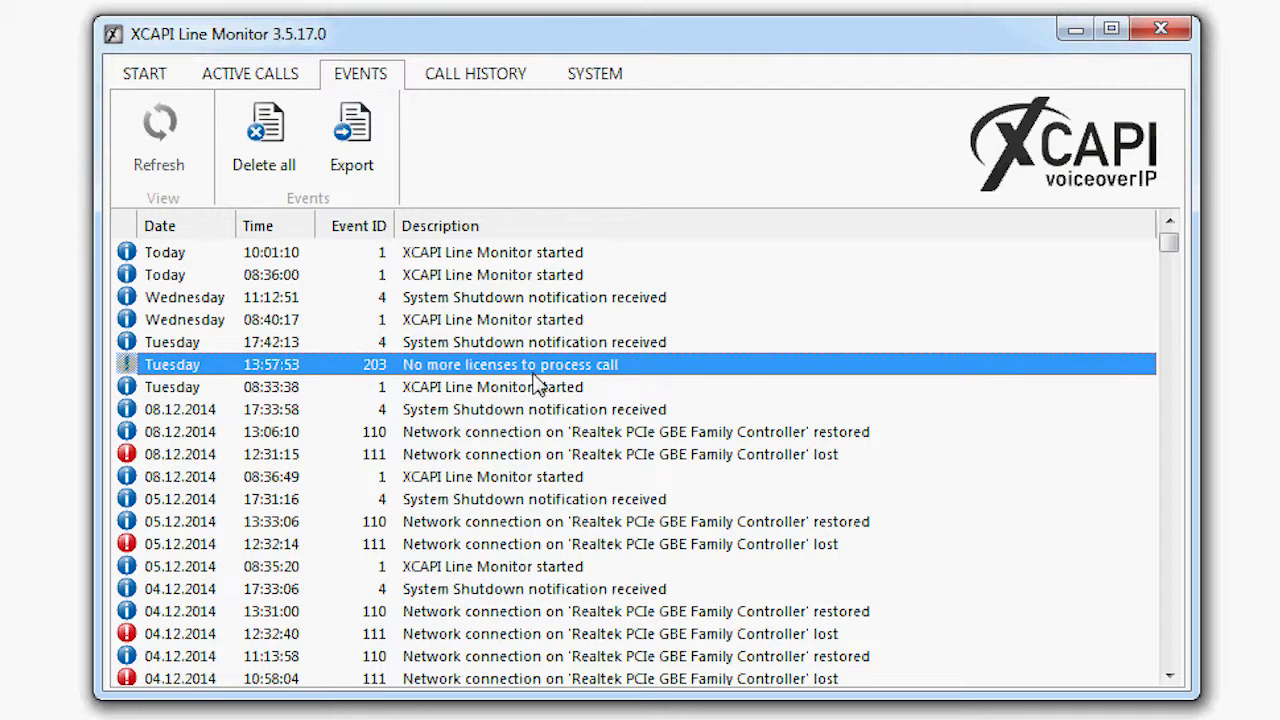
pyautogui.moveTo(535, 385)
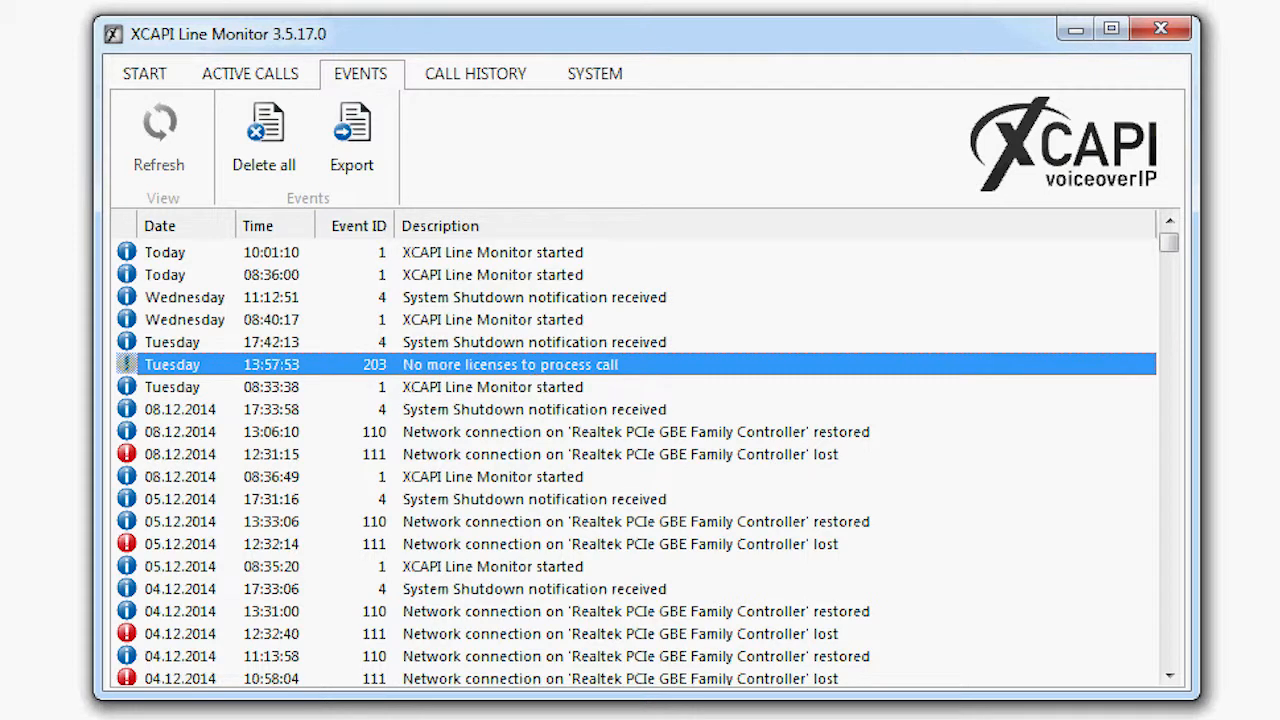
pyautogui.moveTo(545, 375)
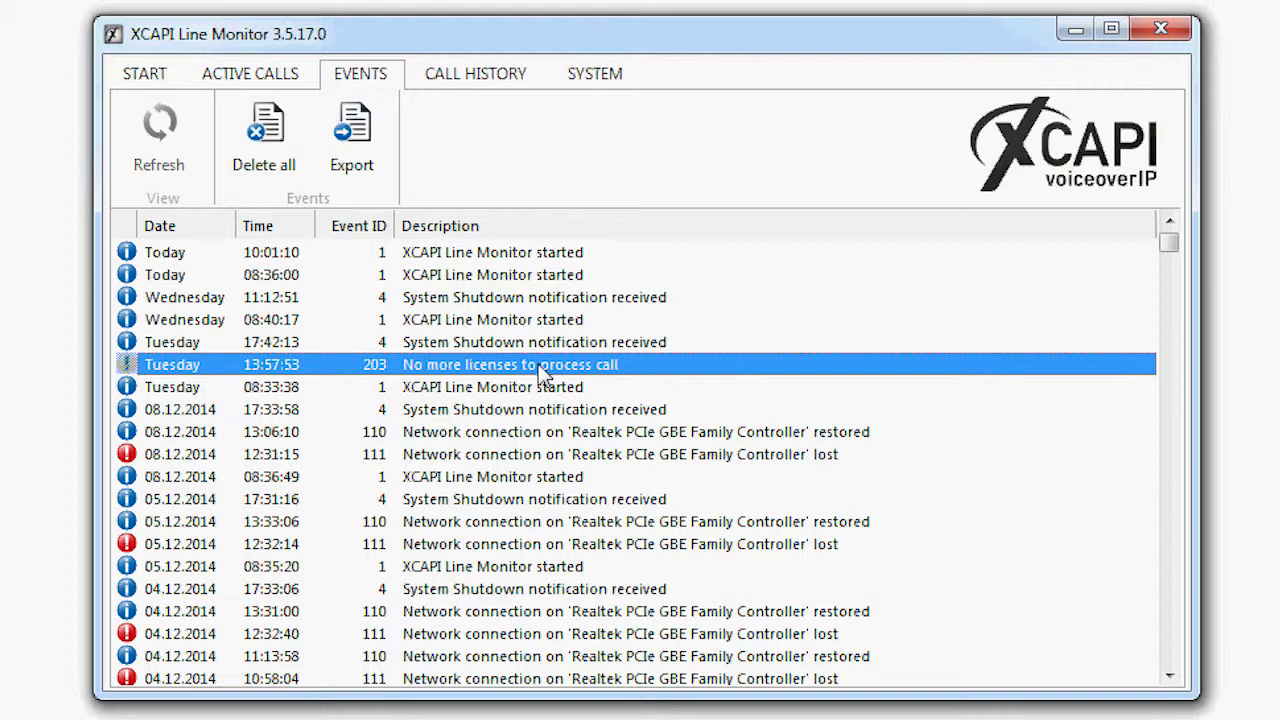
pyautogui.moveTo(352, 130)
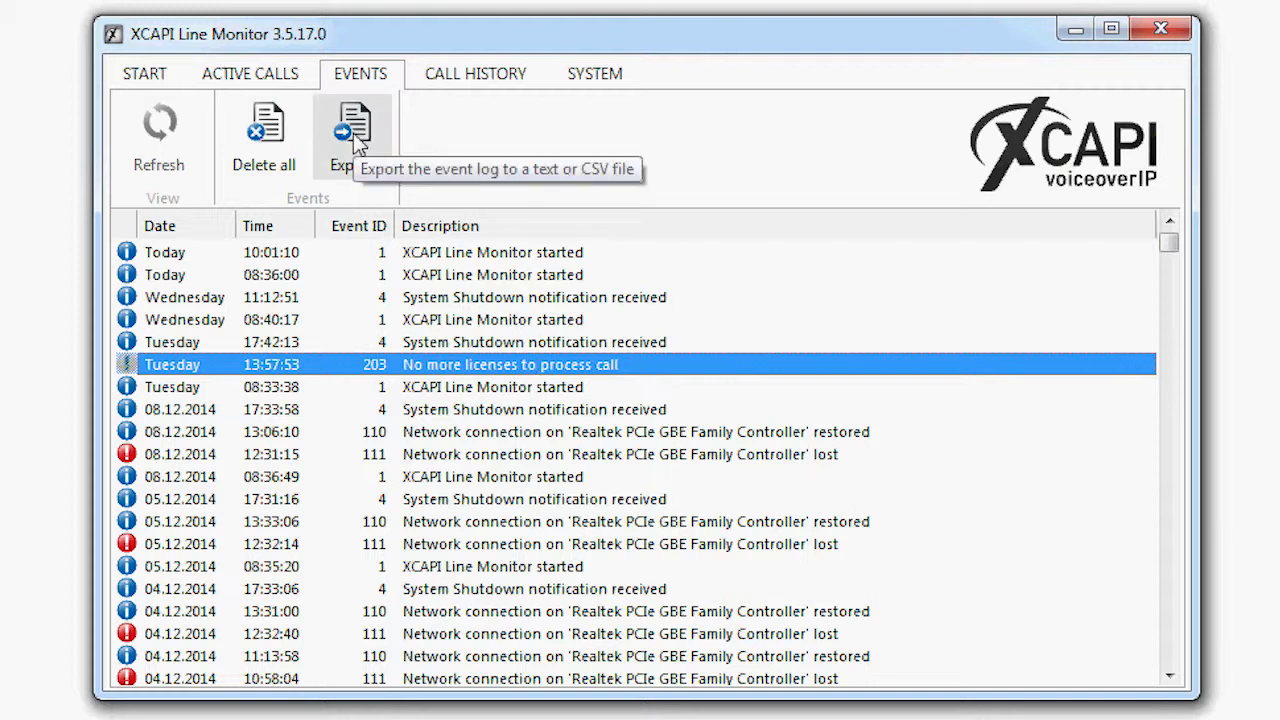
pyautogui.click(353, 135)
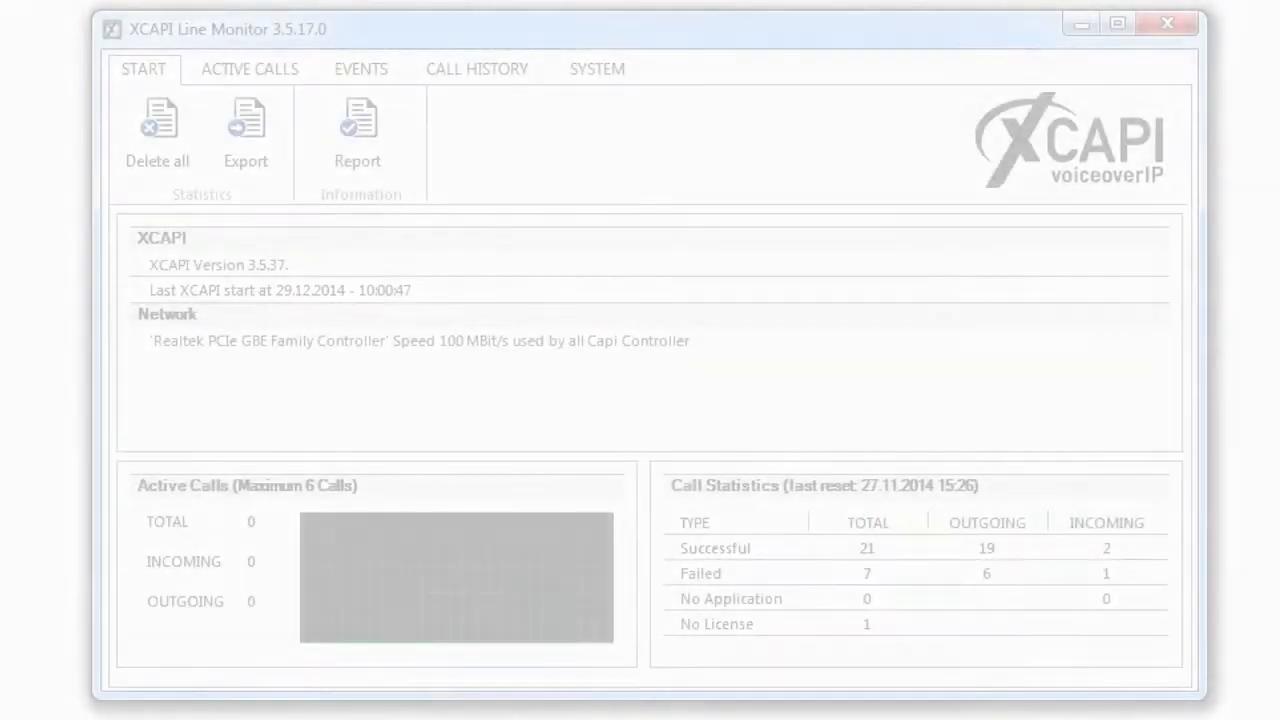
# Set the event log Maximum size to 10340 KBytes in System Configuration and confirm.
pyautogui.click(597, 69)
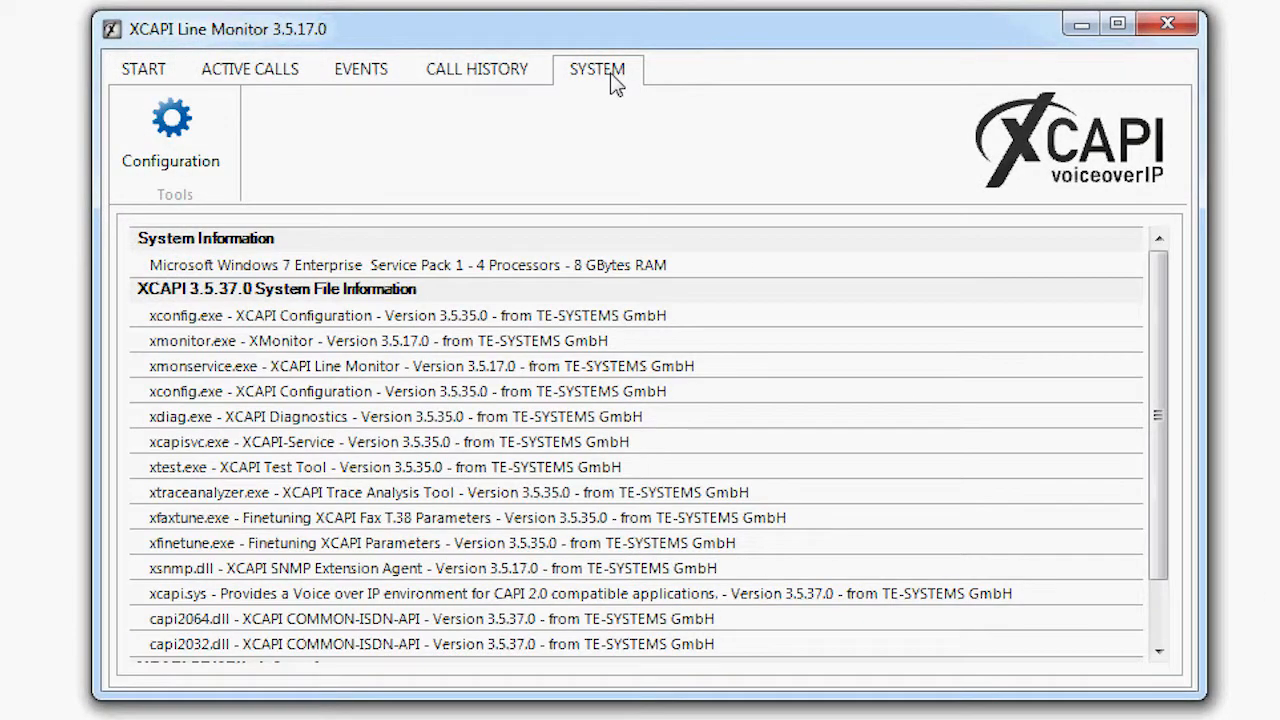
pyautogui.click(171, 130)
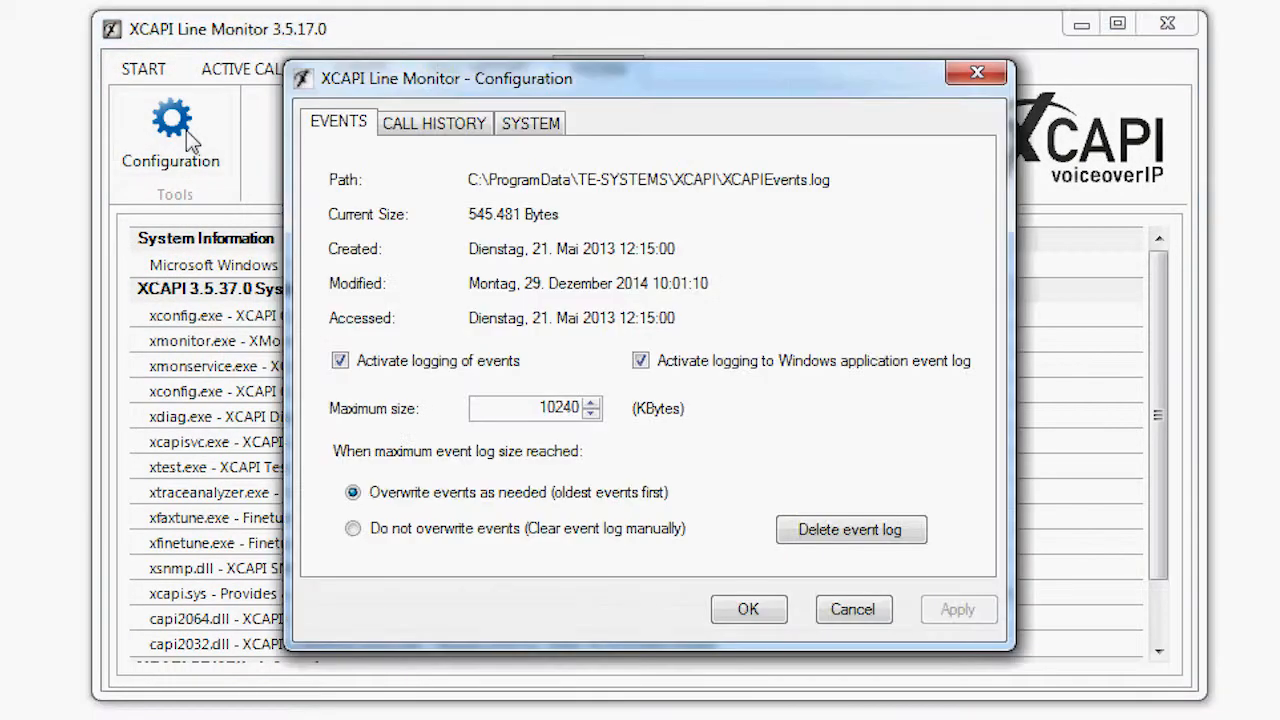
pyautogui.moveTo(840, 203)
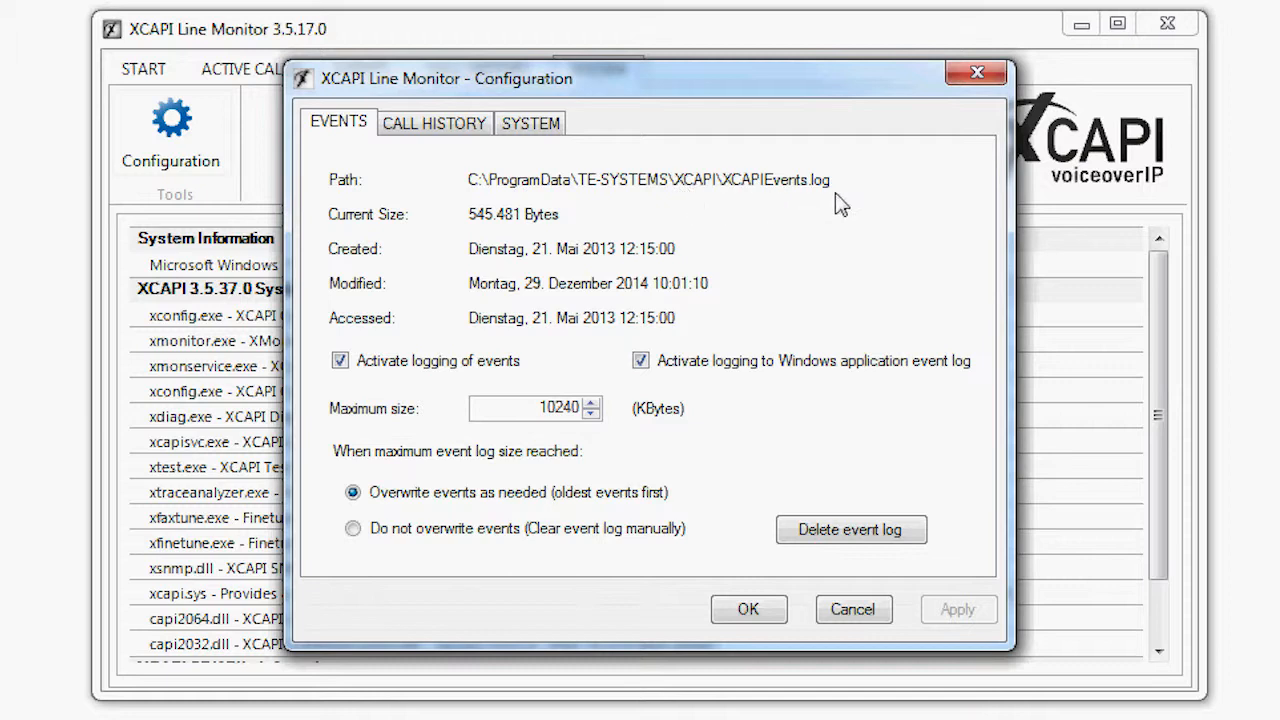
pyautogui.click(591, 414)
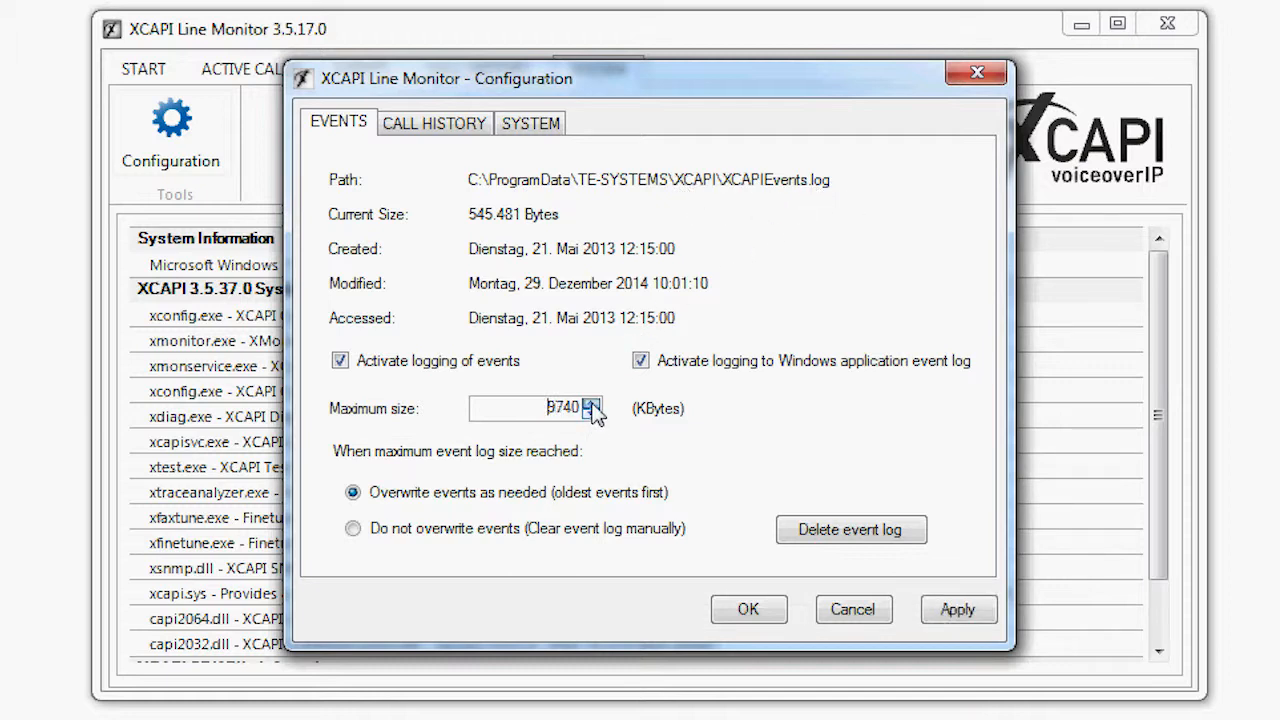
pyautogui.click(594, 402)
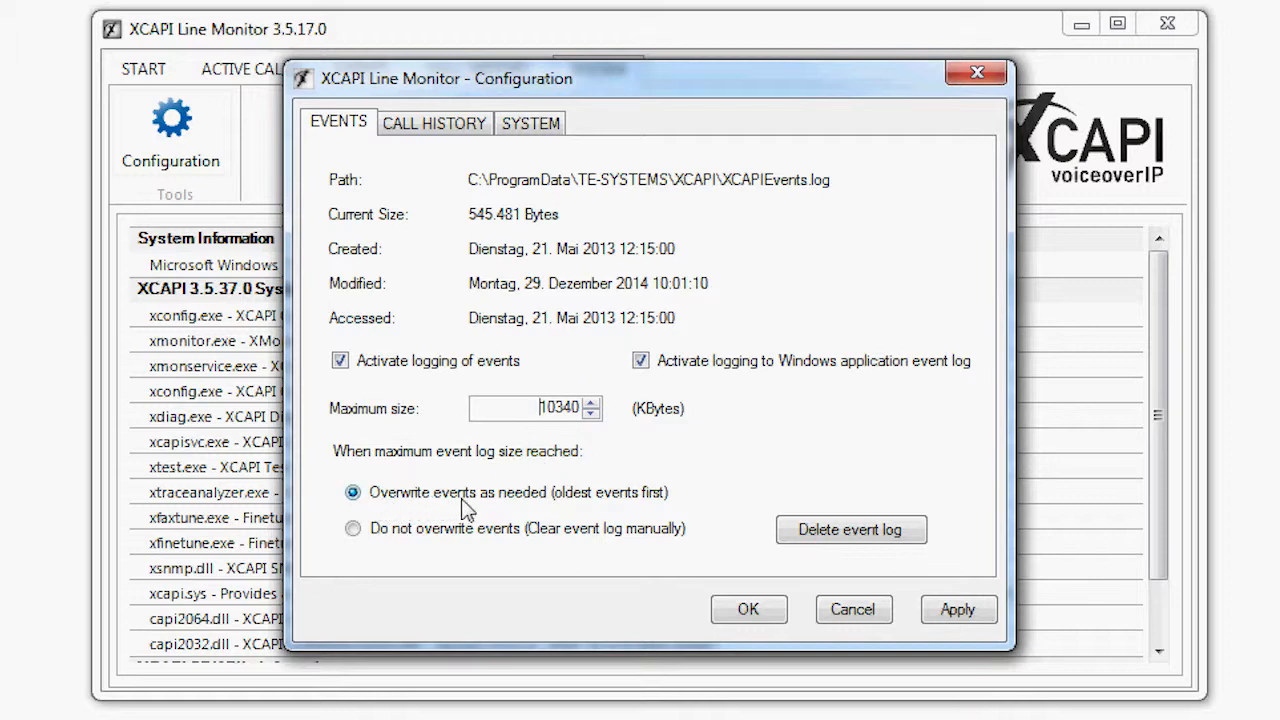
pyautogui.moveTo(650, 510)
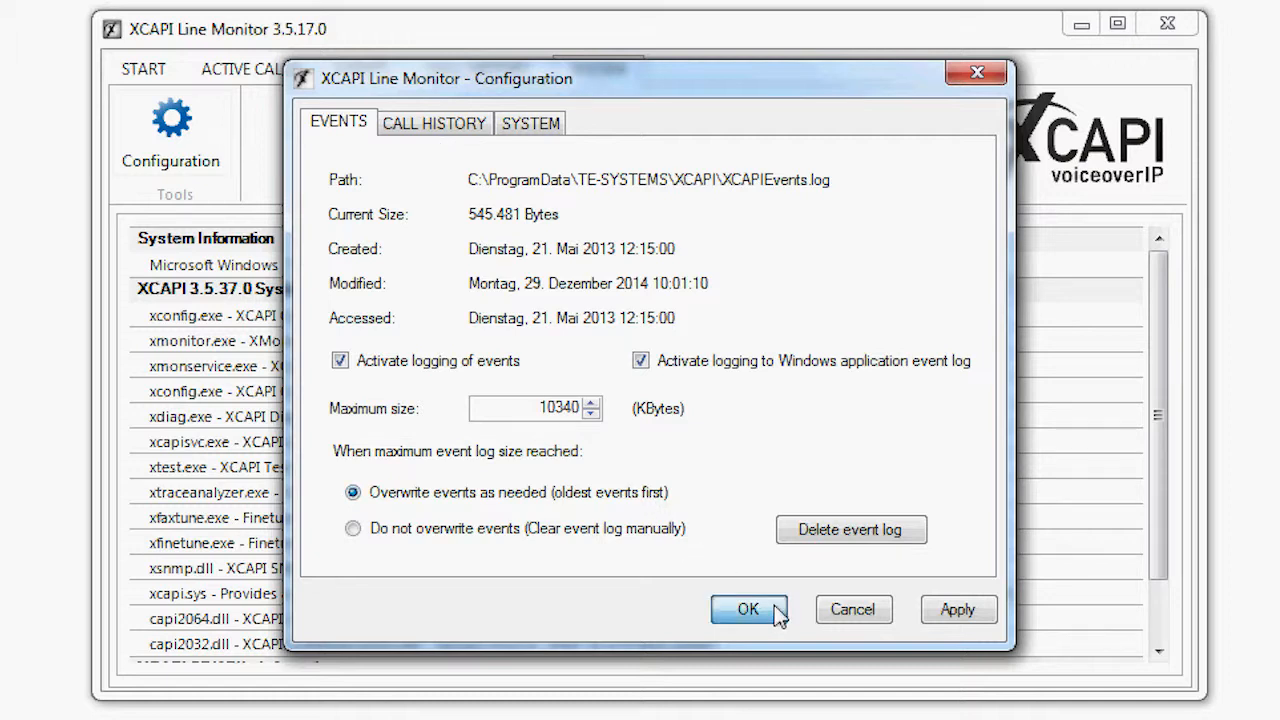
pyautogui.moveTo(765, 576)
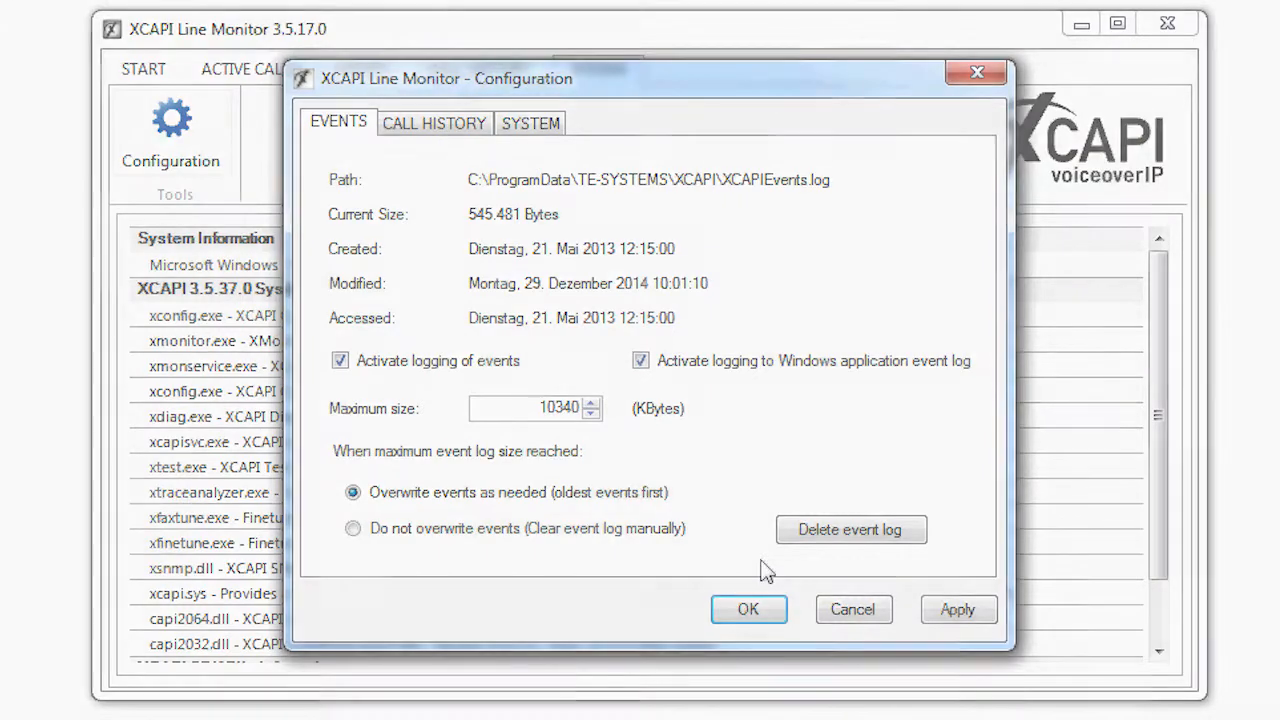
pyautogui.click(748, 609)
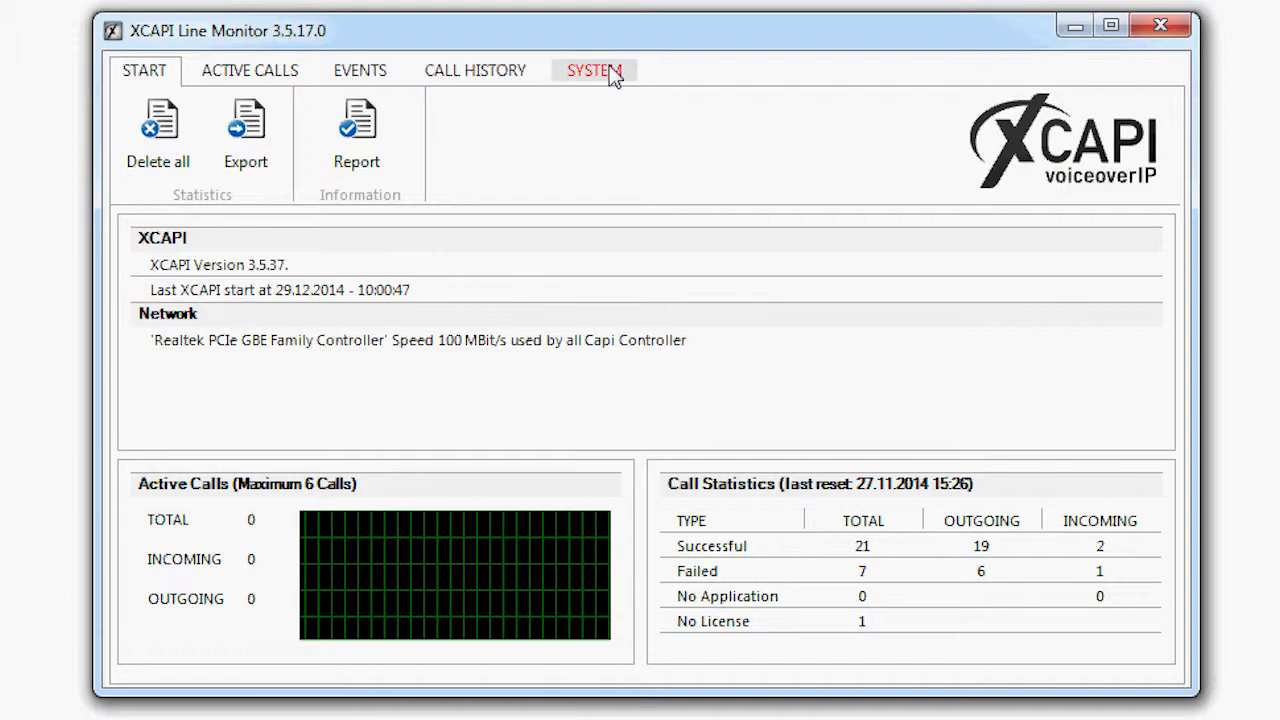
# Return to the SYSTEM page to view the System File Information list.
pyautogui.click(594, 70)
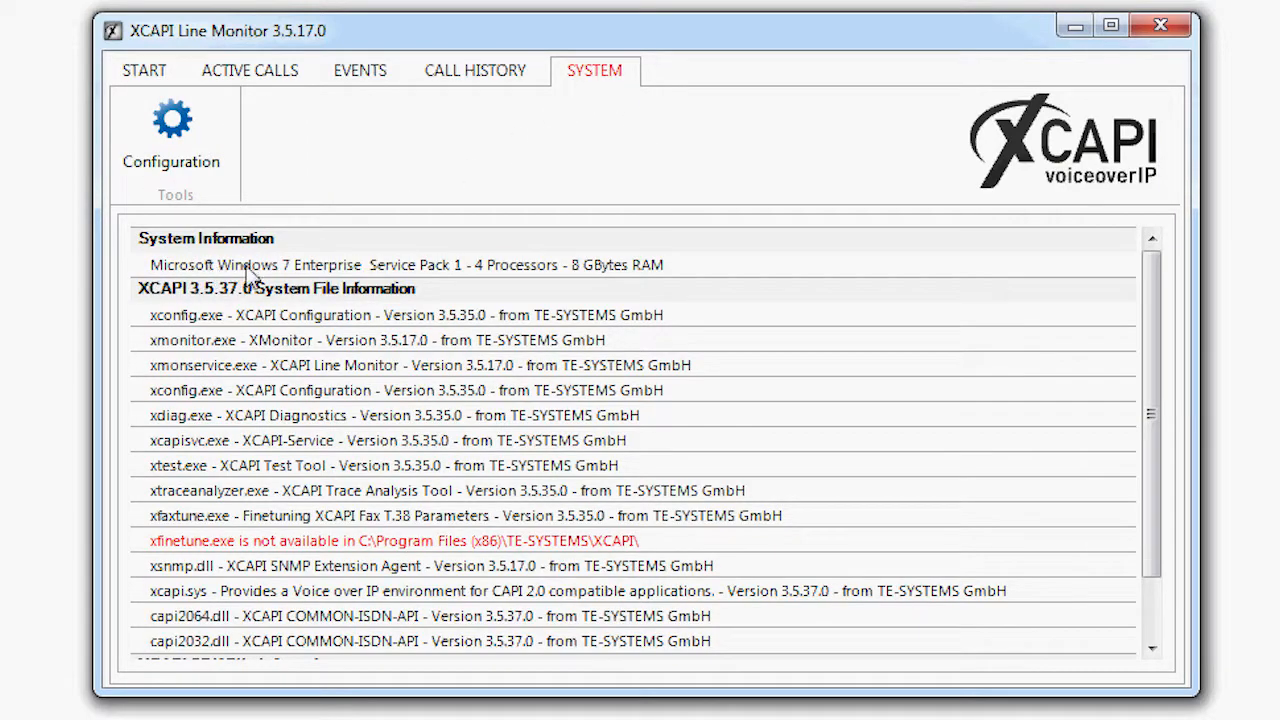
pyautogui.moveTo(240, 305)
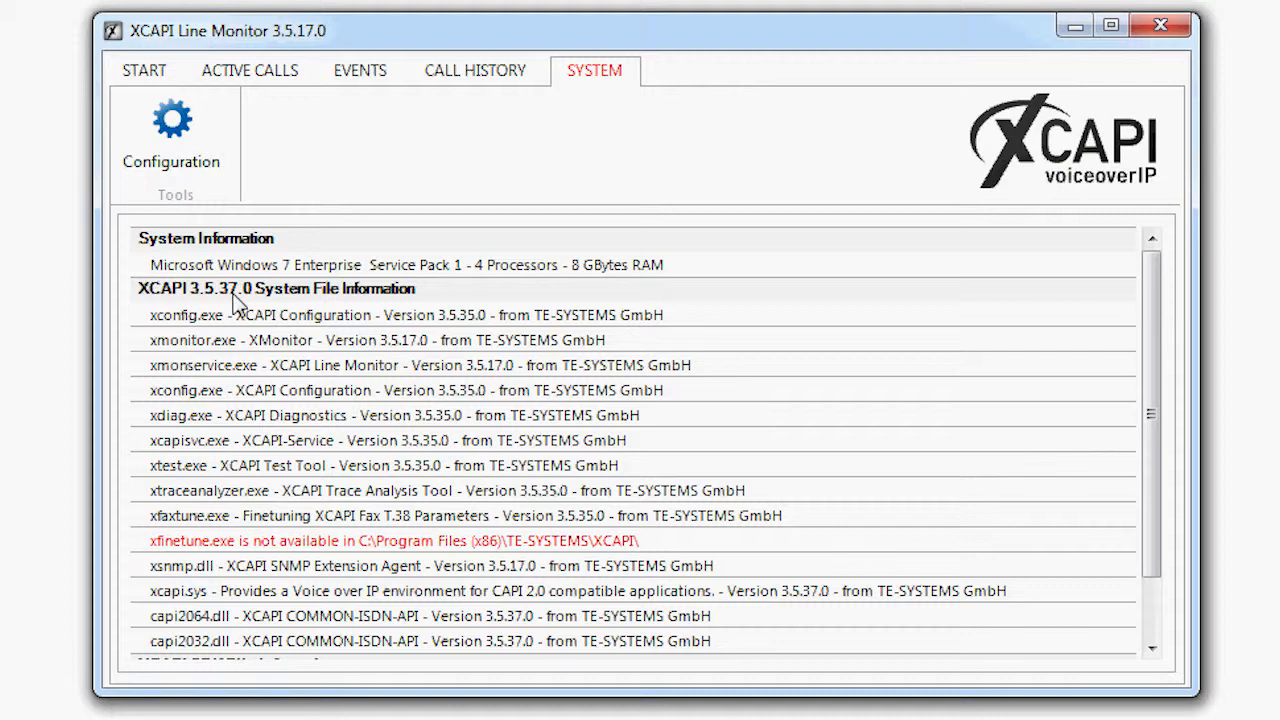
pyautogui.moveTo(480, 408)
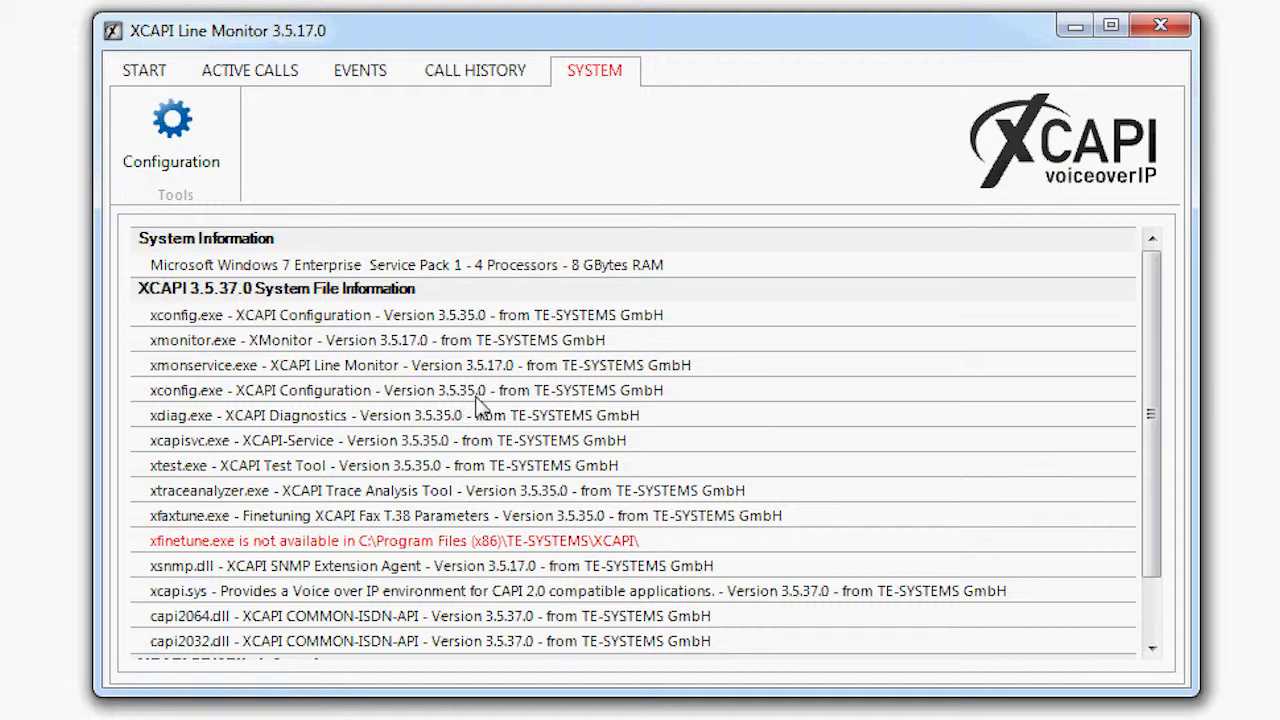